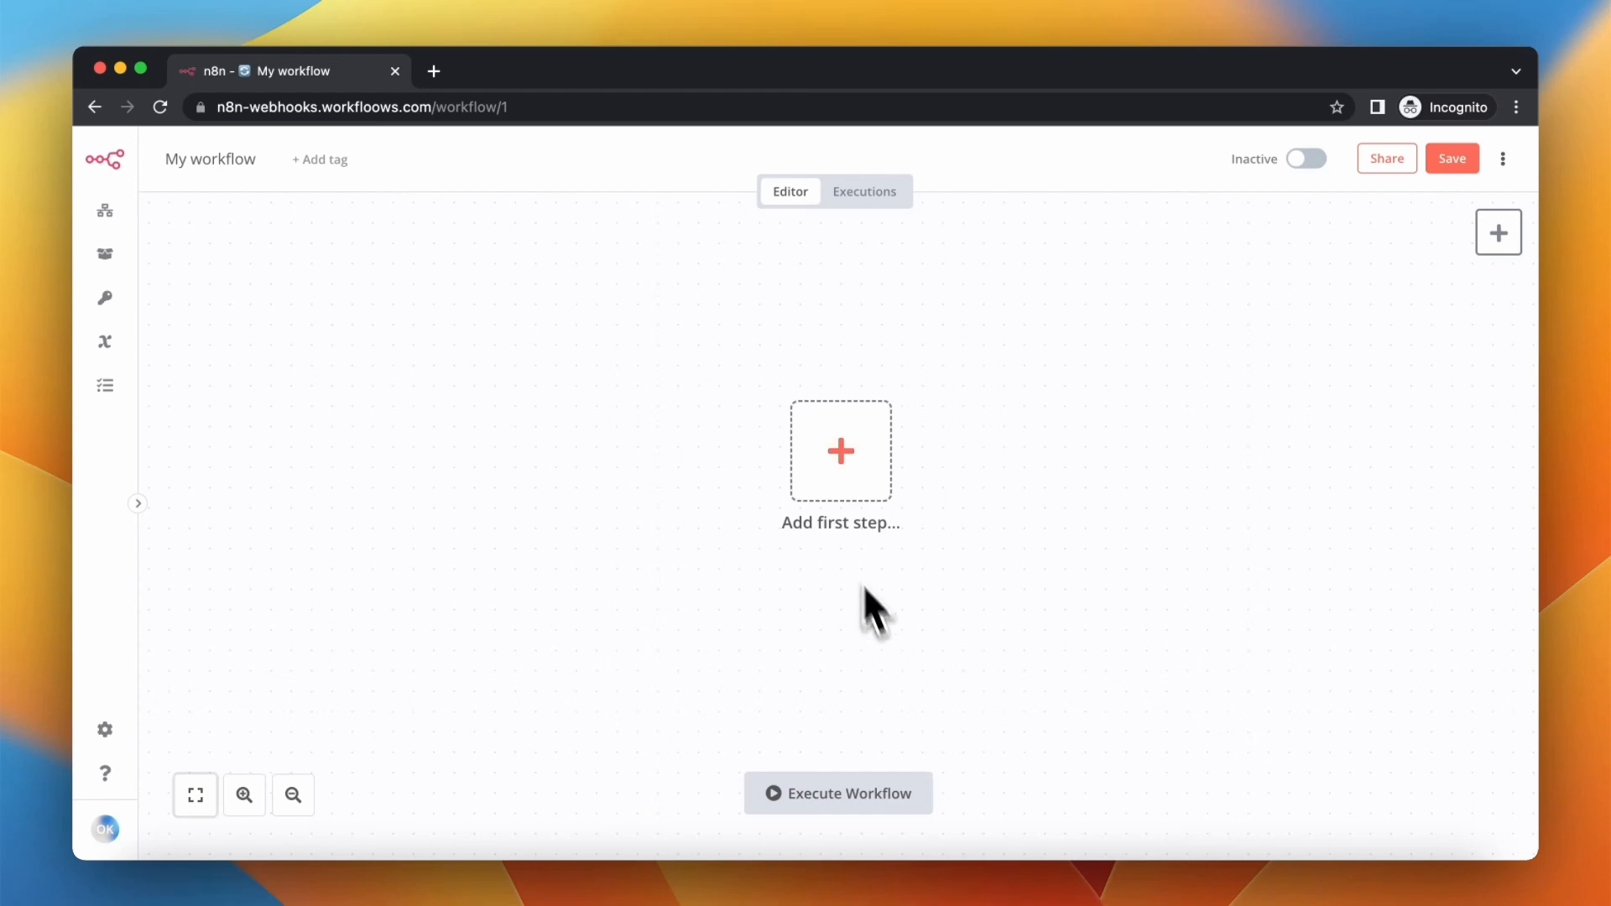
Add a Webhook trigger on path my-webhook and listen for a test event
click(841, 450)
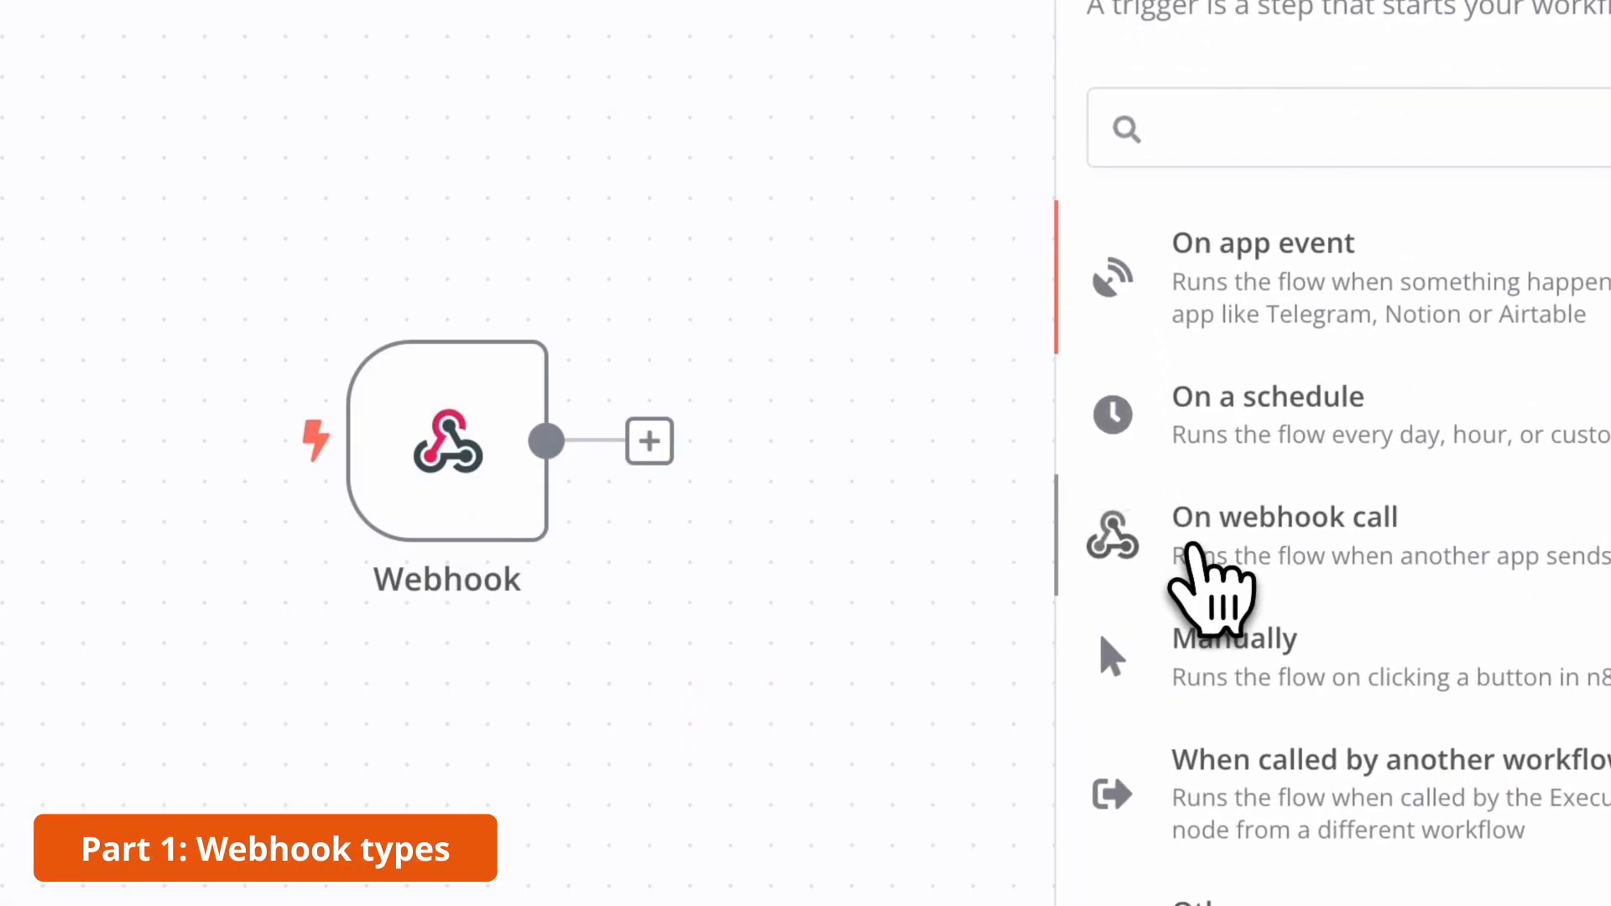
click(1283, 517)
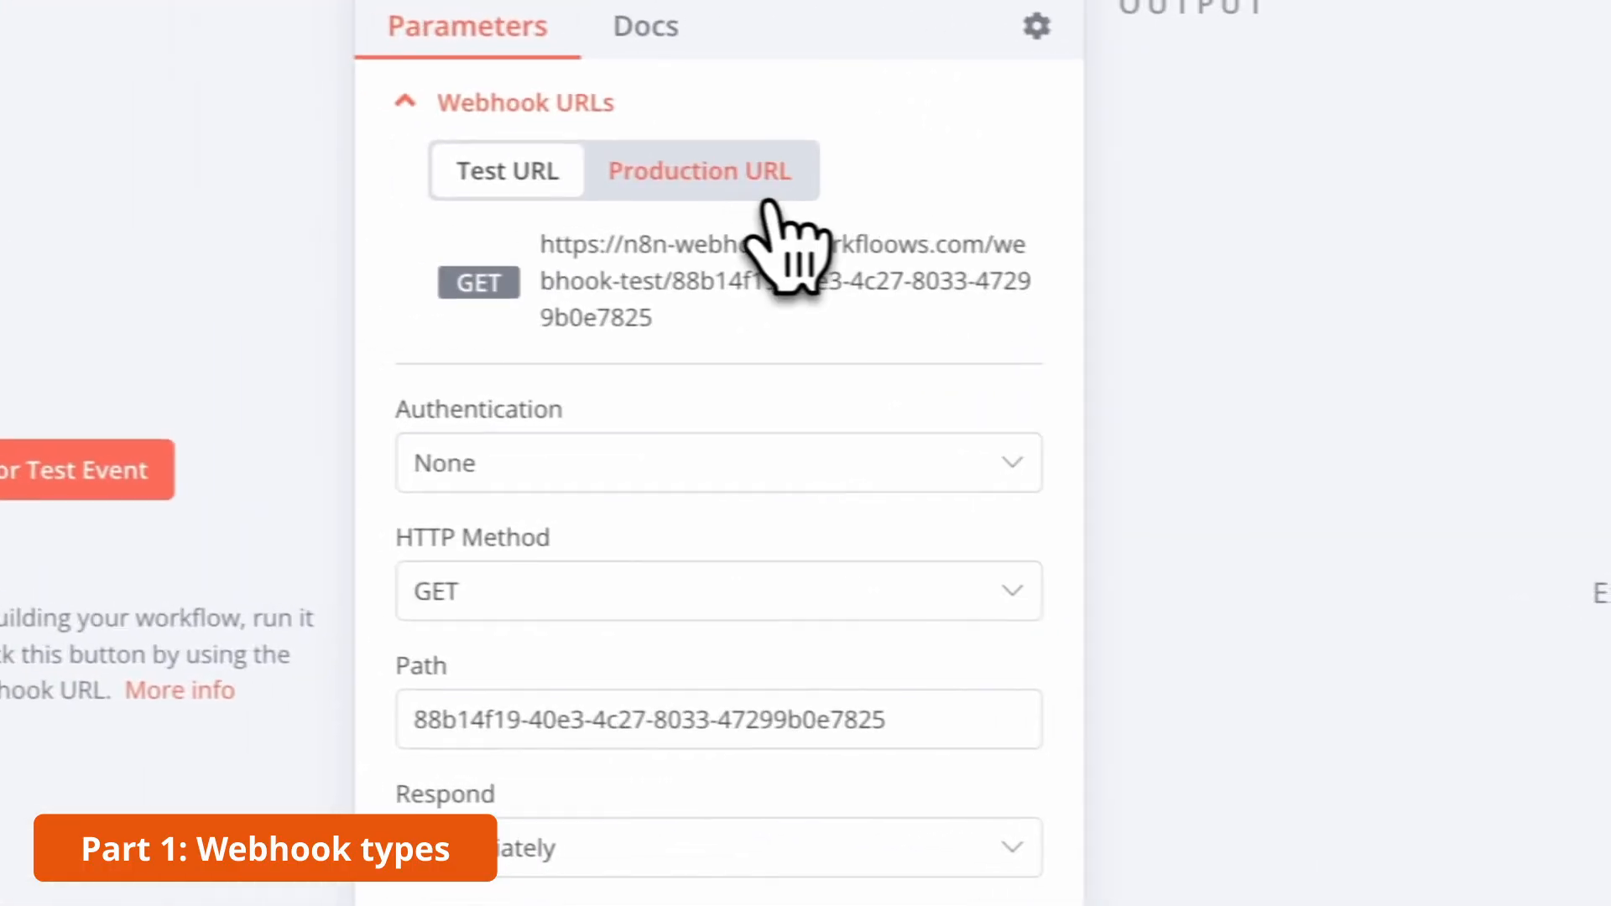
click(544, 171)
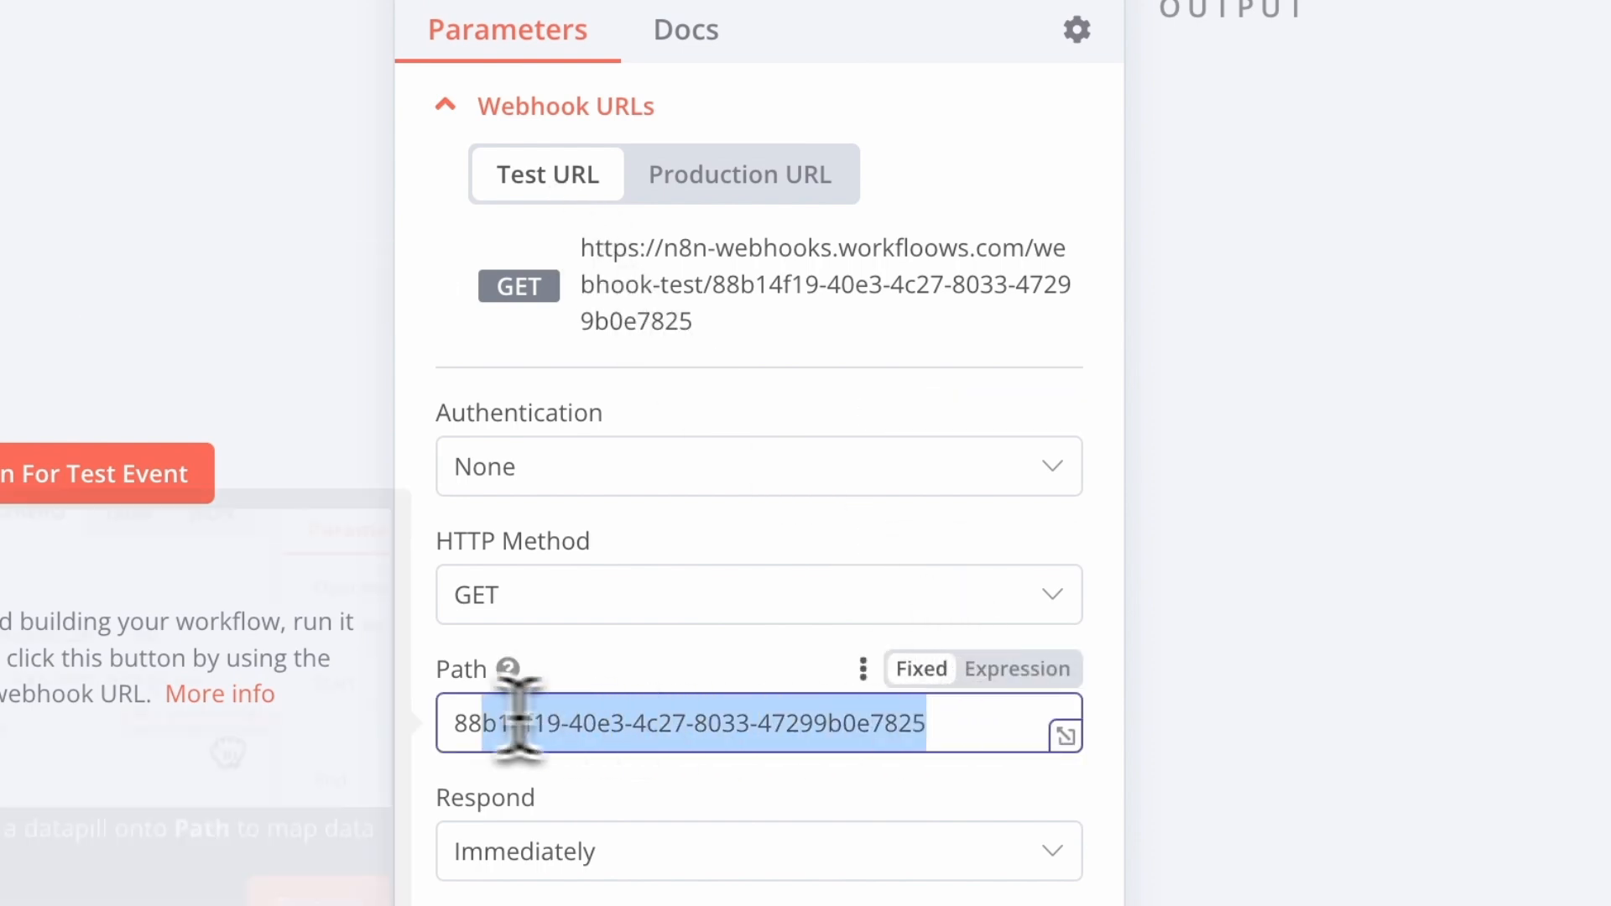
key(Delete)
text(my-webhook)
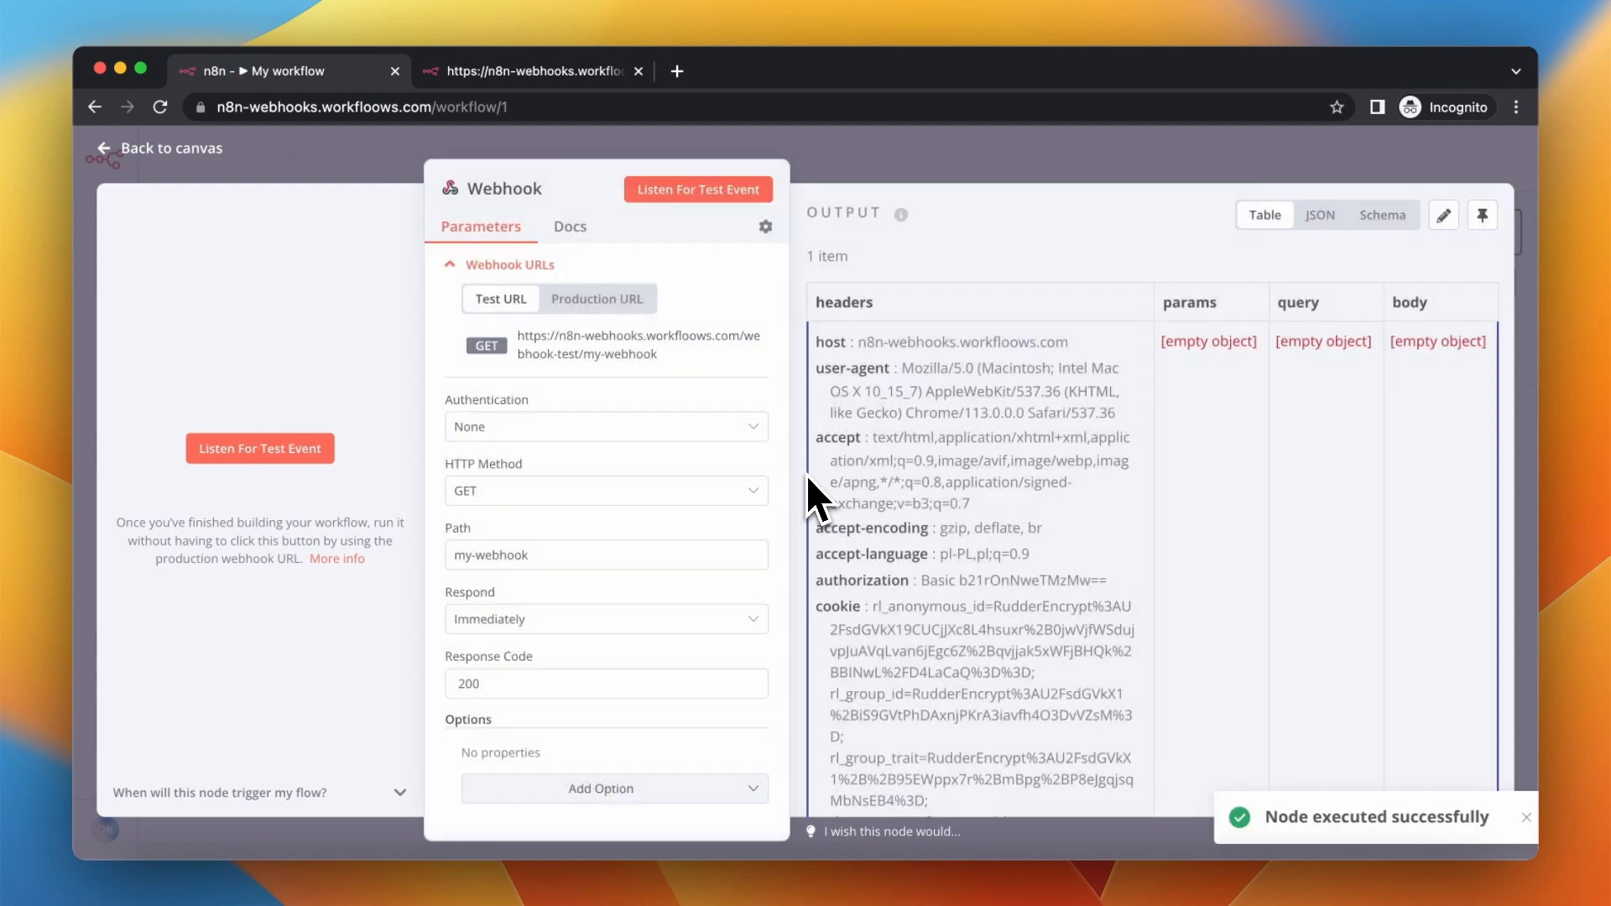
scroll(down, 3)
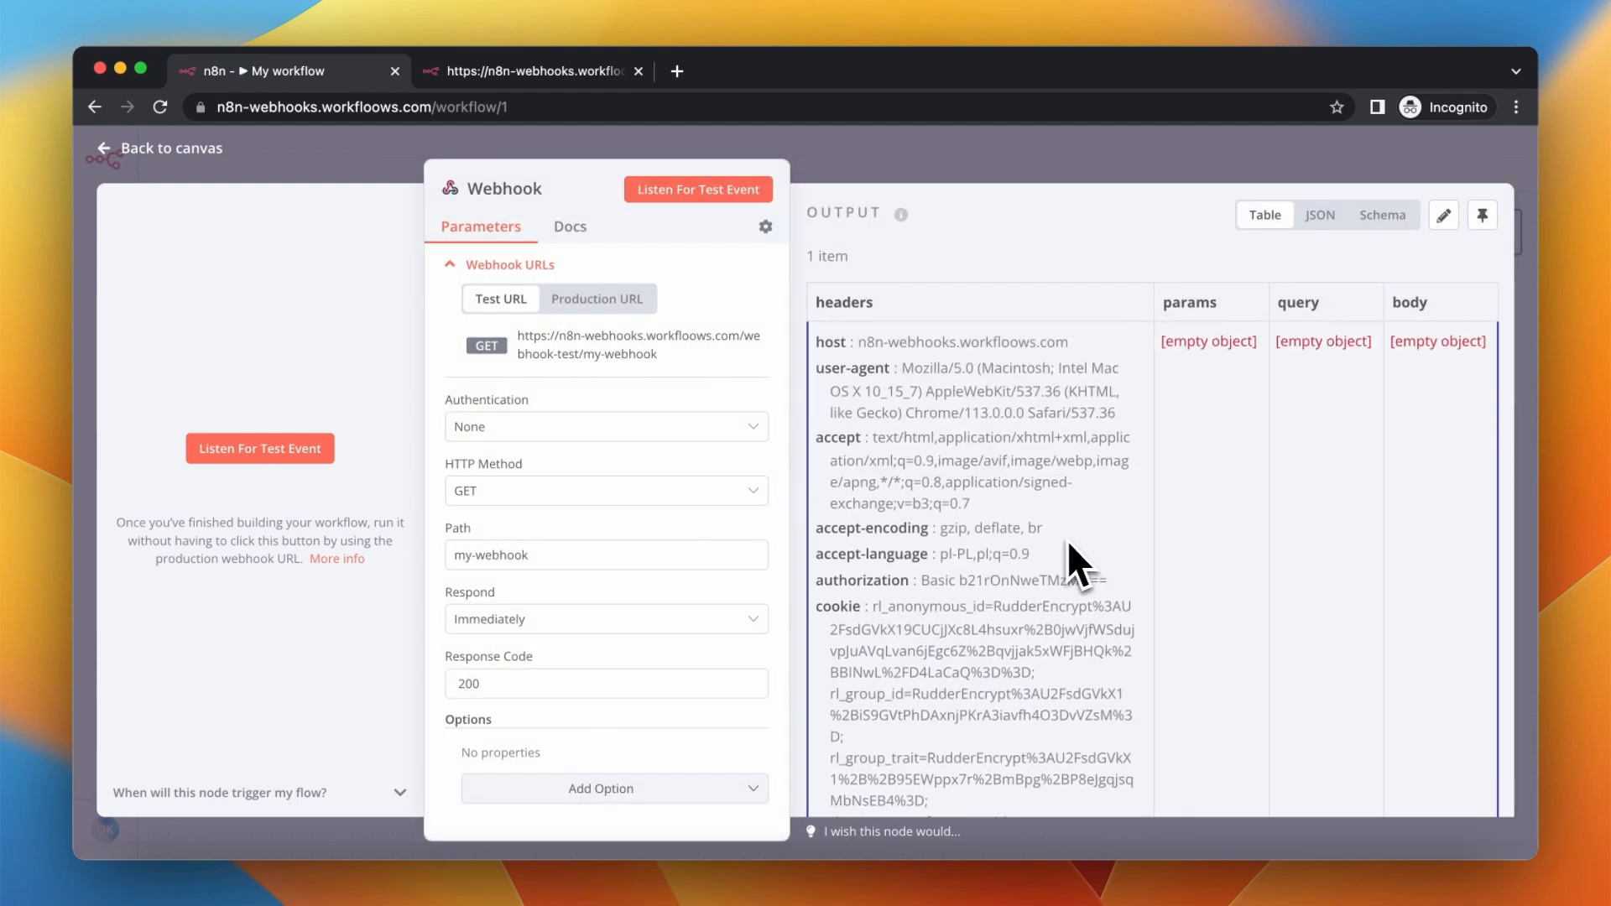
Append ?brand=workfloows&action=subscribe to the webhook test URL
click(531, 71)
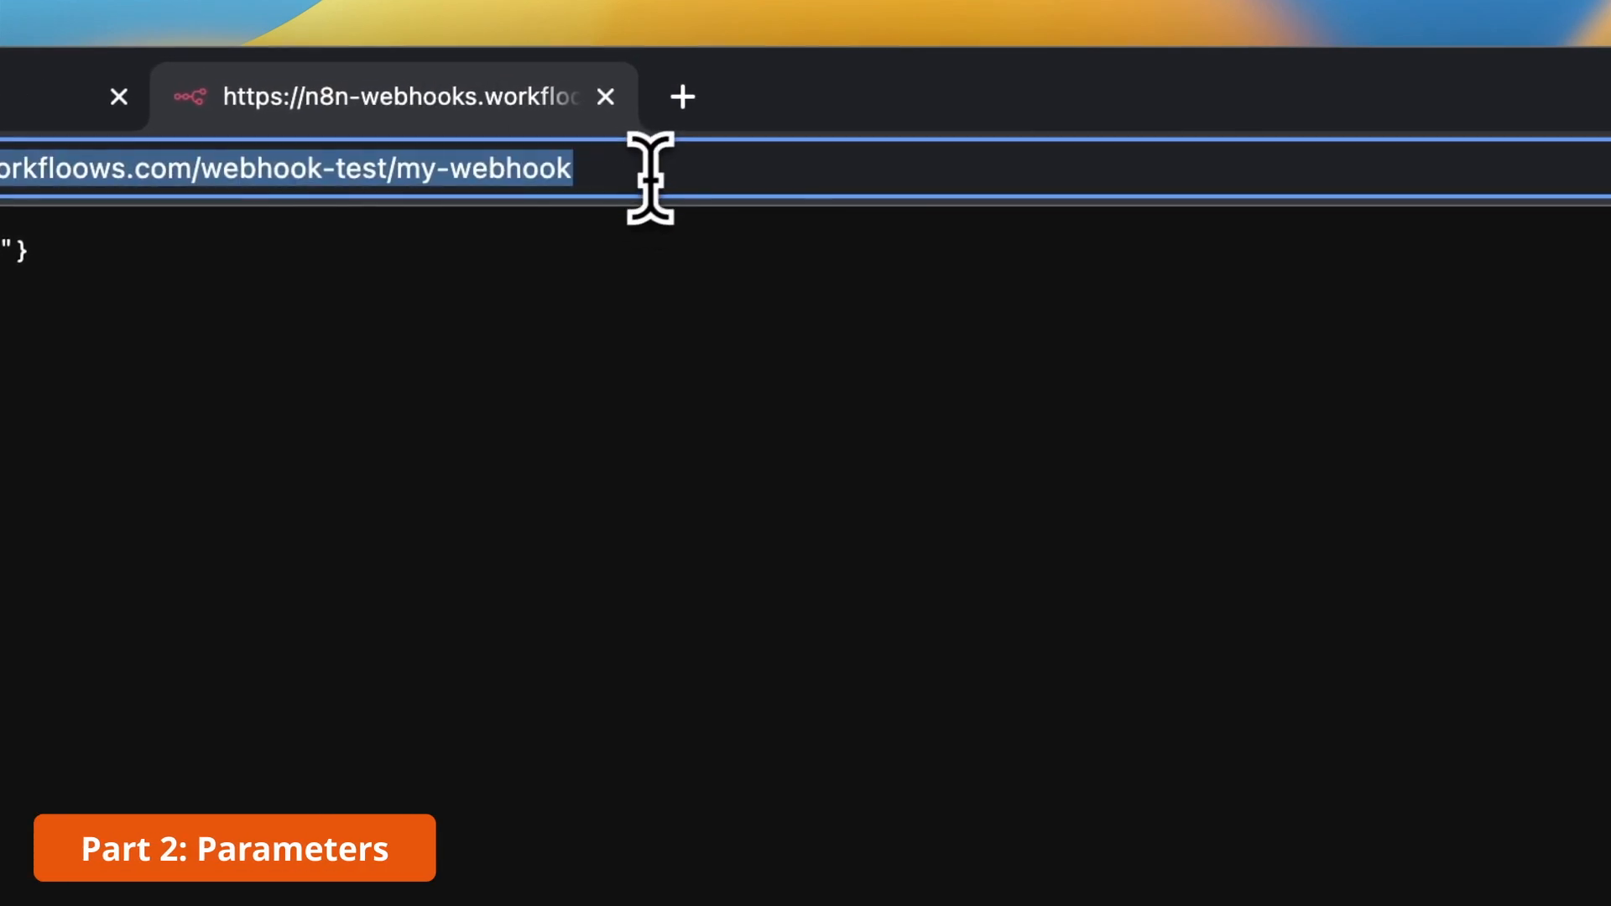
text(?)
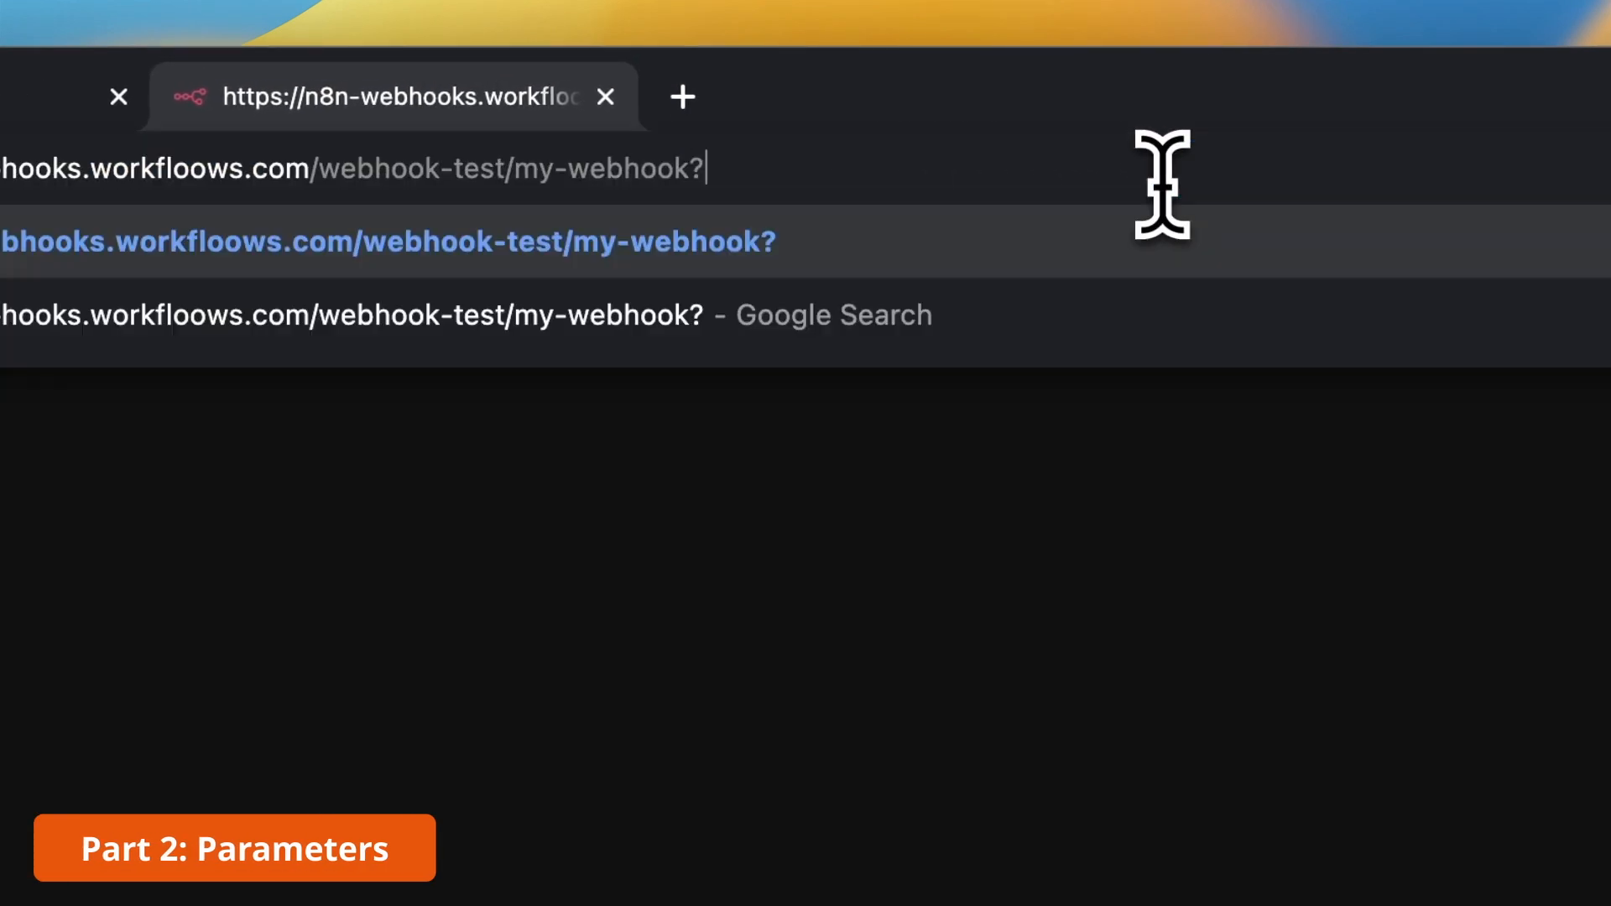
text(brand)
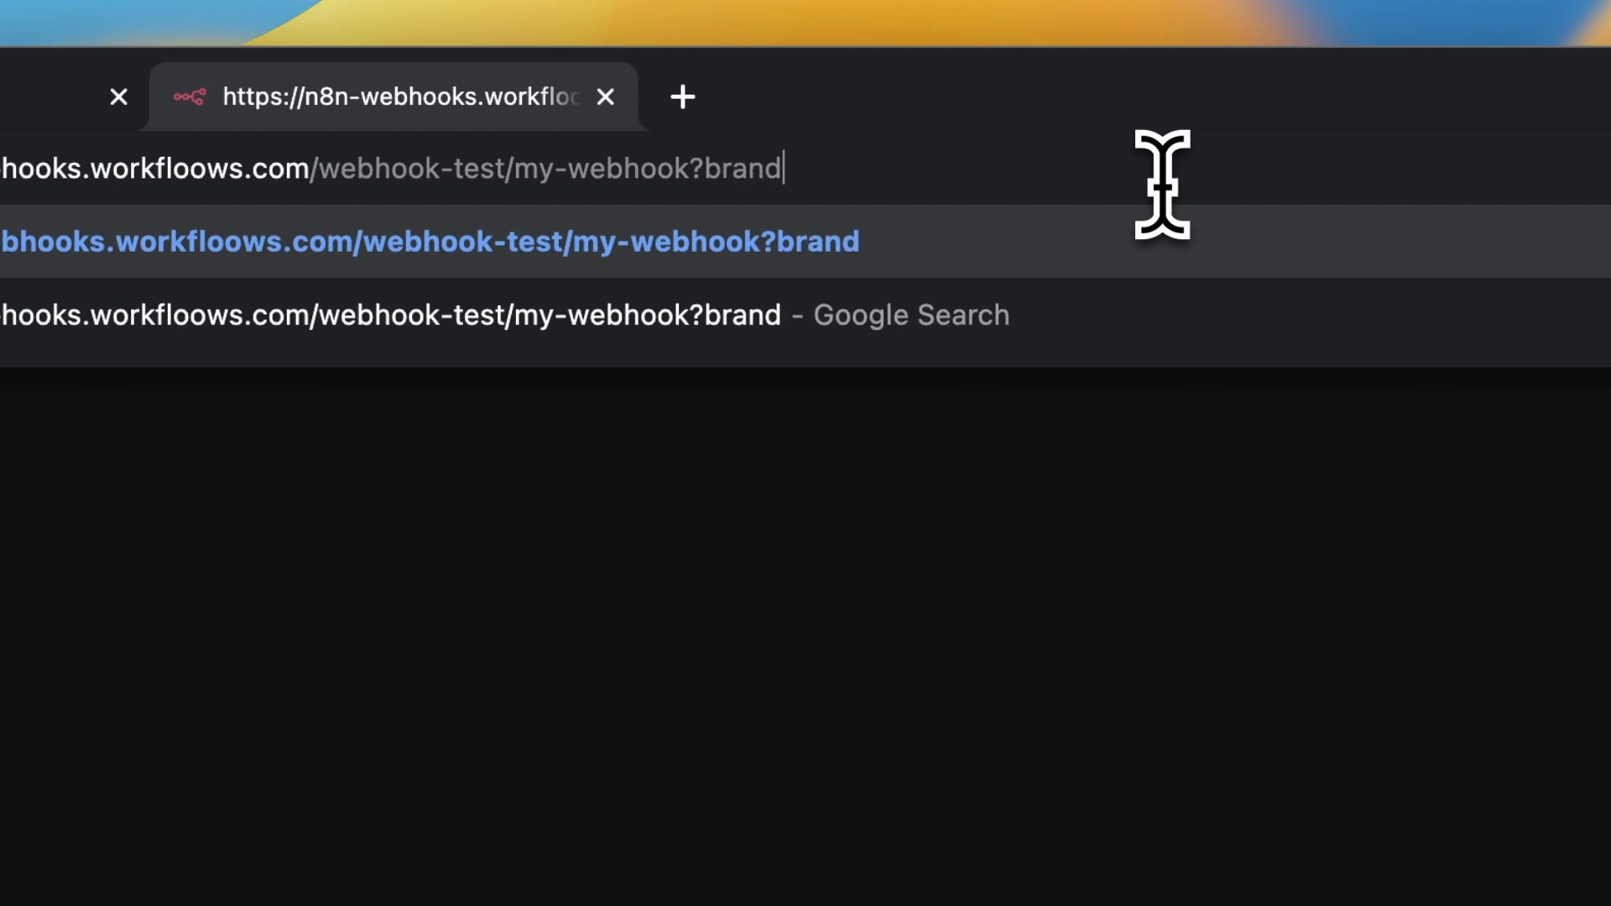
text(=workfloows)
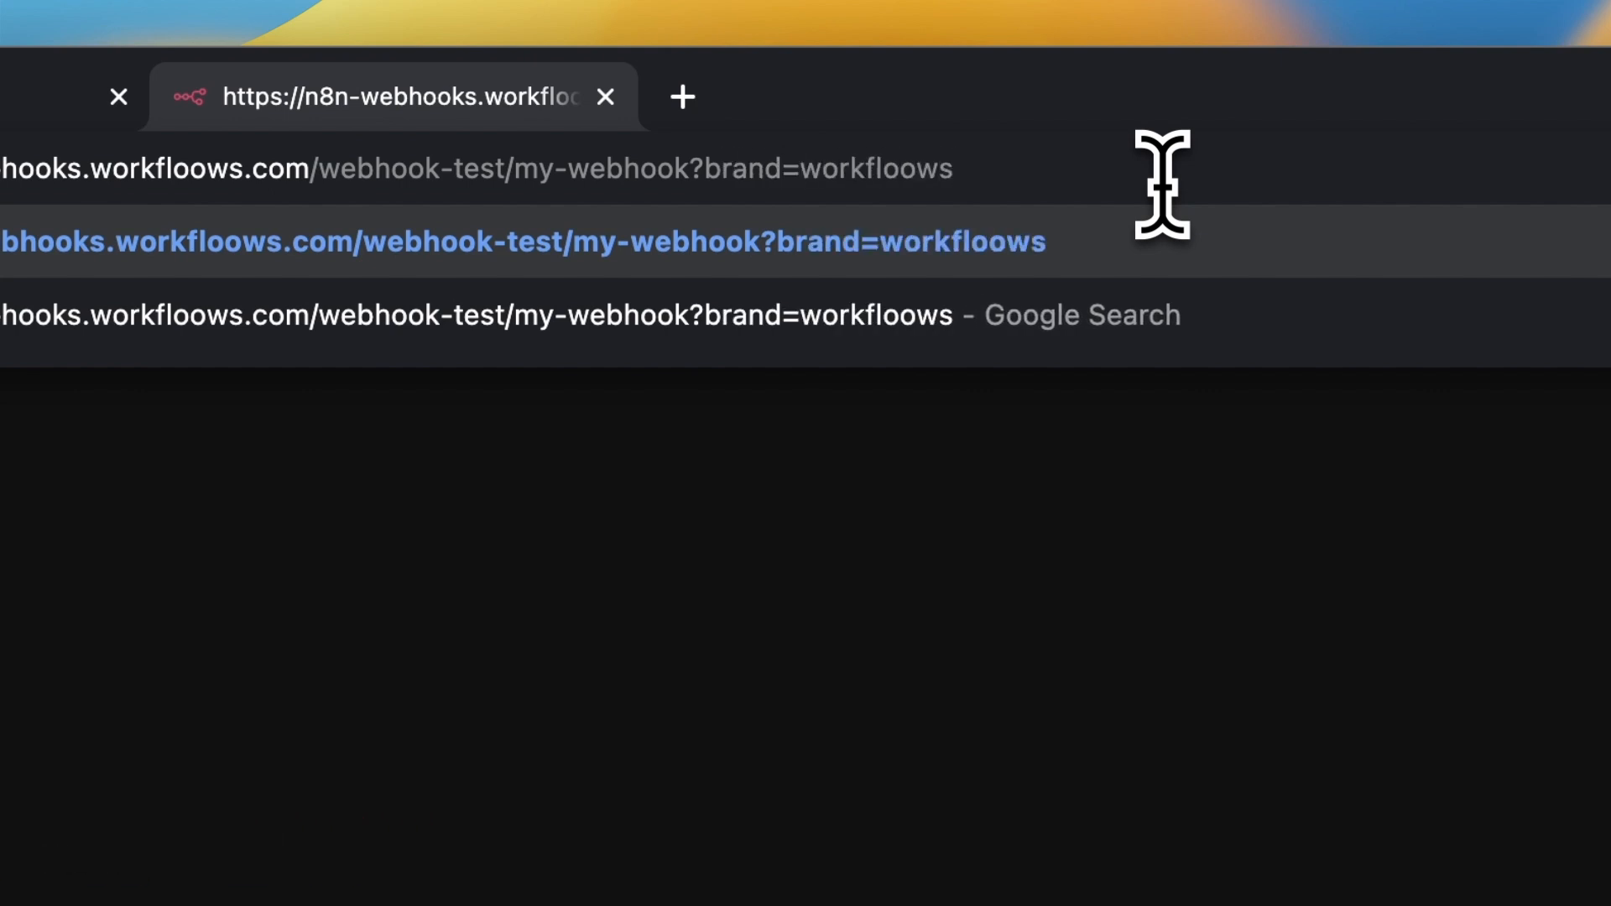
text(&action=subsc)
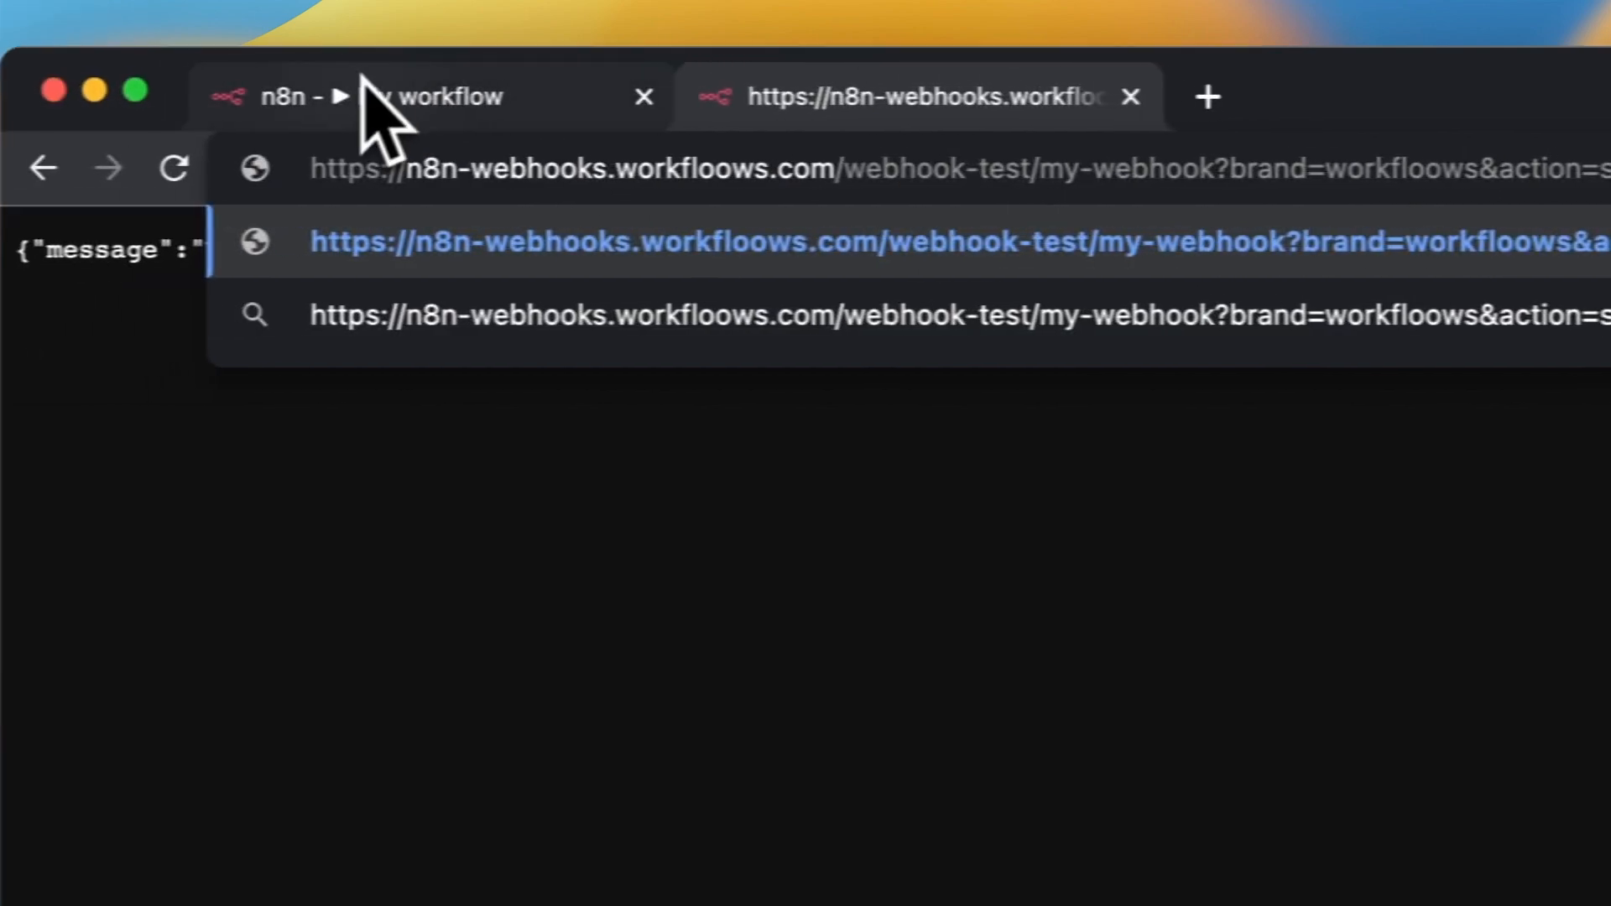
Return to n8n, pin the Webhook output, save, and search for an IF node
click(644, 96)
text(if)
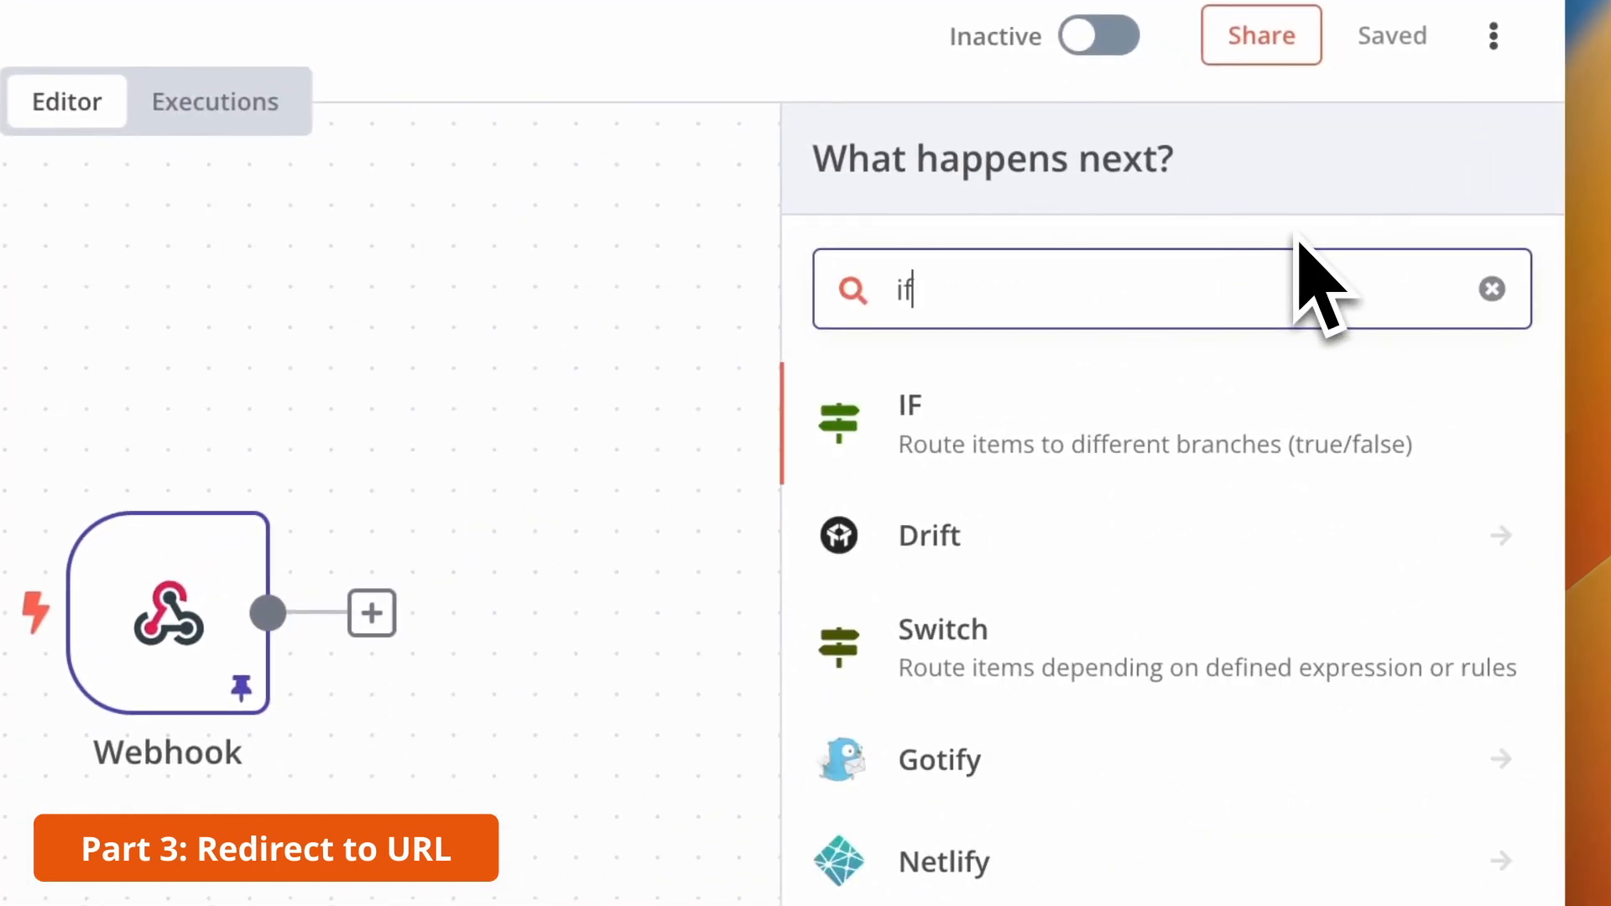
Add an IF node after the Webhook and rename it 'Check action'
click(908, 422)
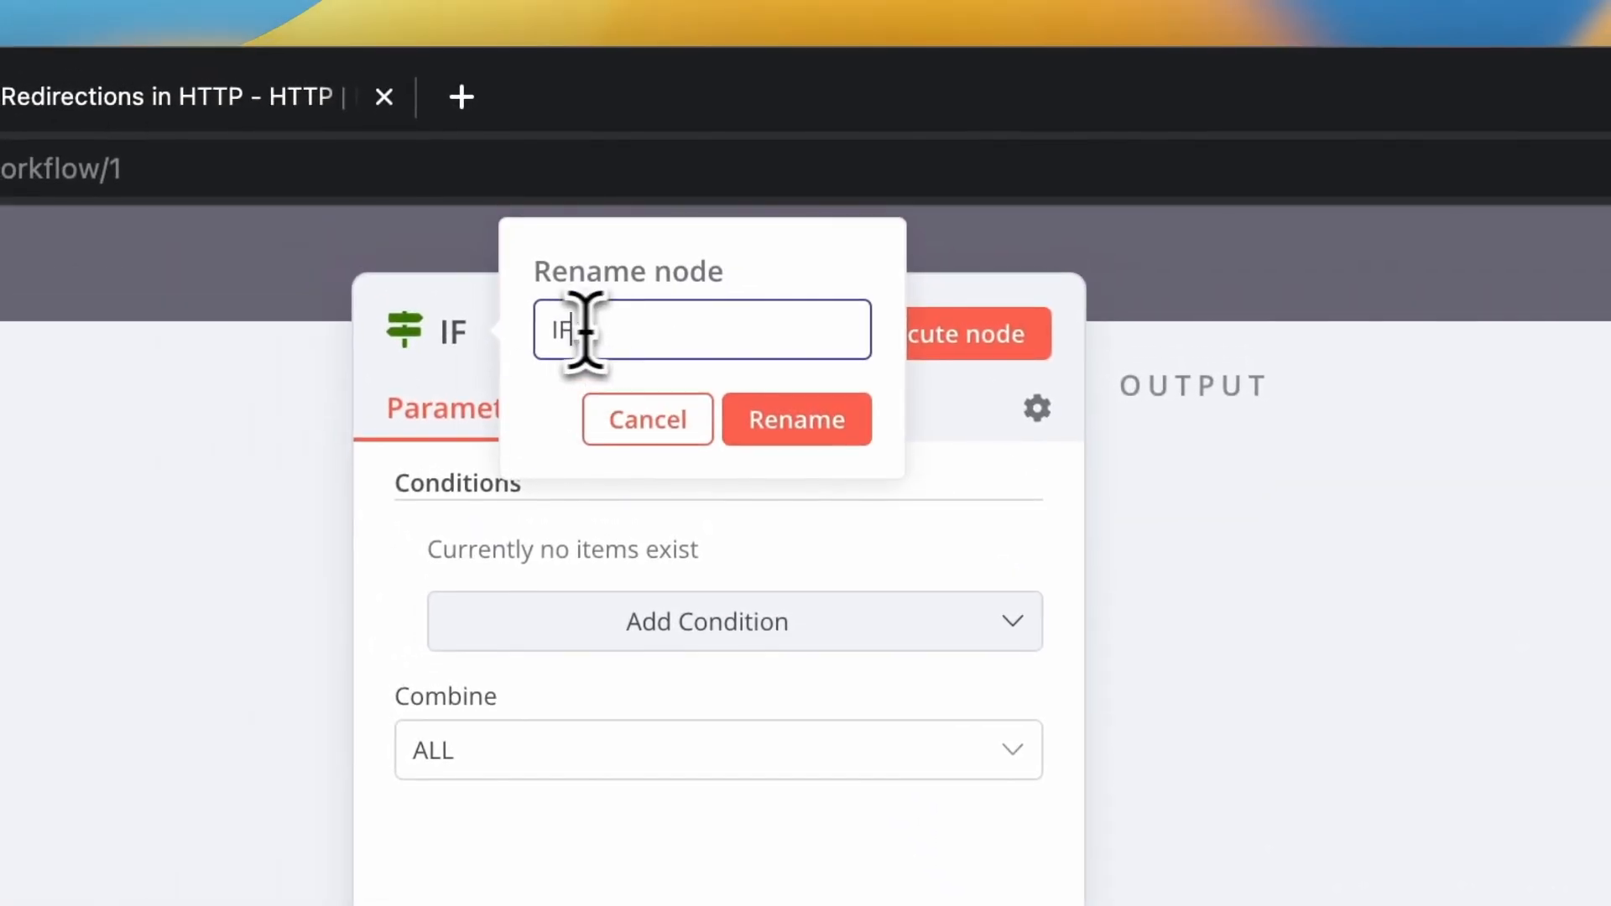
text(c)
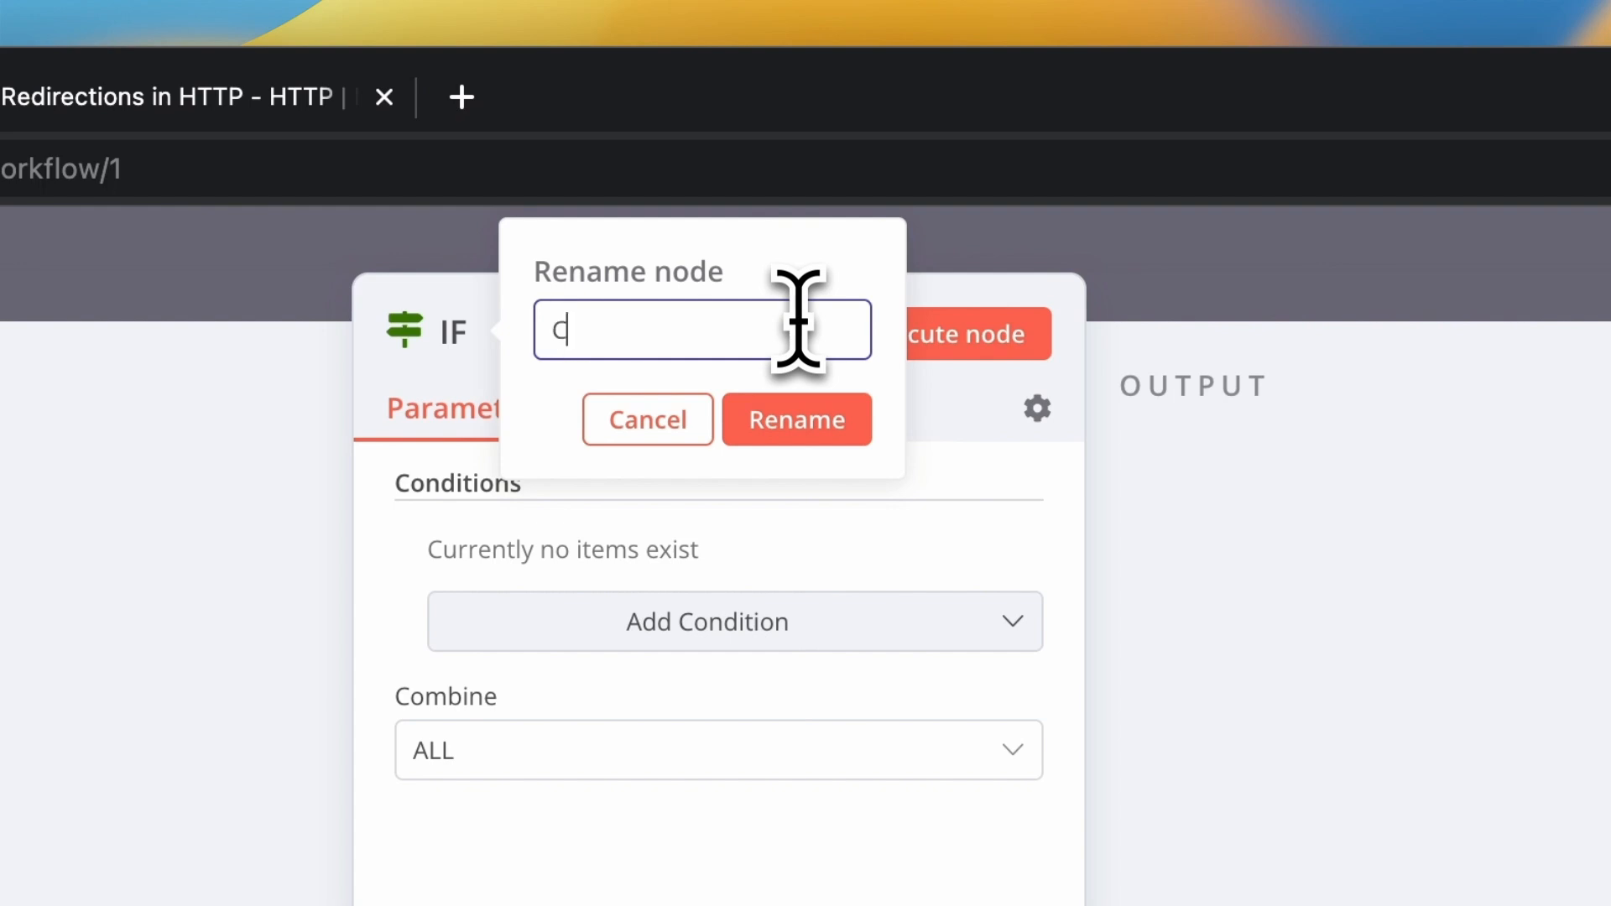
text(Check action)
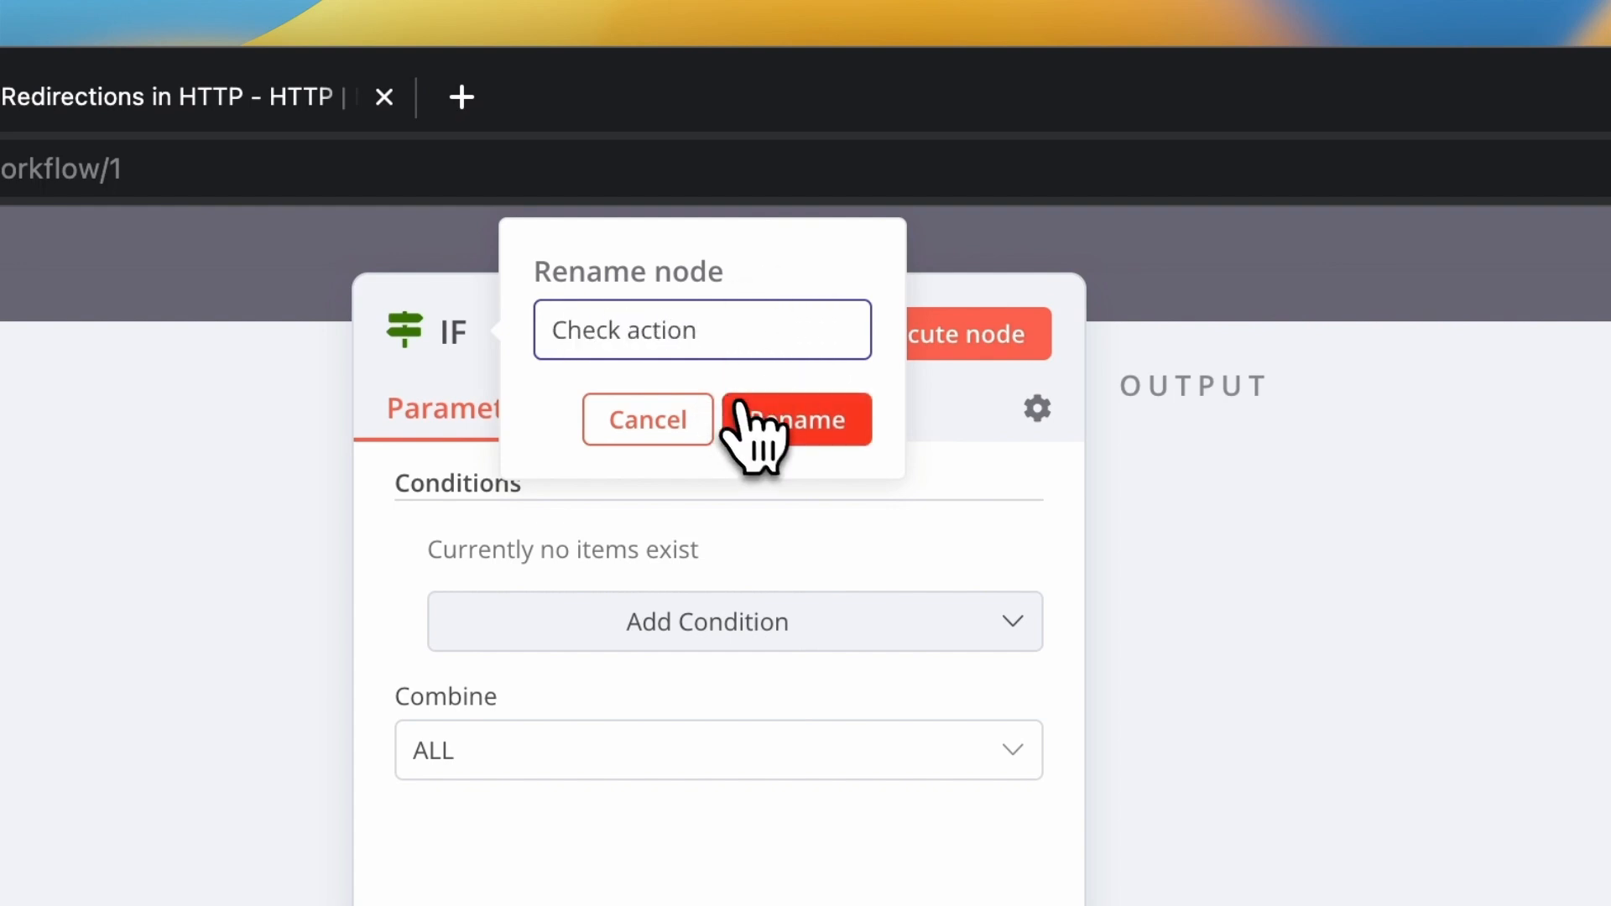
click(796, 420)
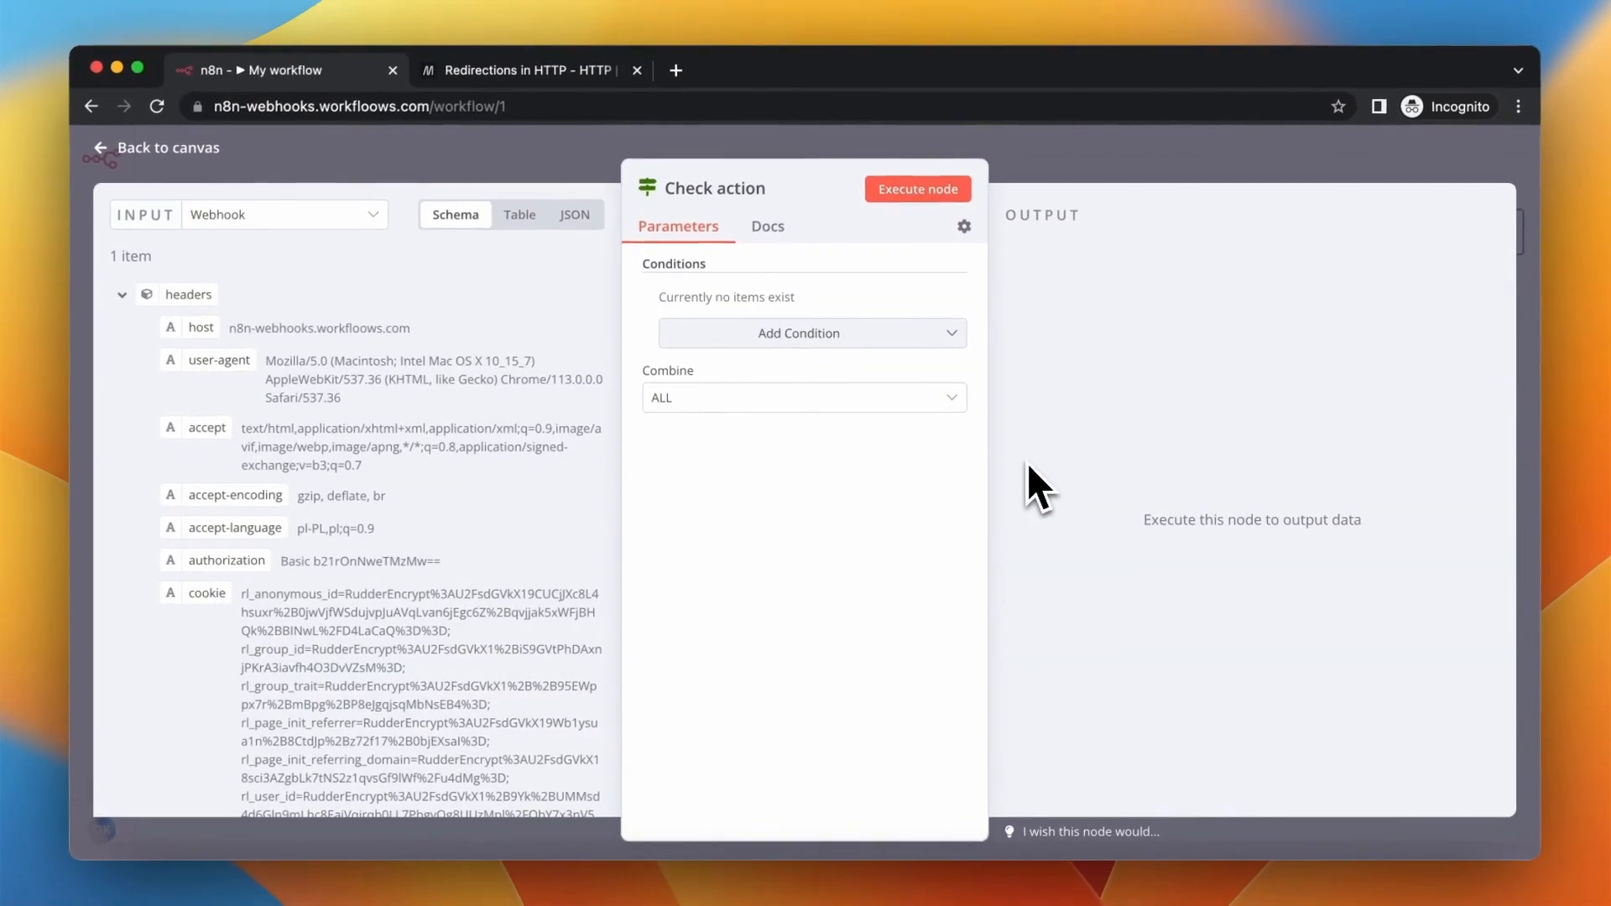
Add a string condition: {{ $json.query.action }} equals 'subscribe'
click(811, 333)
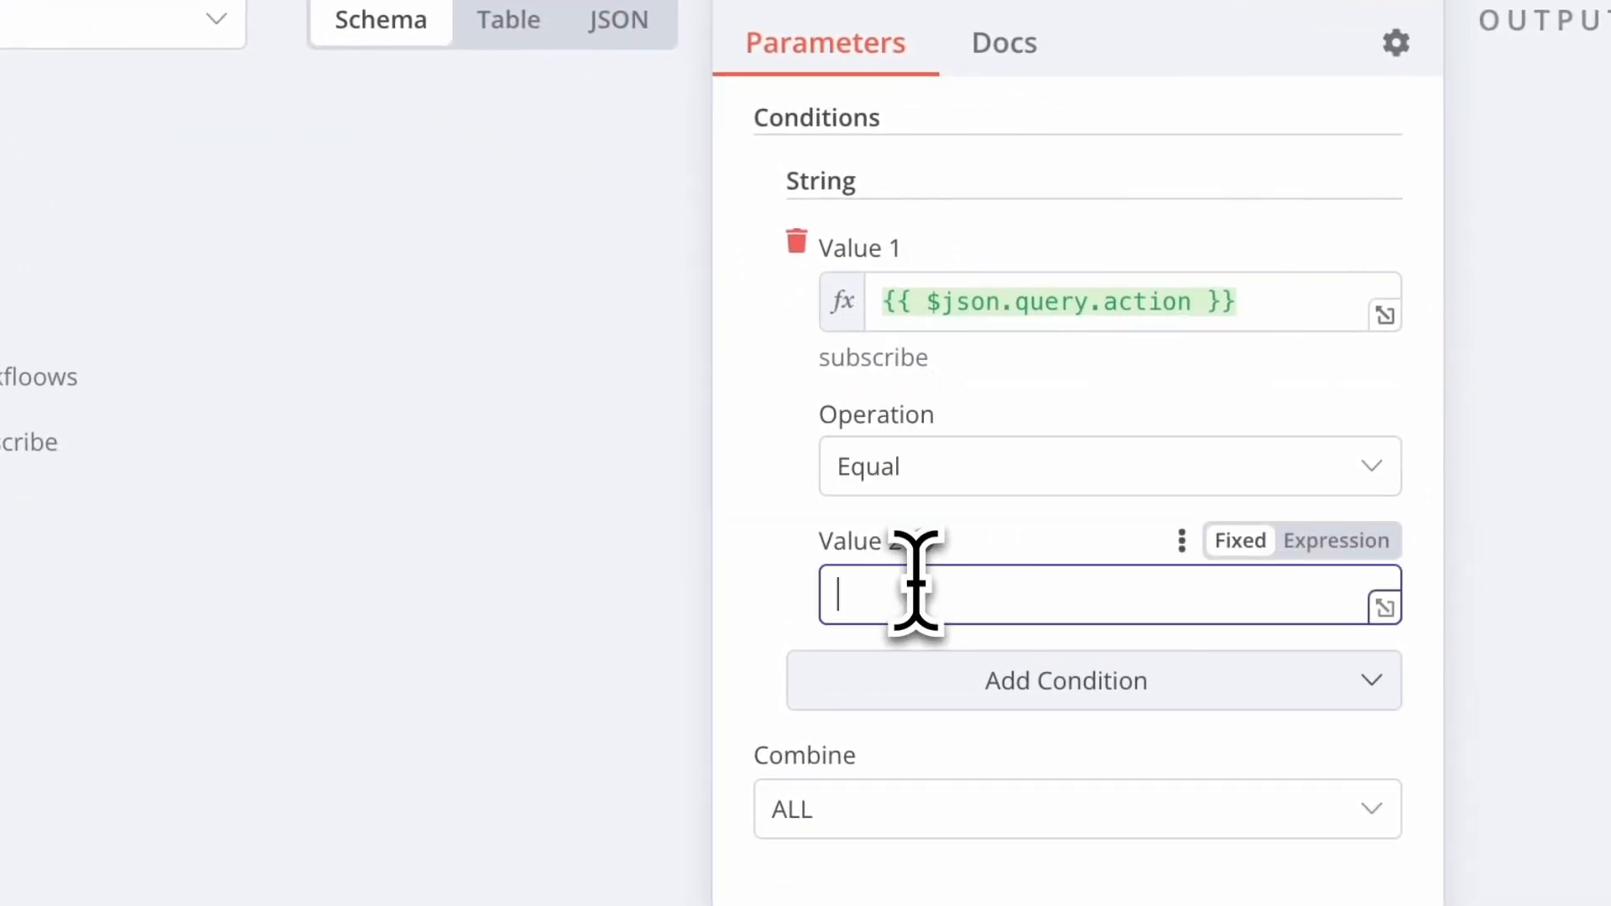
text(subscribe)
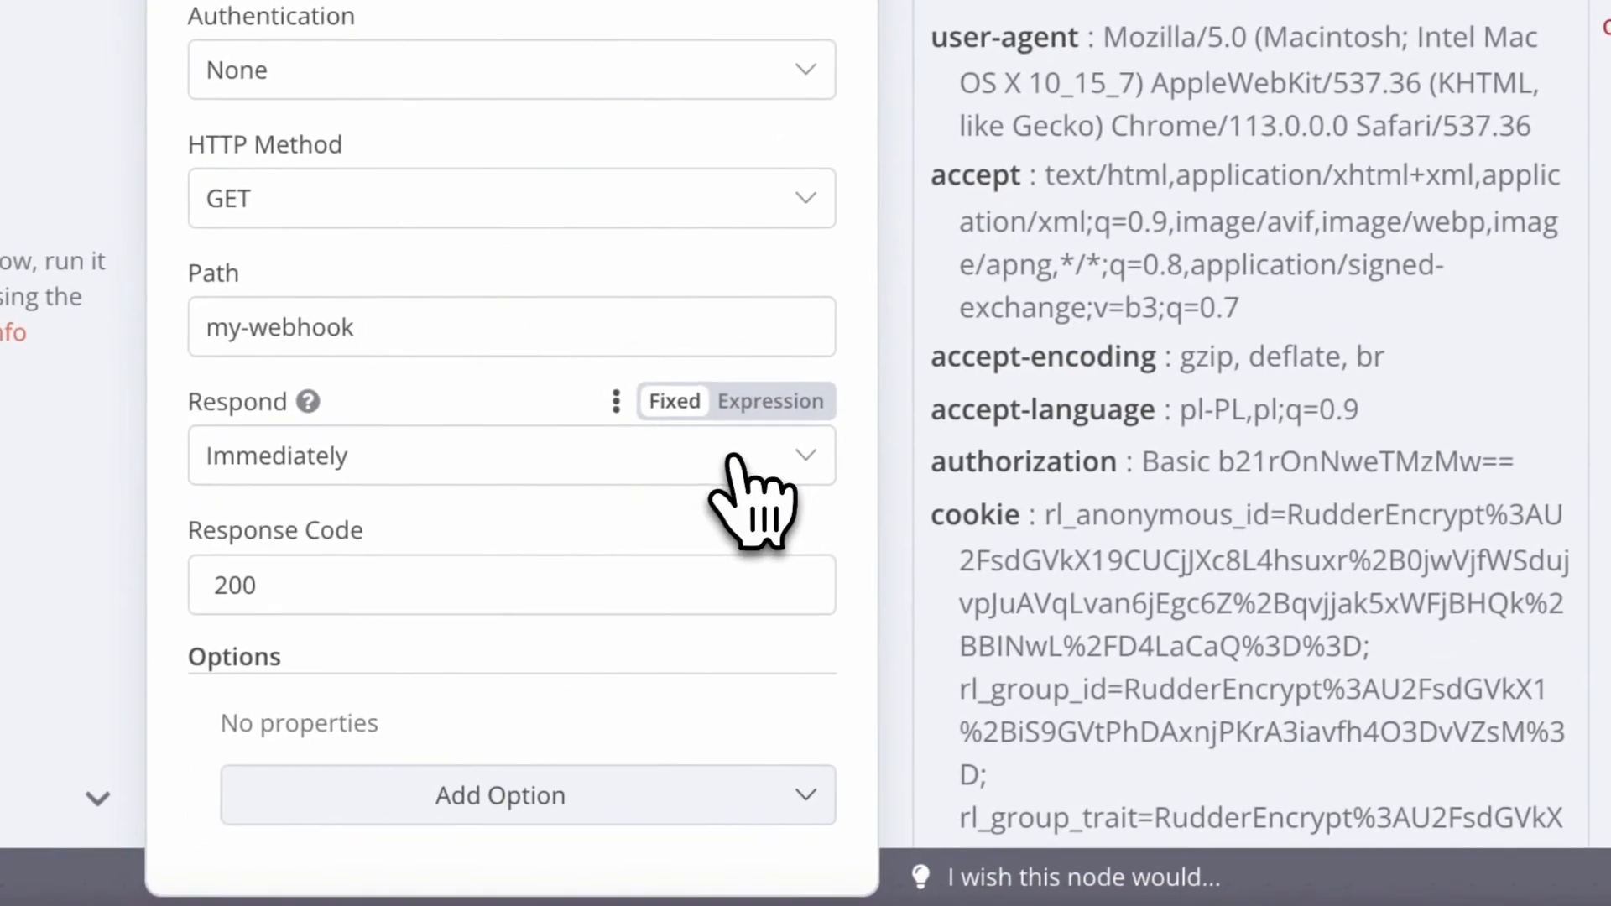
Set the Webhook to respond via a Respond to Webhook node added on the true branch
click(510, 457)
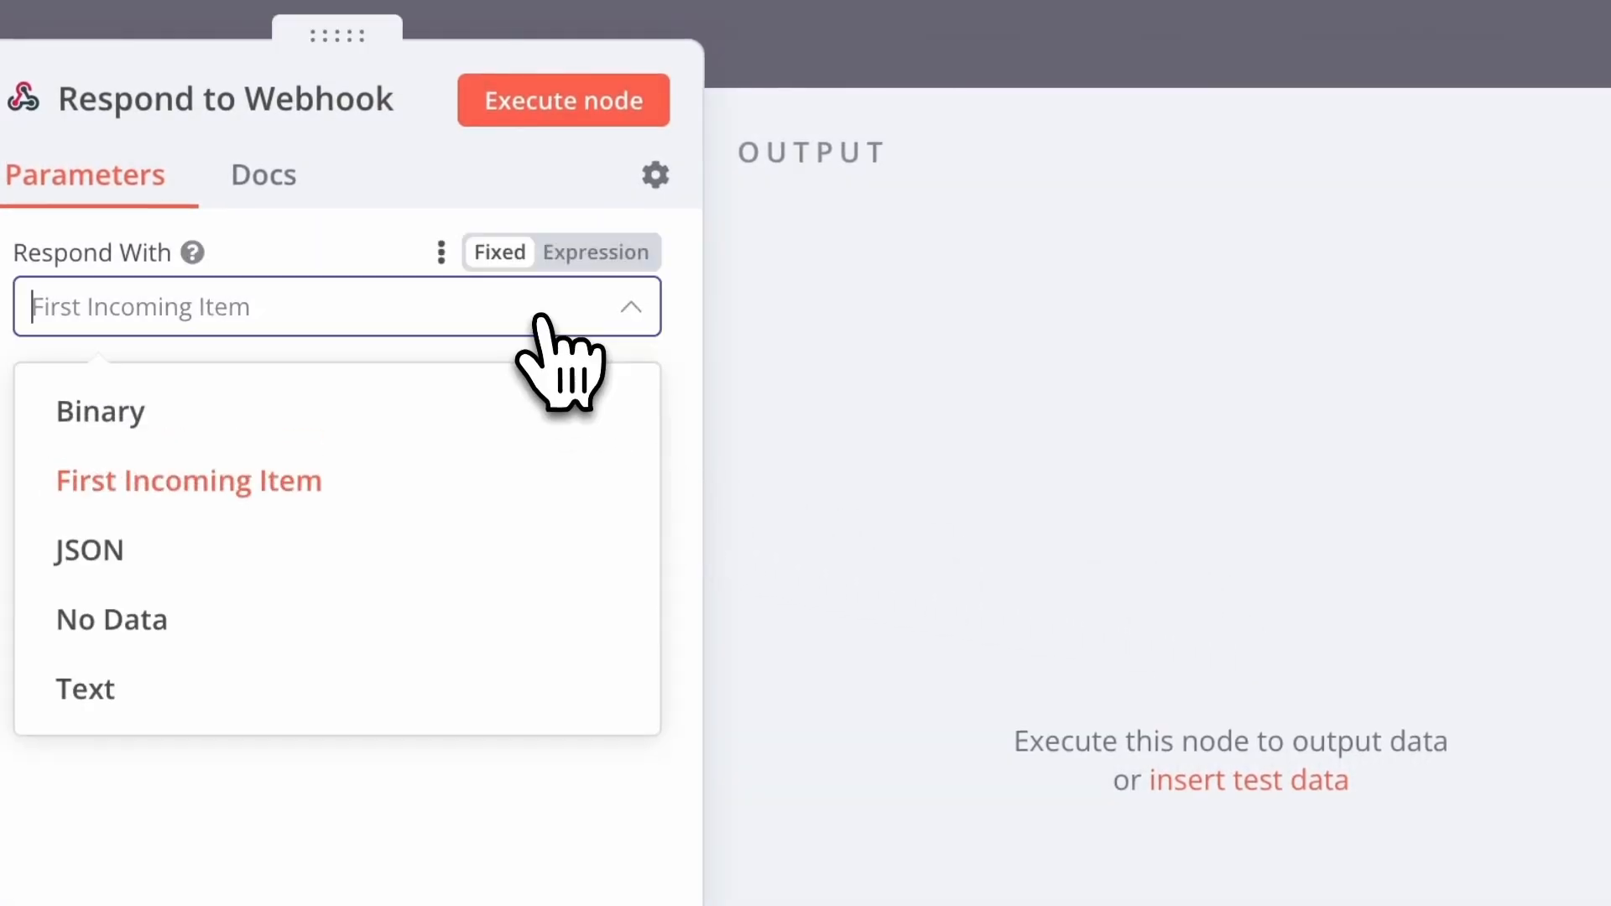
Make Respond to Webhook return No Data with a Response Code option
click(111, 618)
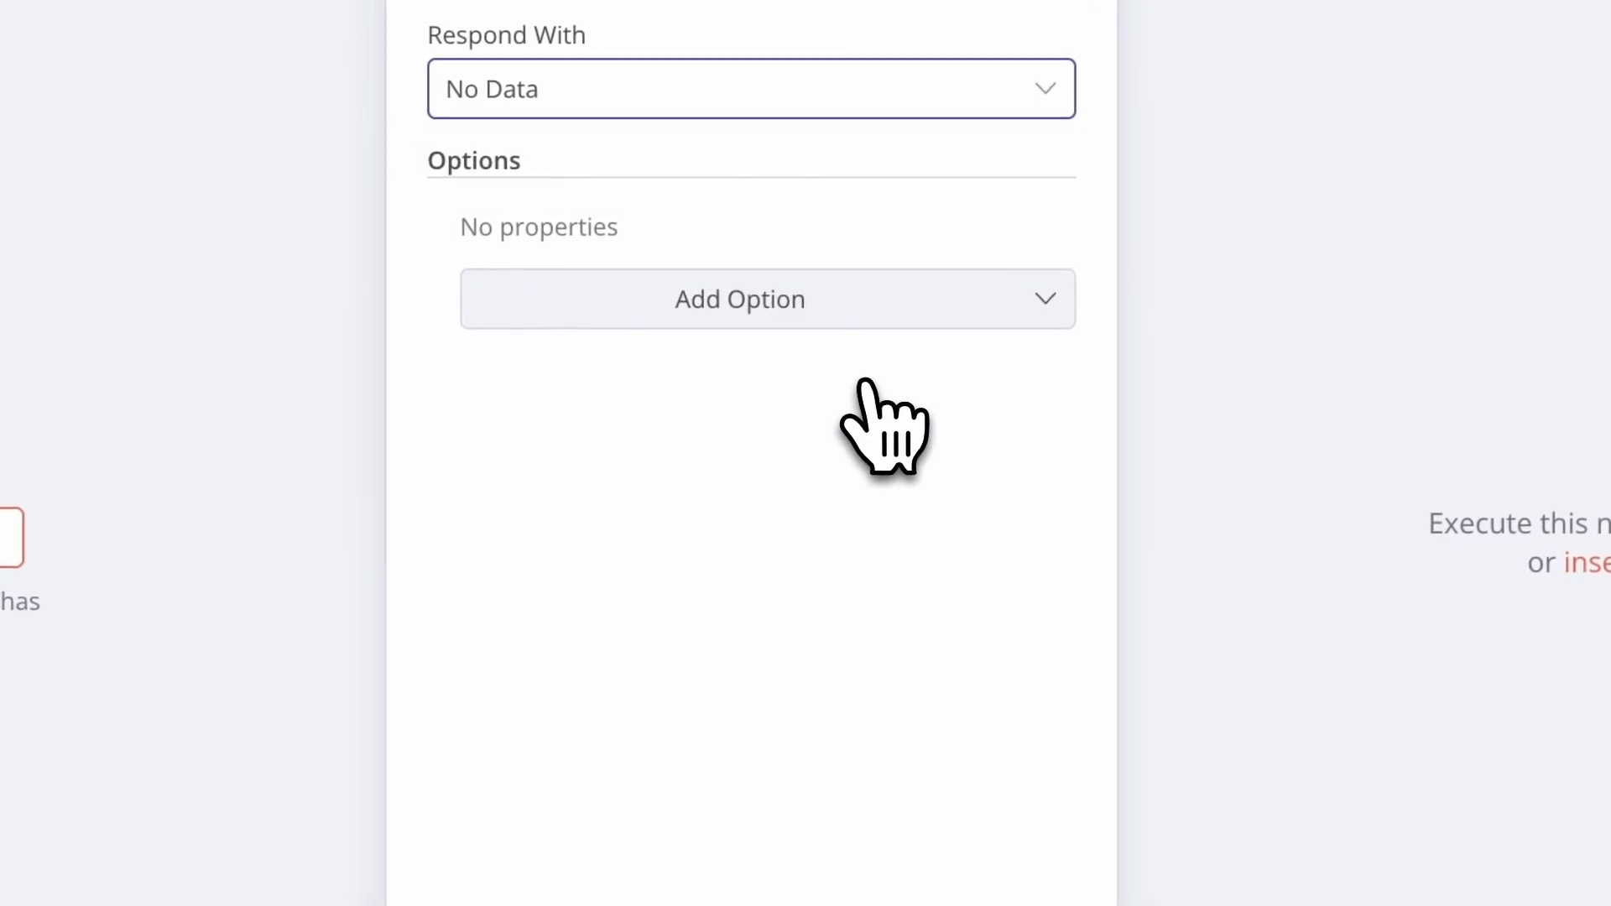
click(738, 299)
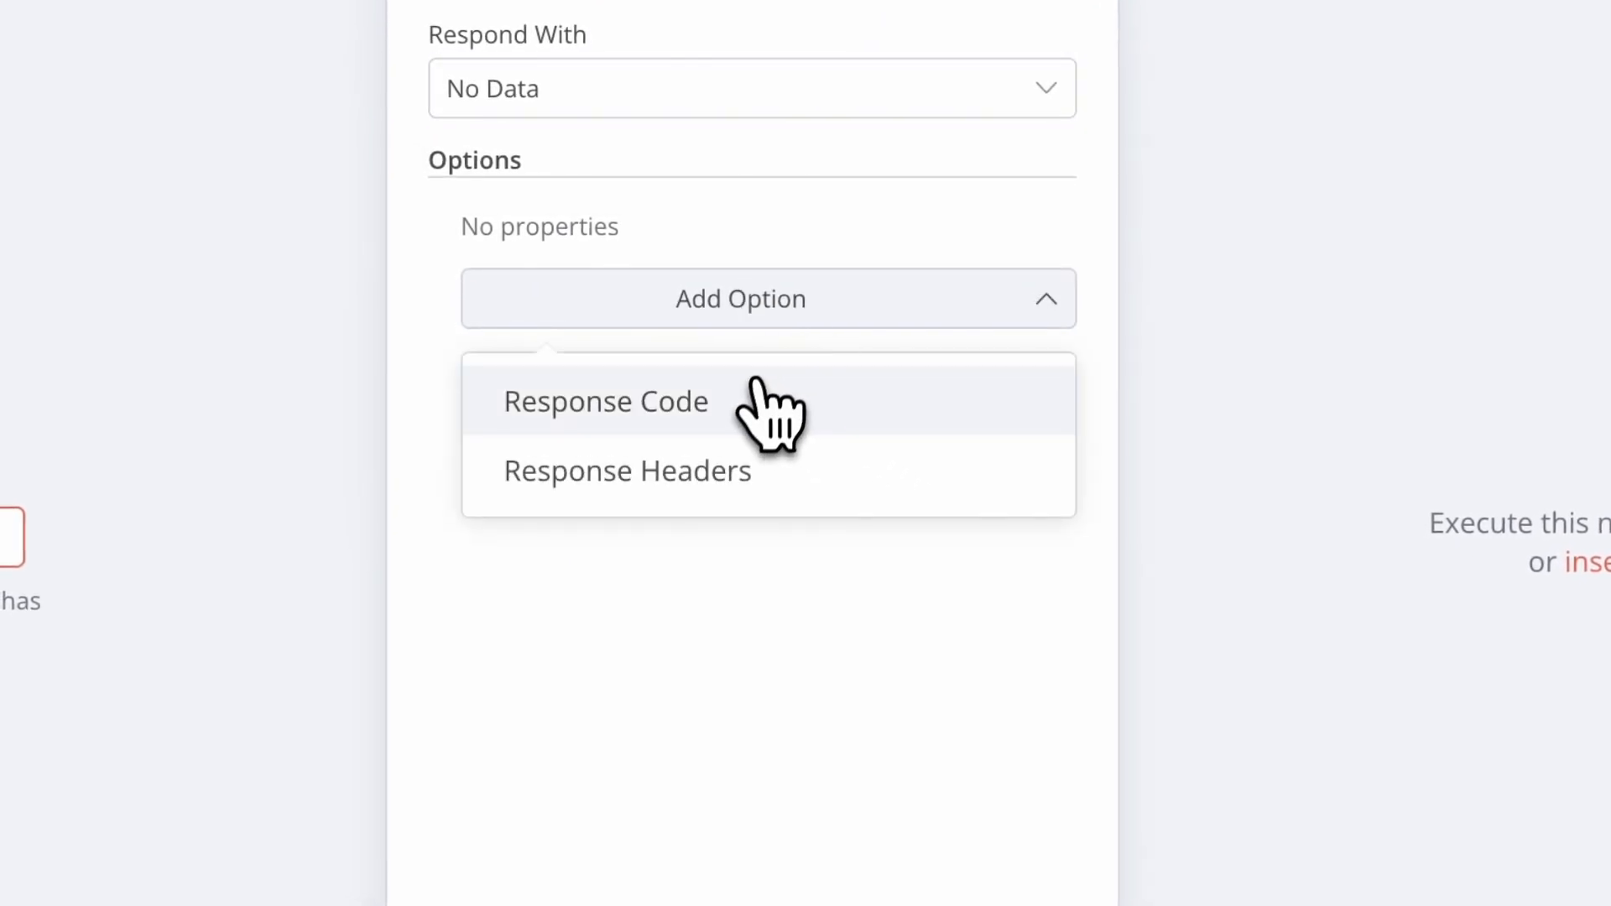
click(605, 400)
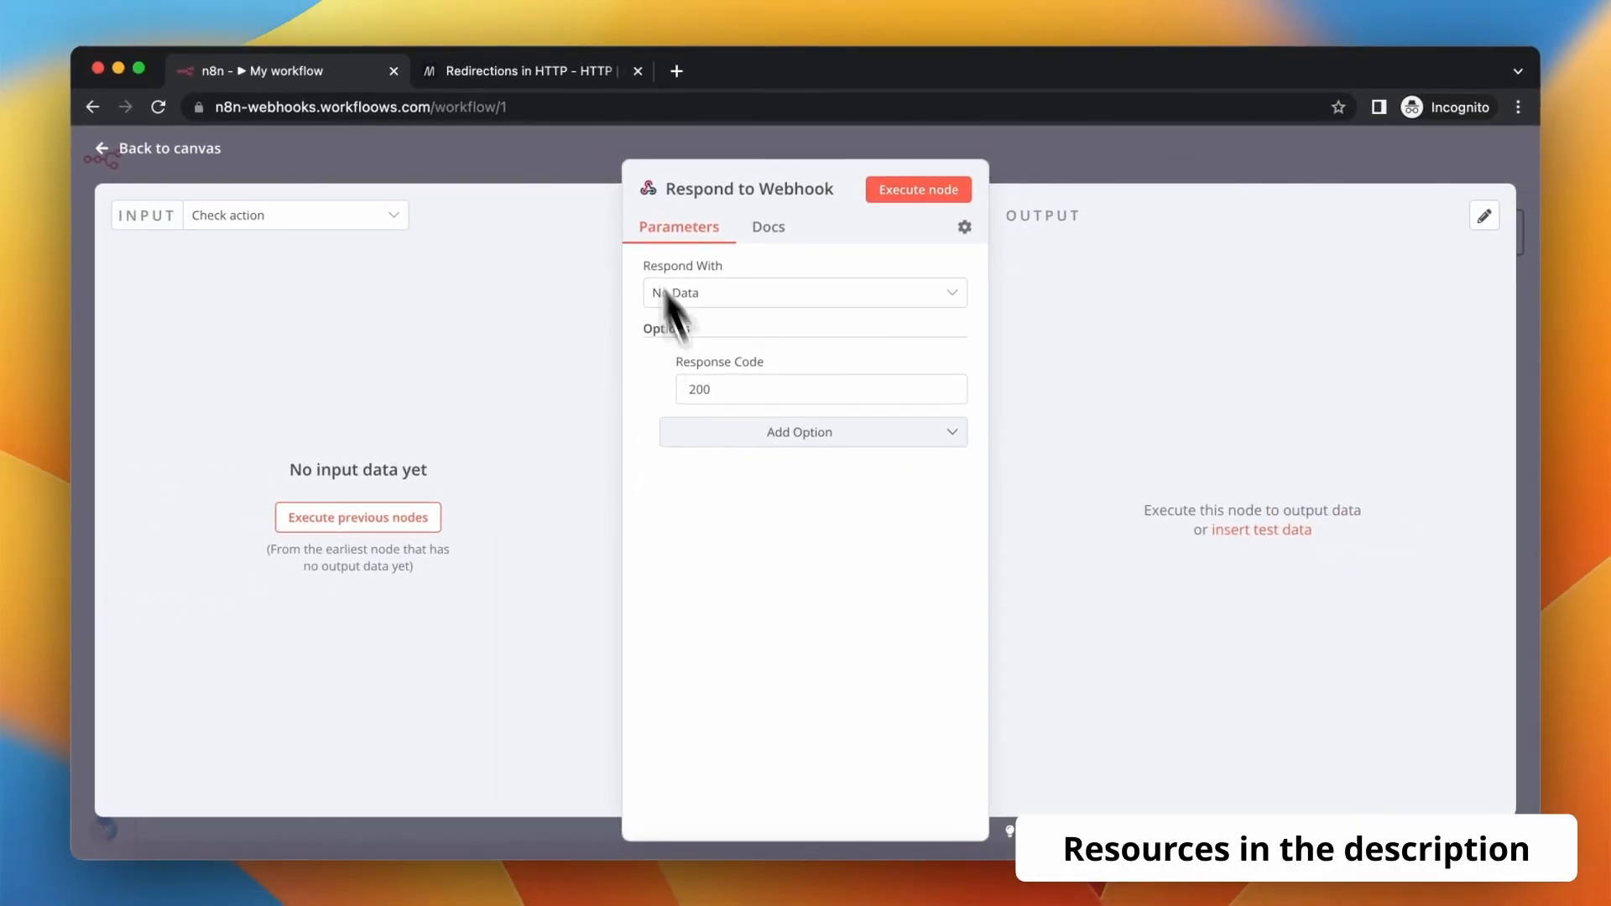
click(526, 70)
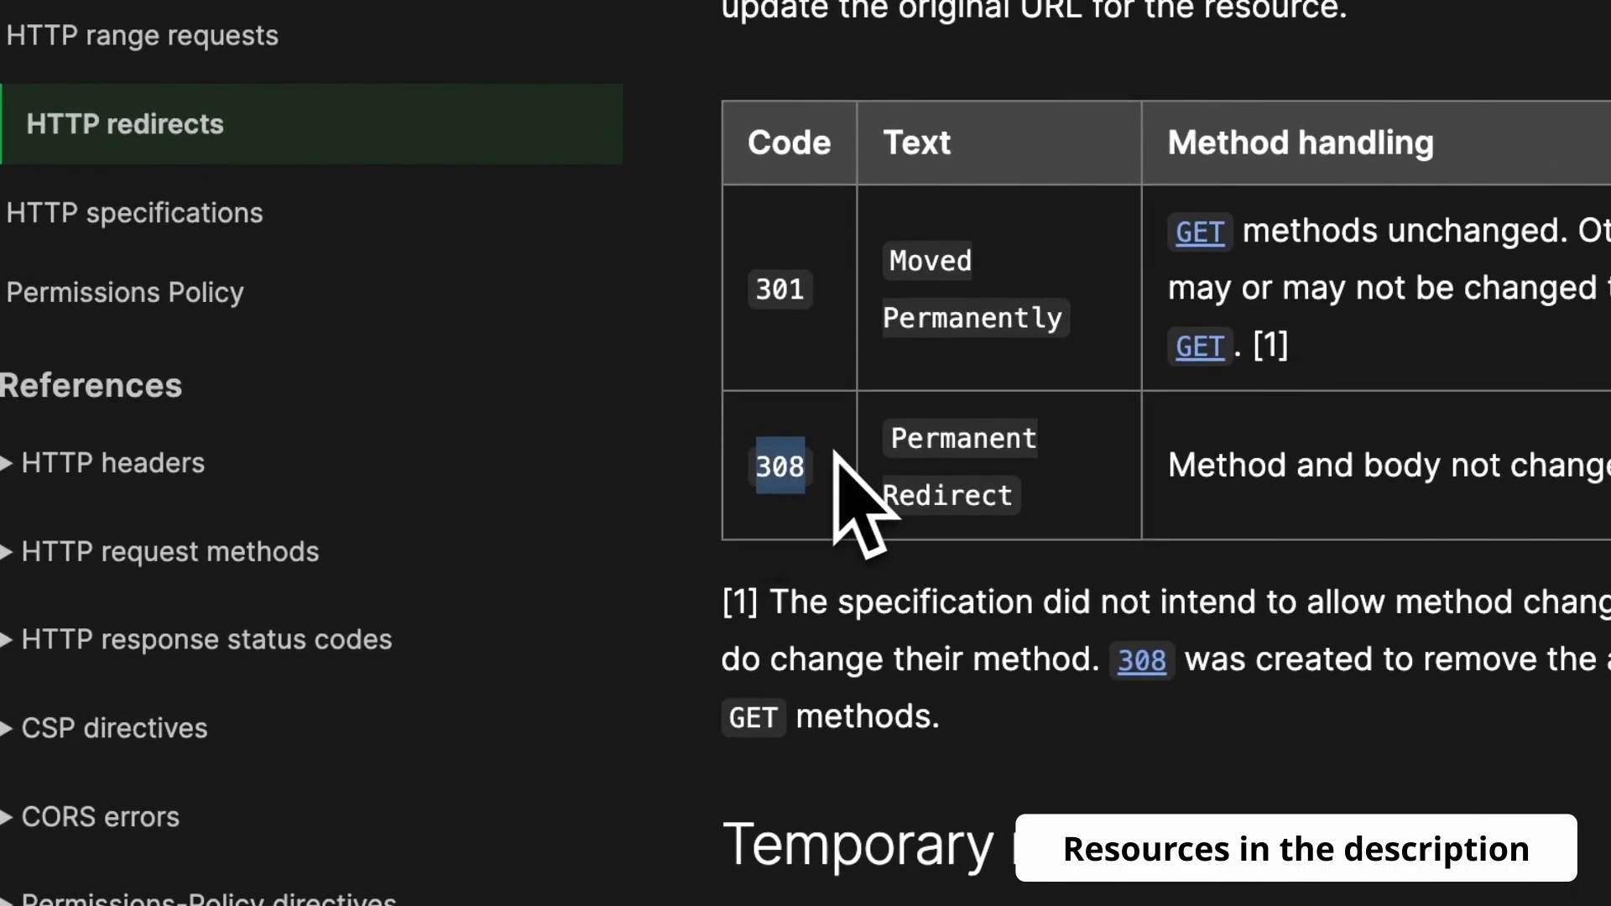
Copy 308 from MDN into Response Code and add a Response Headers option
click(272, 71)
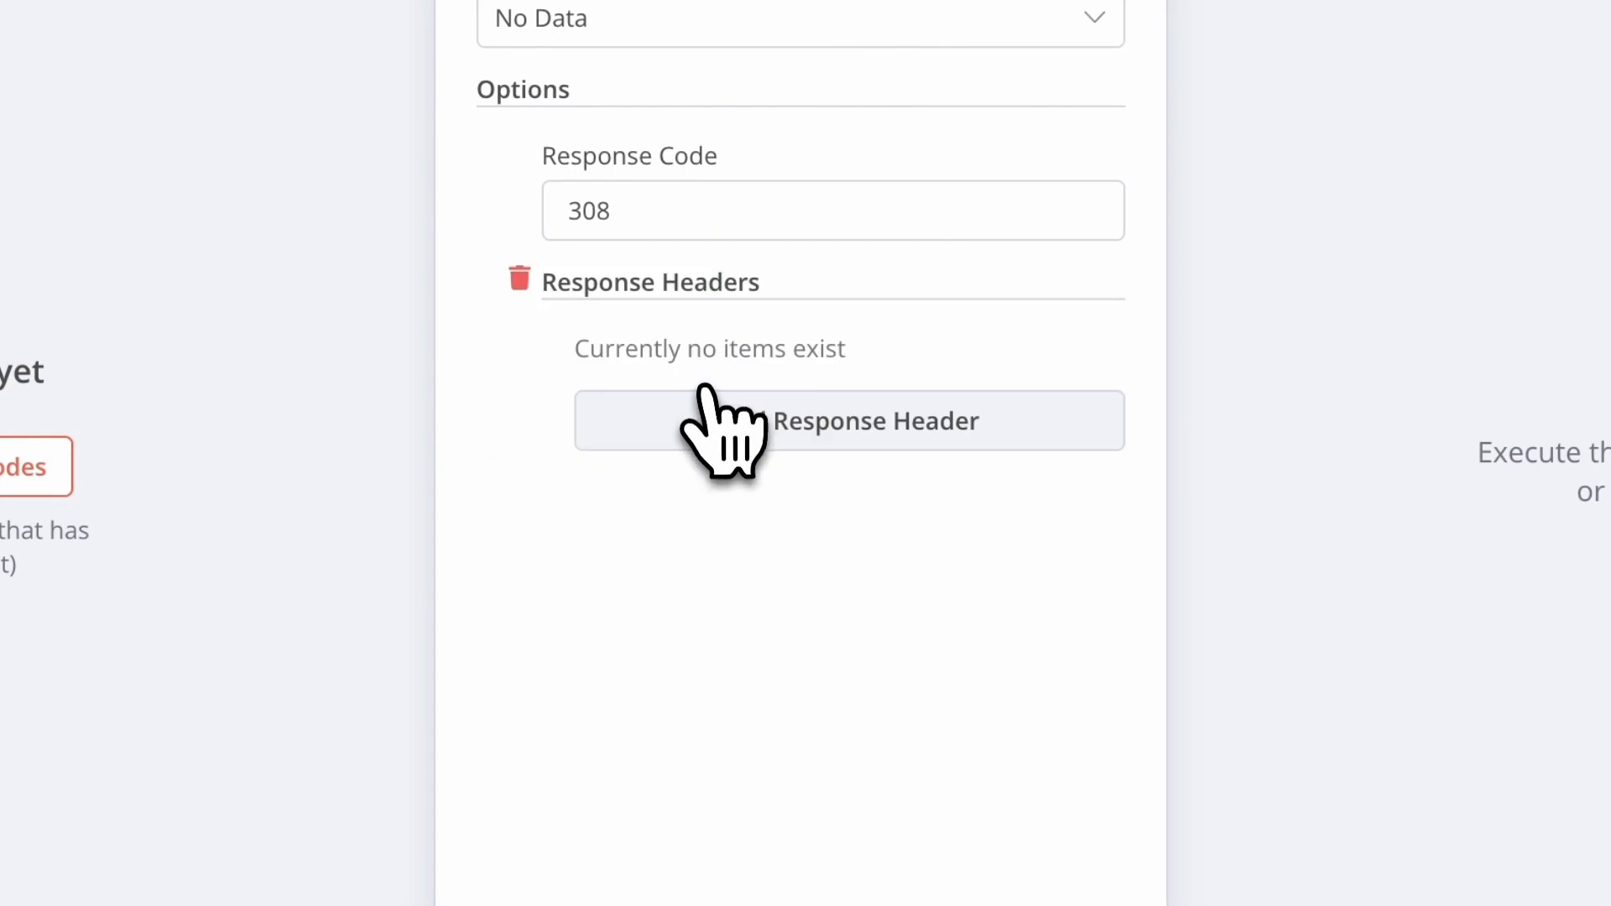
Add a Location response header pointing to the Workfloows web address
click(848, 420)
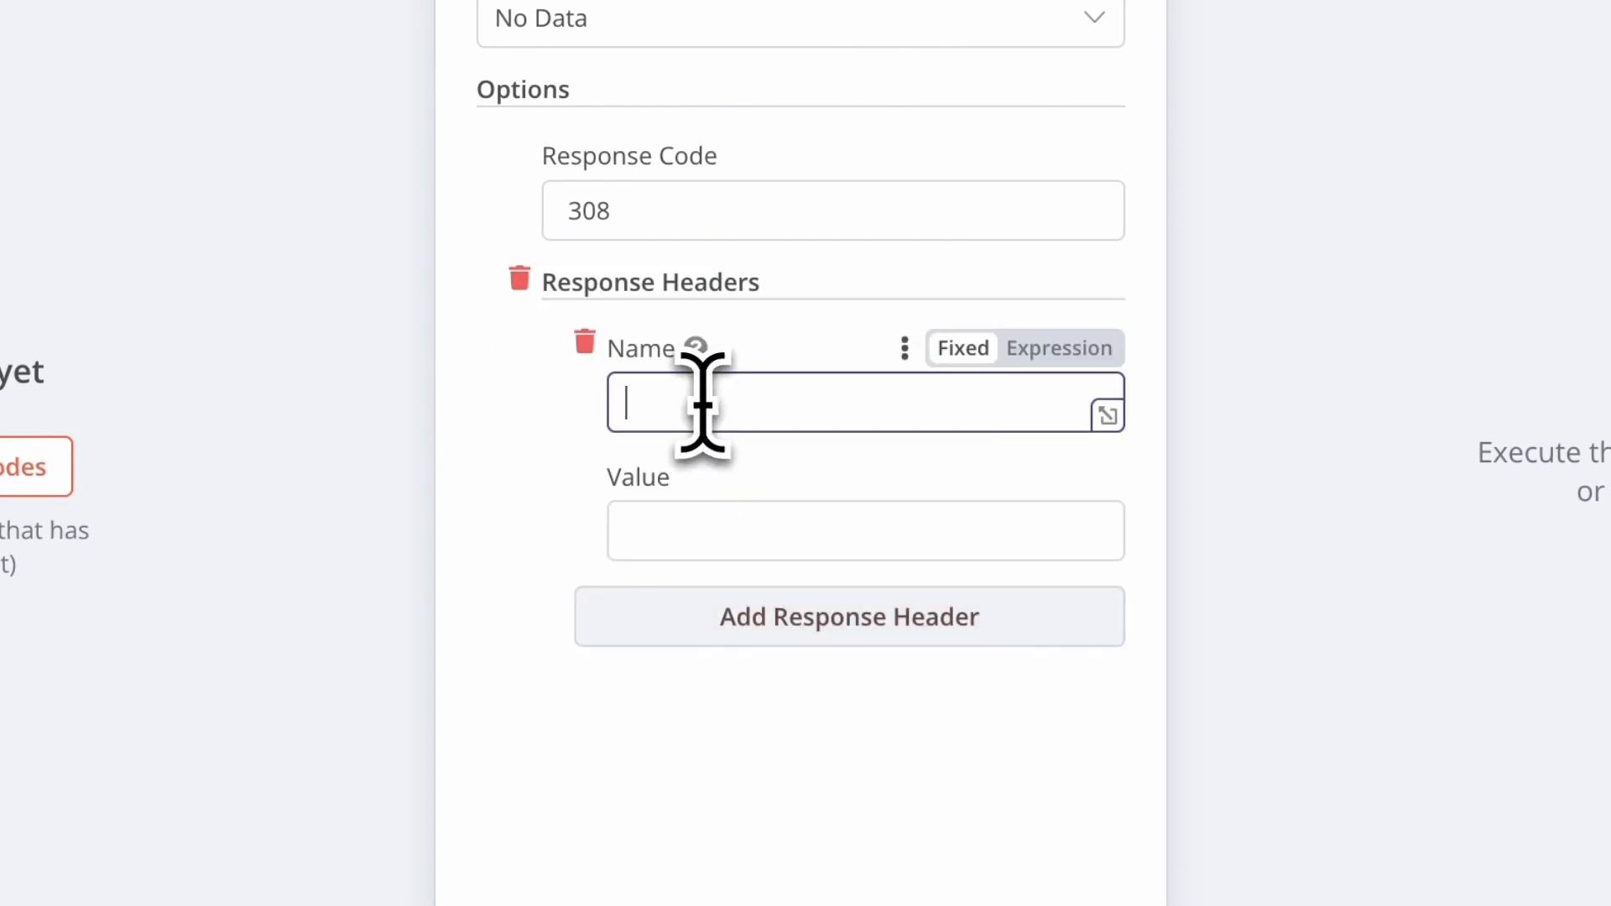
text(Location)
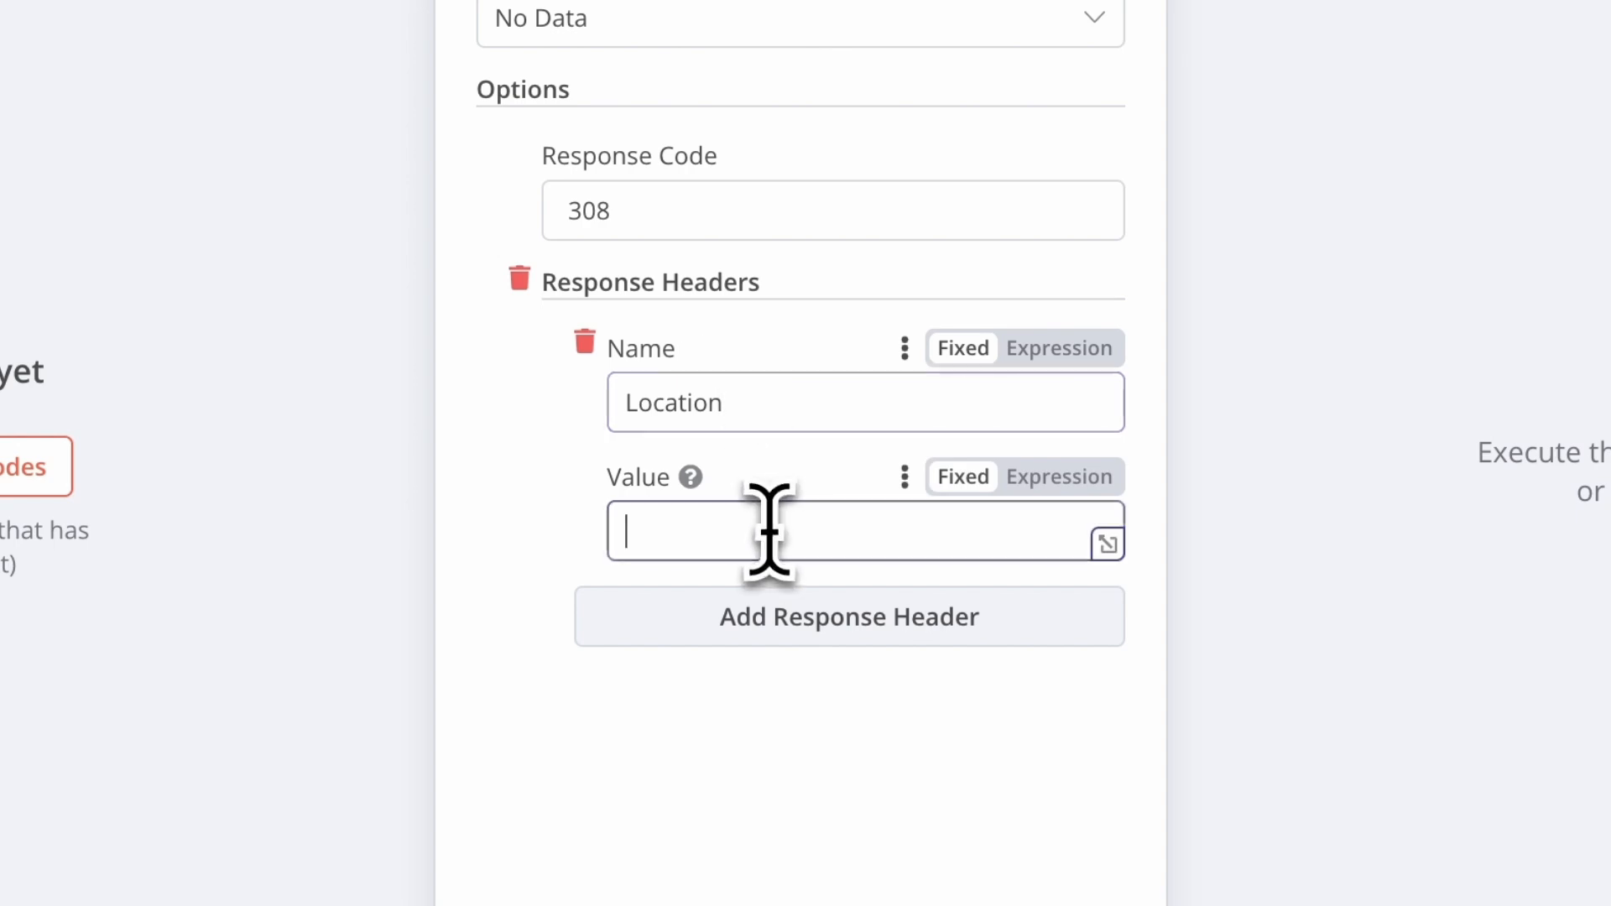
text(https://wor)
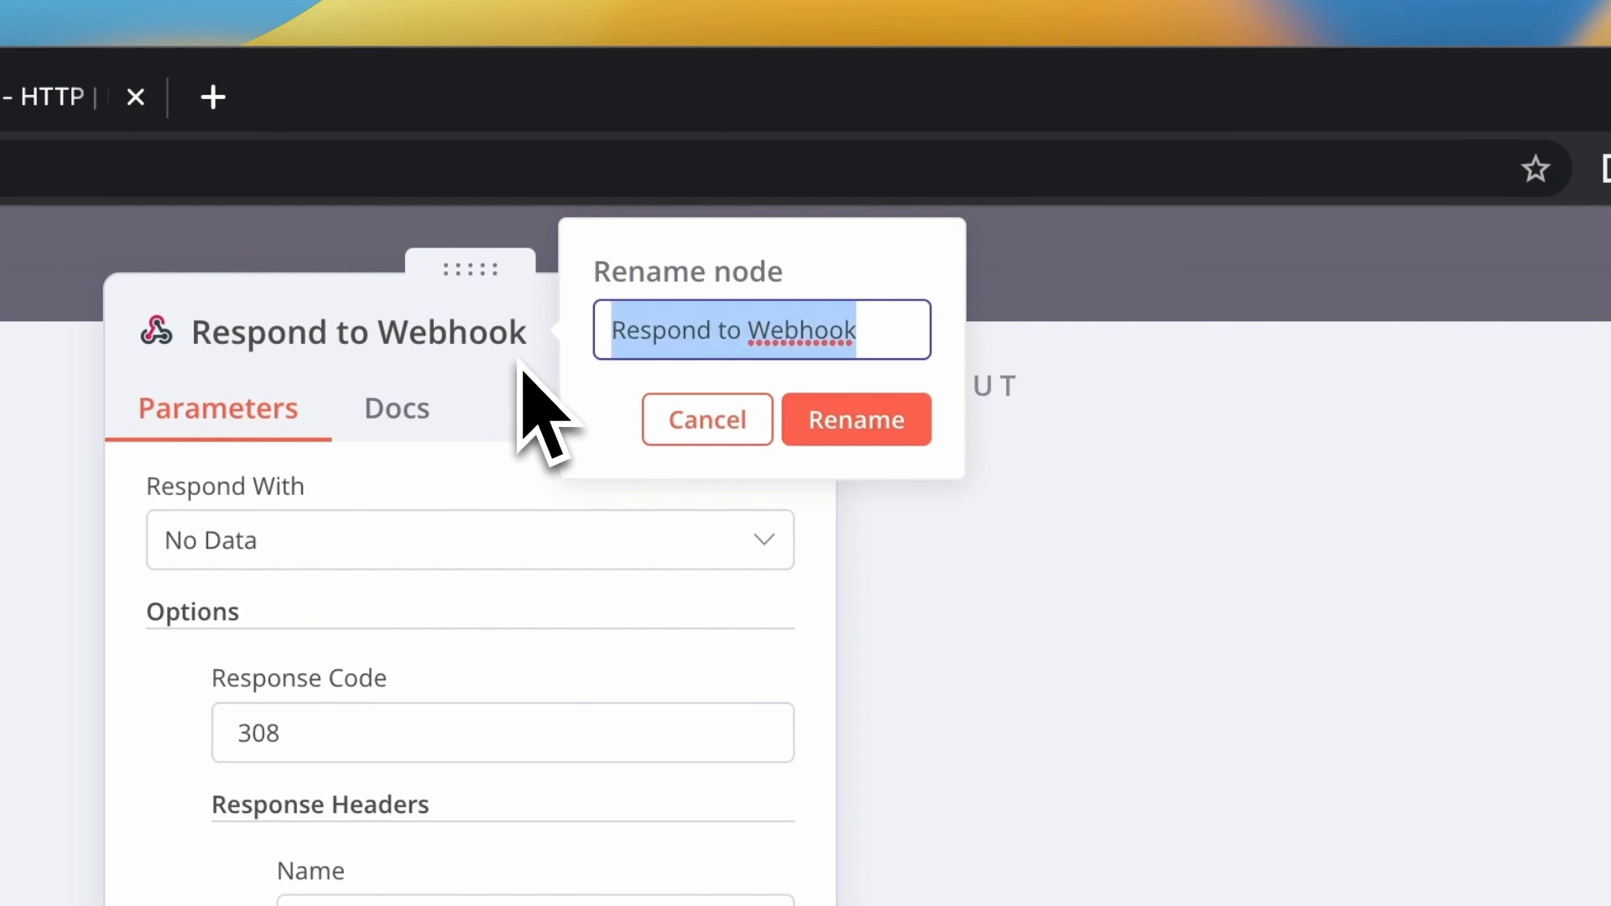
Rename the response node 'Redirect to Workfloows' and return to the canvas
text(Redirect to Wo)
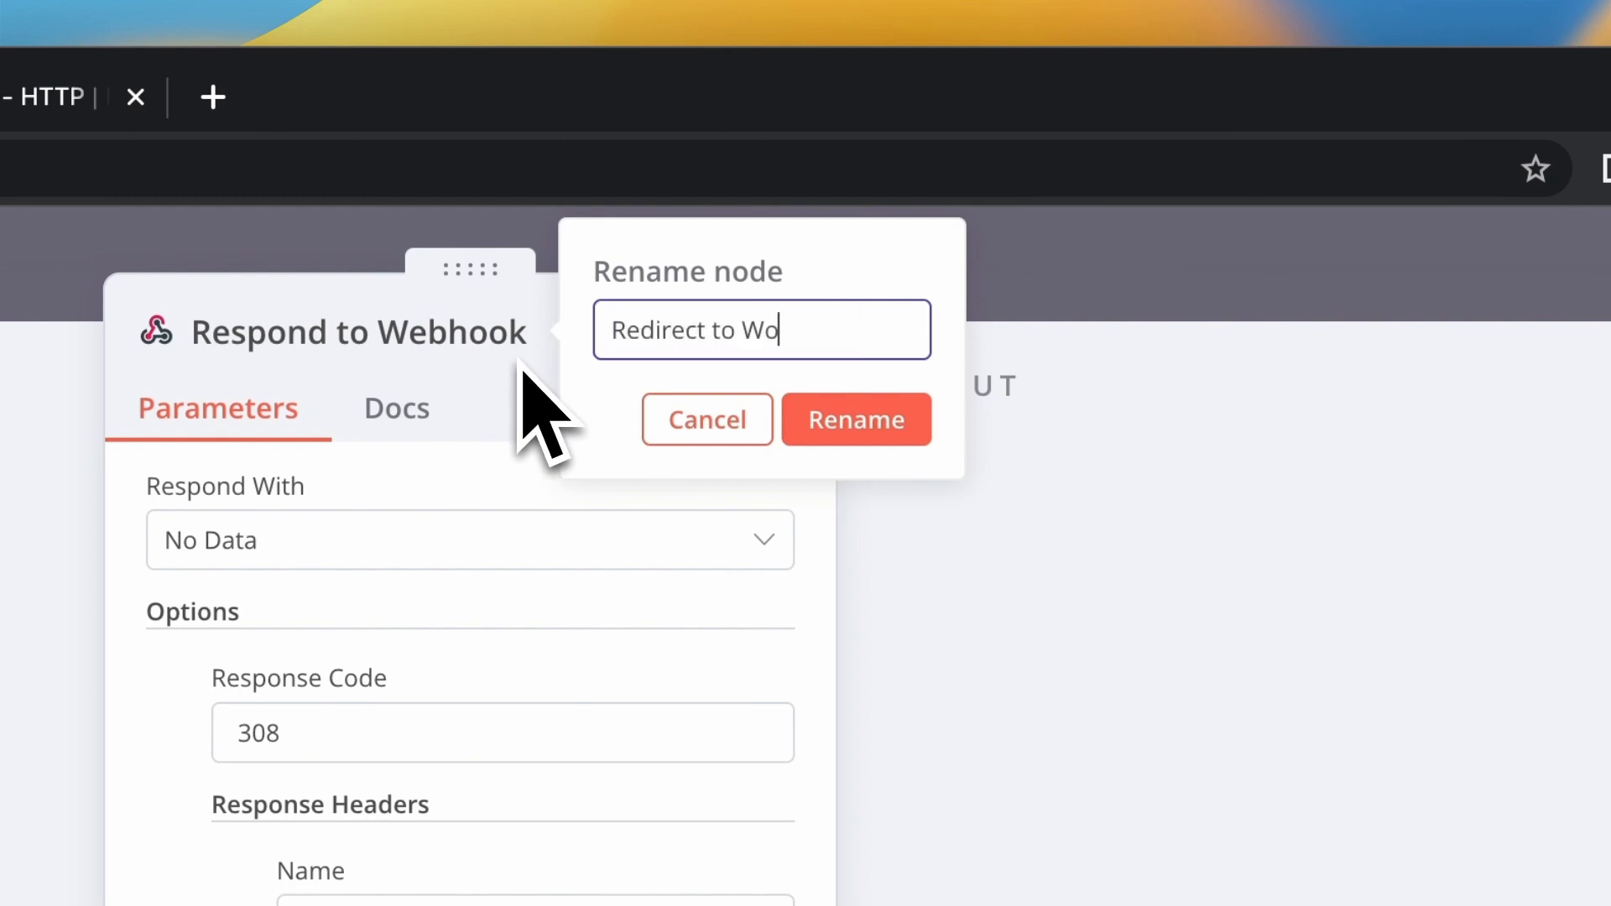
click(855, 419)
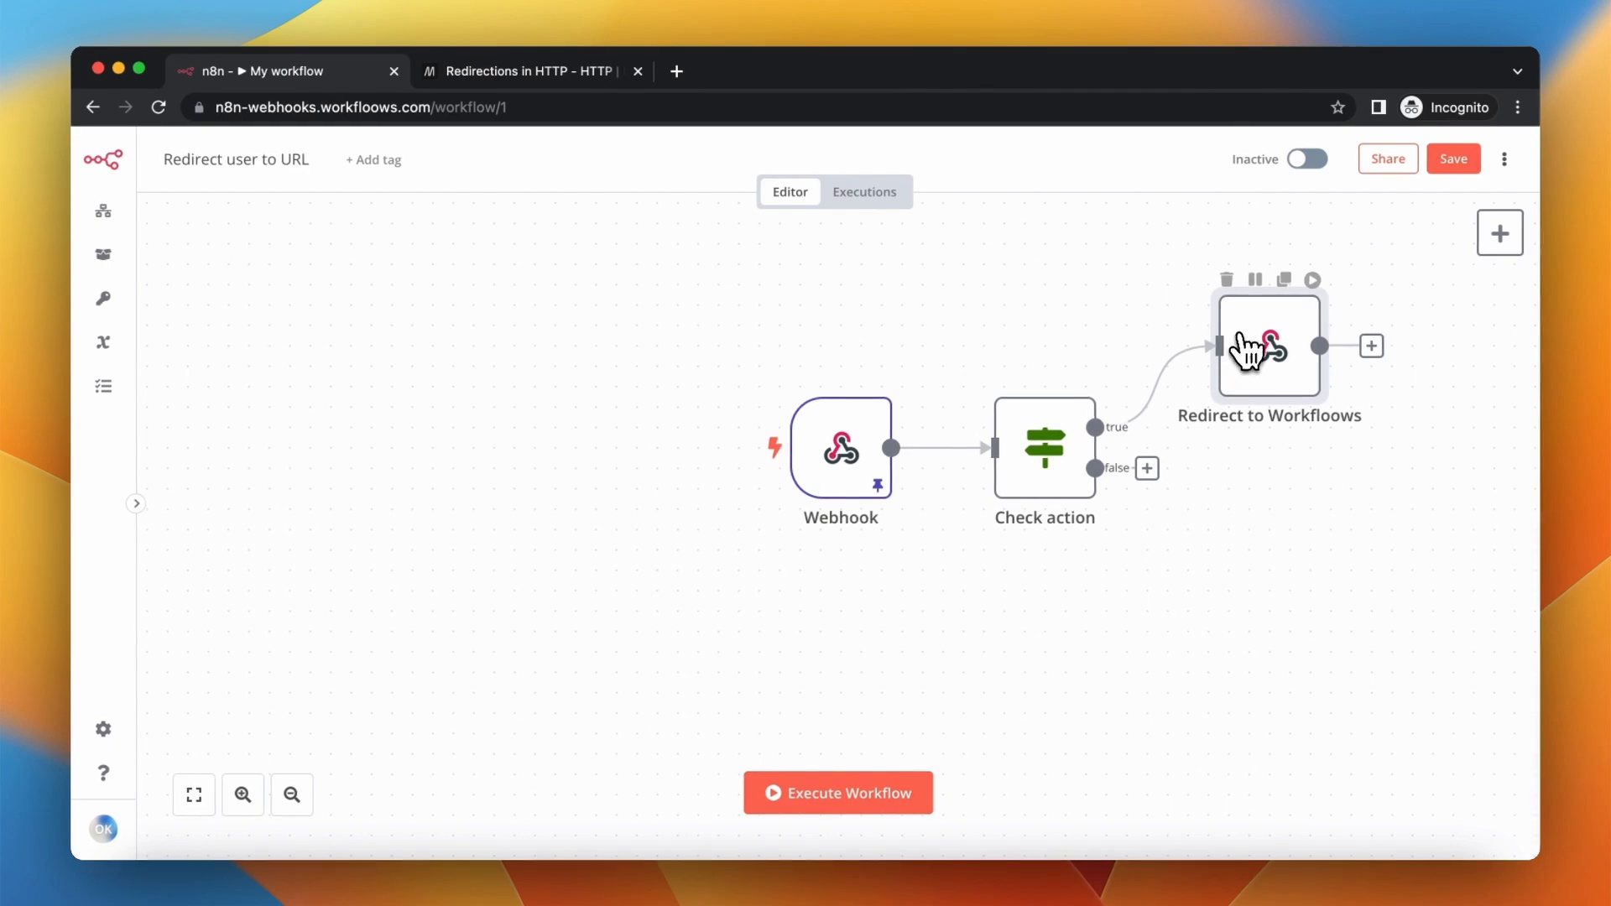
Add a No operation node to Check action's false branch
click(1146, 469)
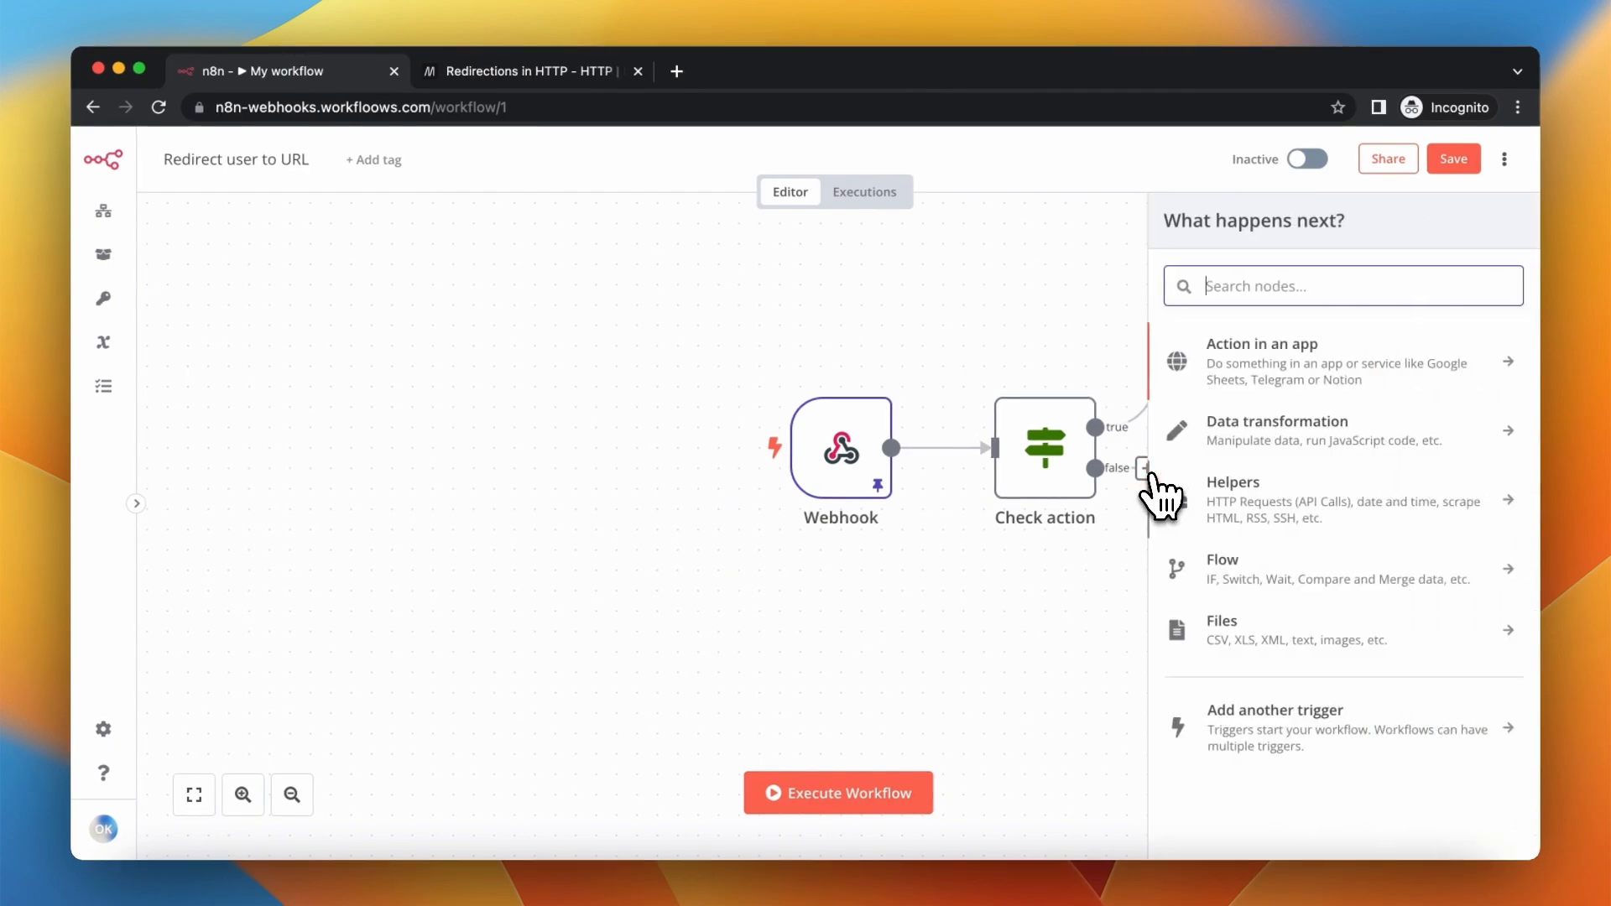
text(no op)
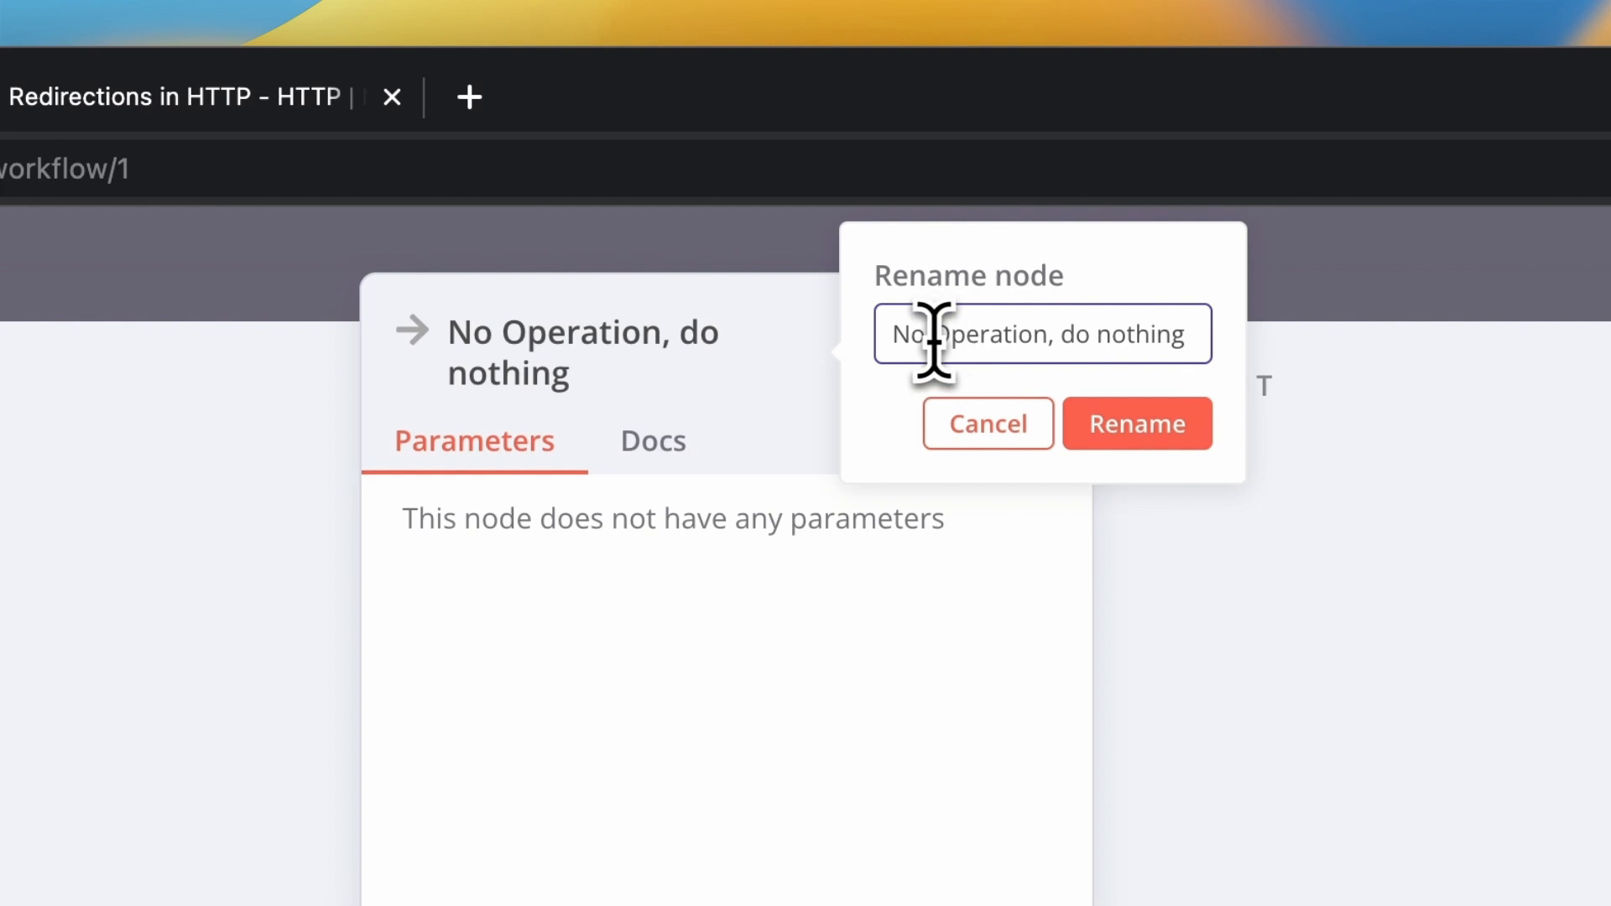
text(No operation)
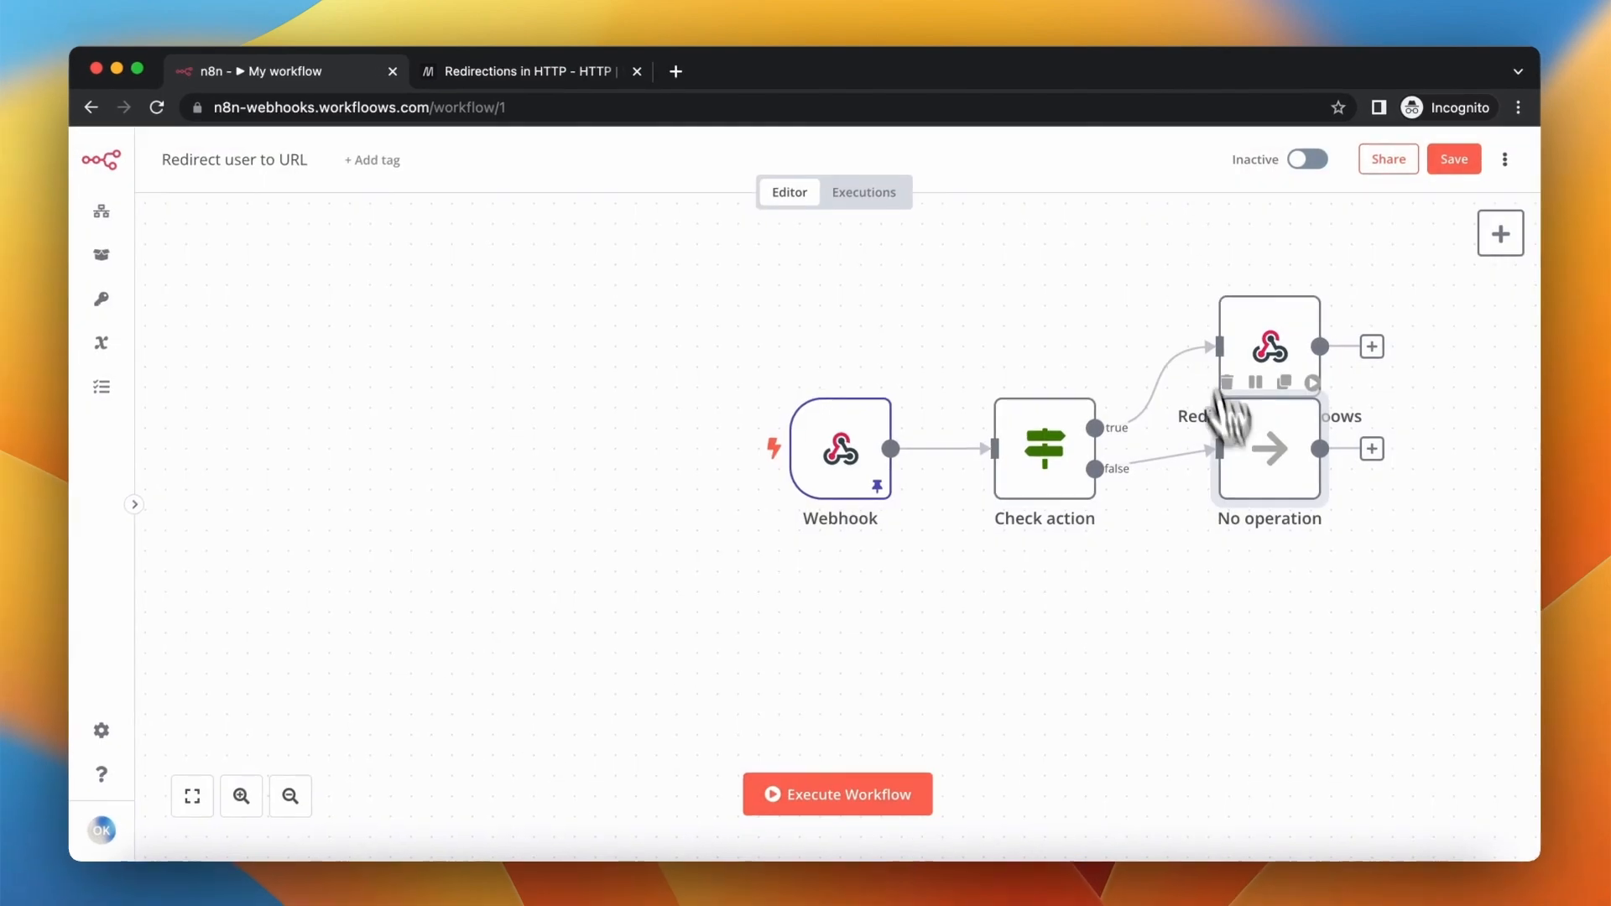
Position the No operation node below the Redirect node and fit the whole workflow in view
drag(1268, 411, 1268, 529)
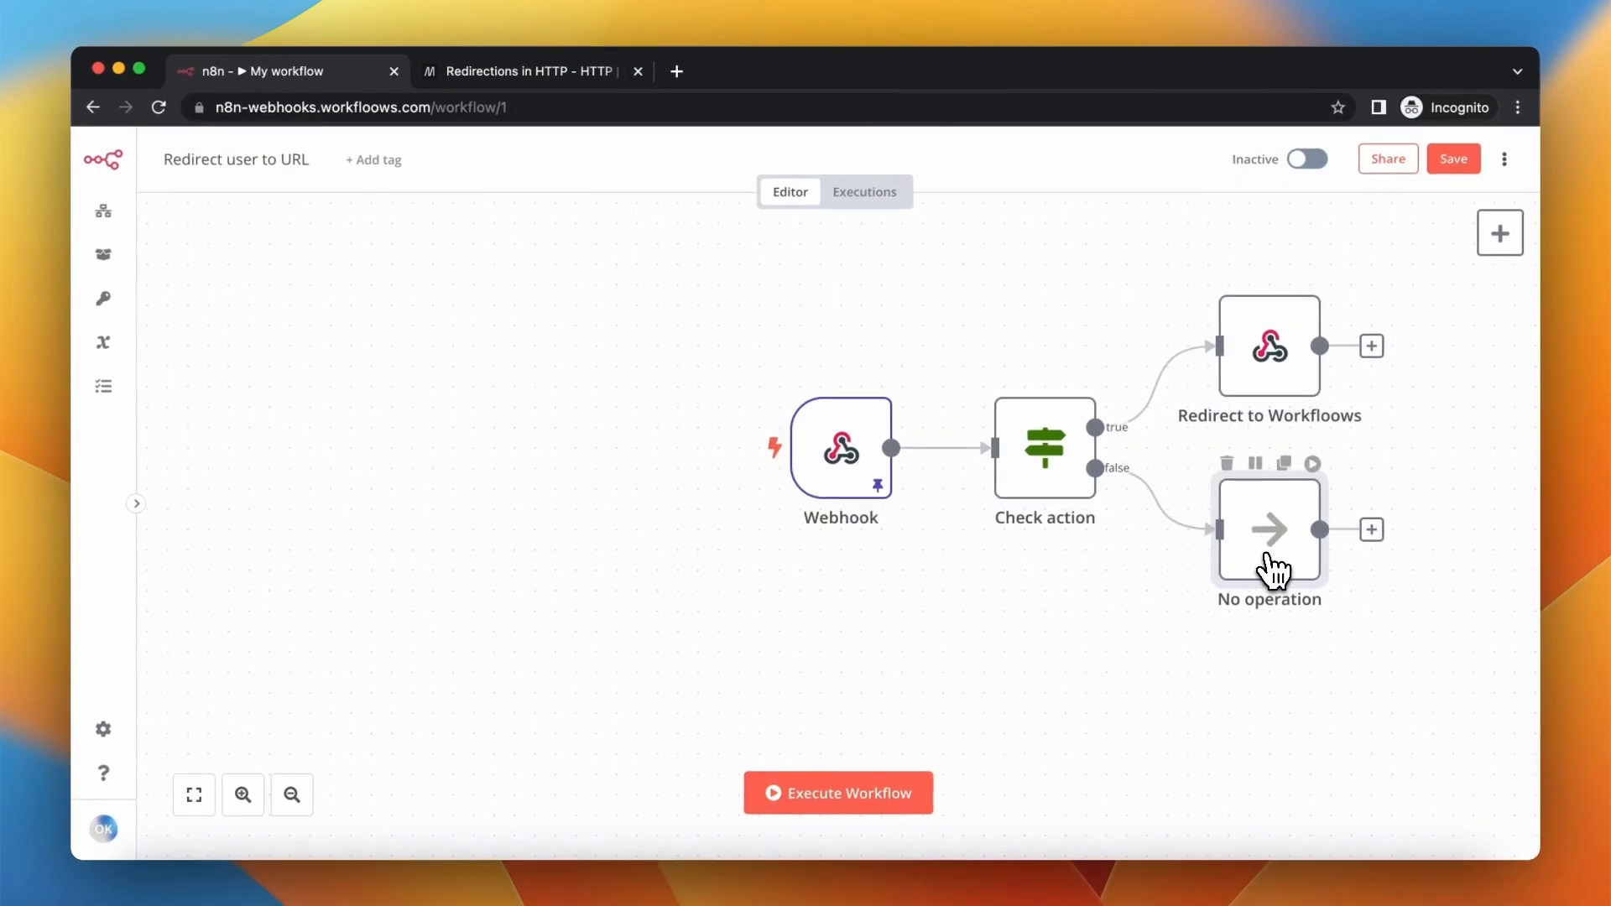
click(192, 794)
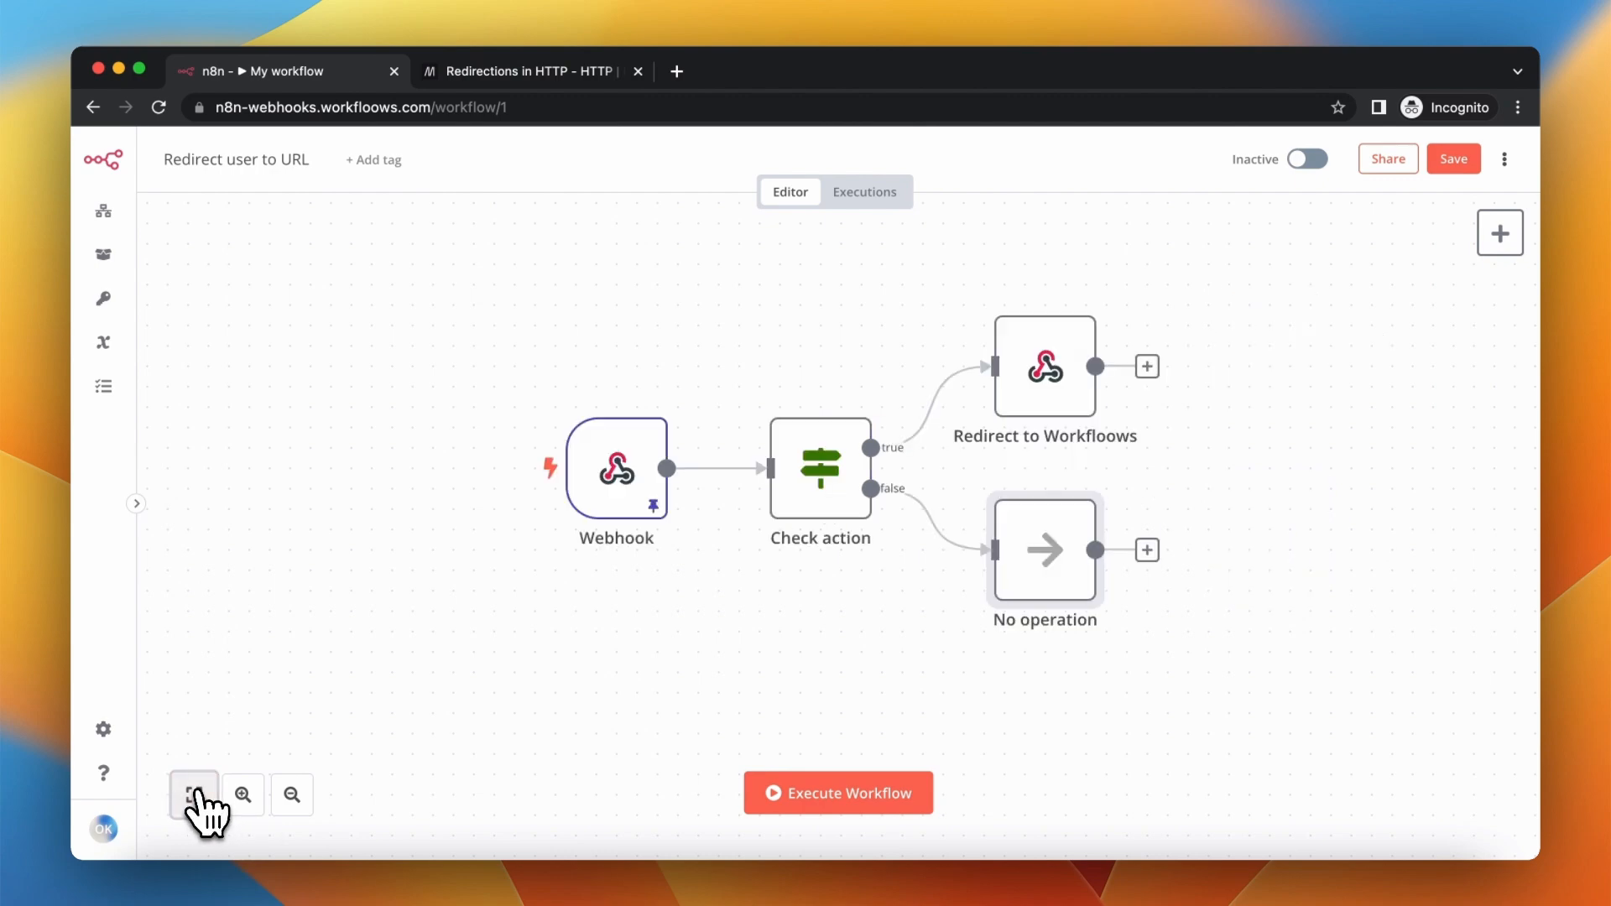
click(1452, 159)
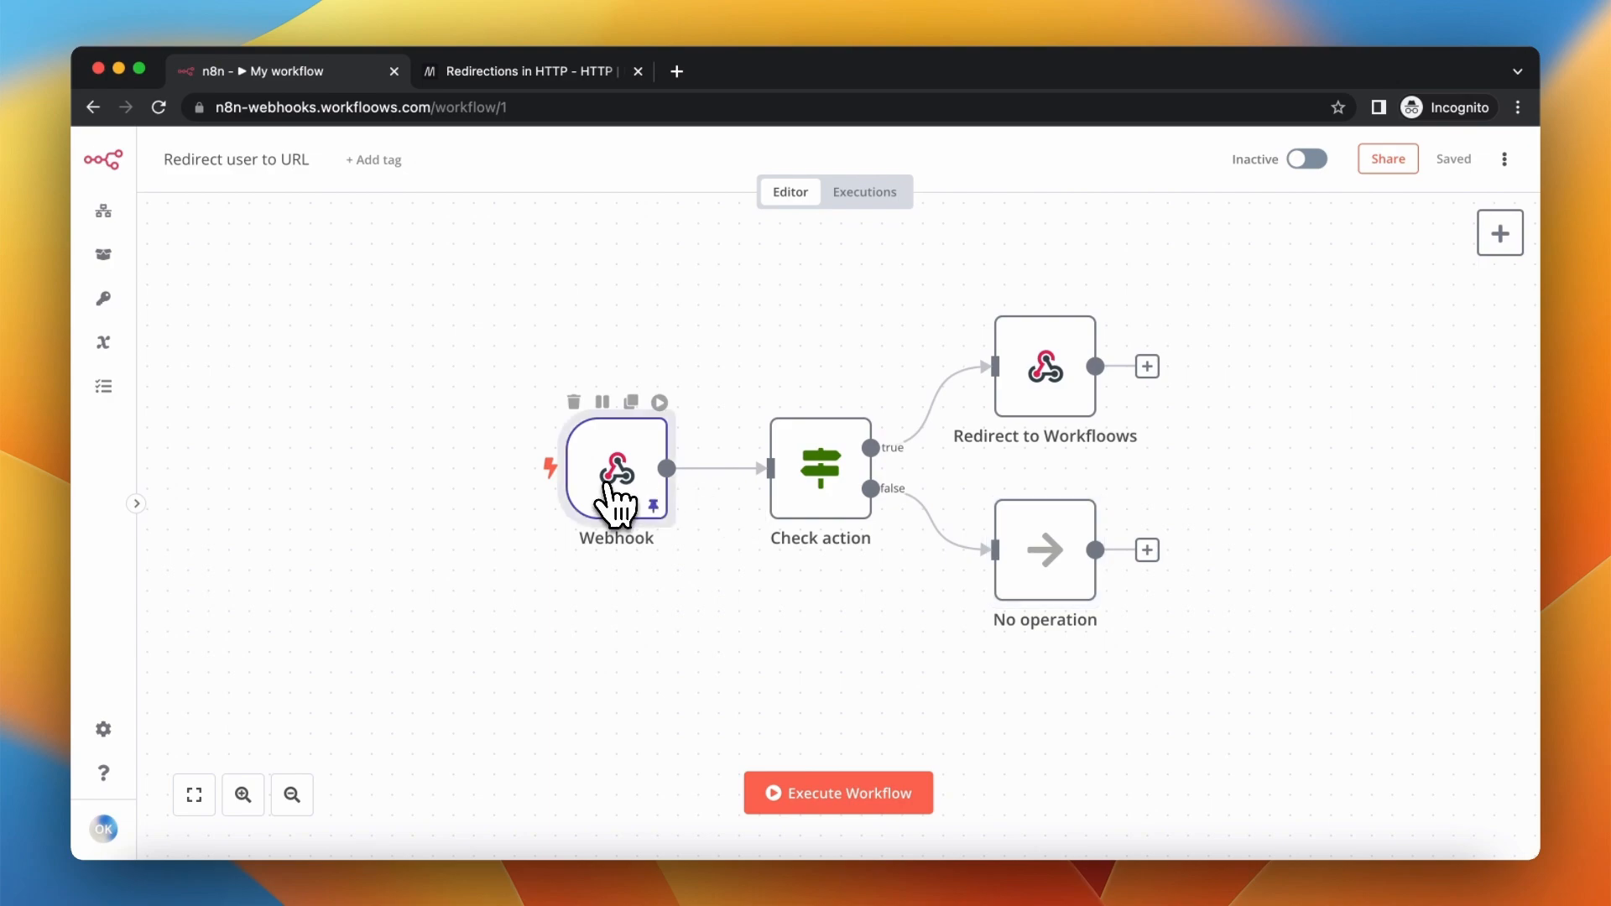
Review the Webhook node, then set the Redirect user to URL workflow to Active
double_click(616, 469)
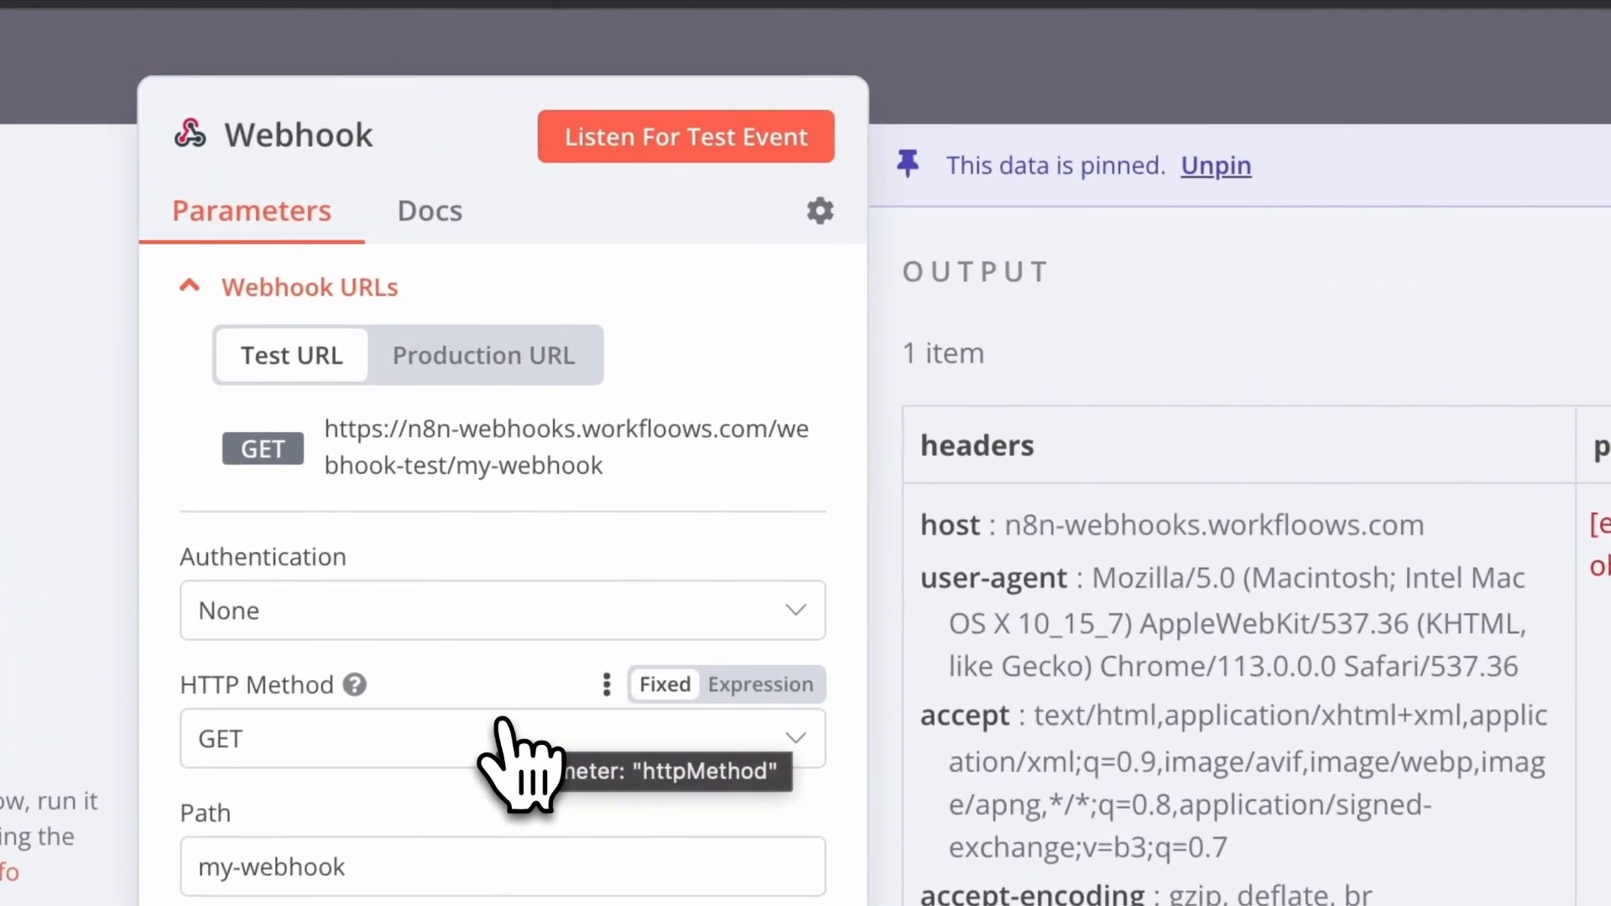
click(483, 356)
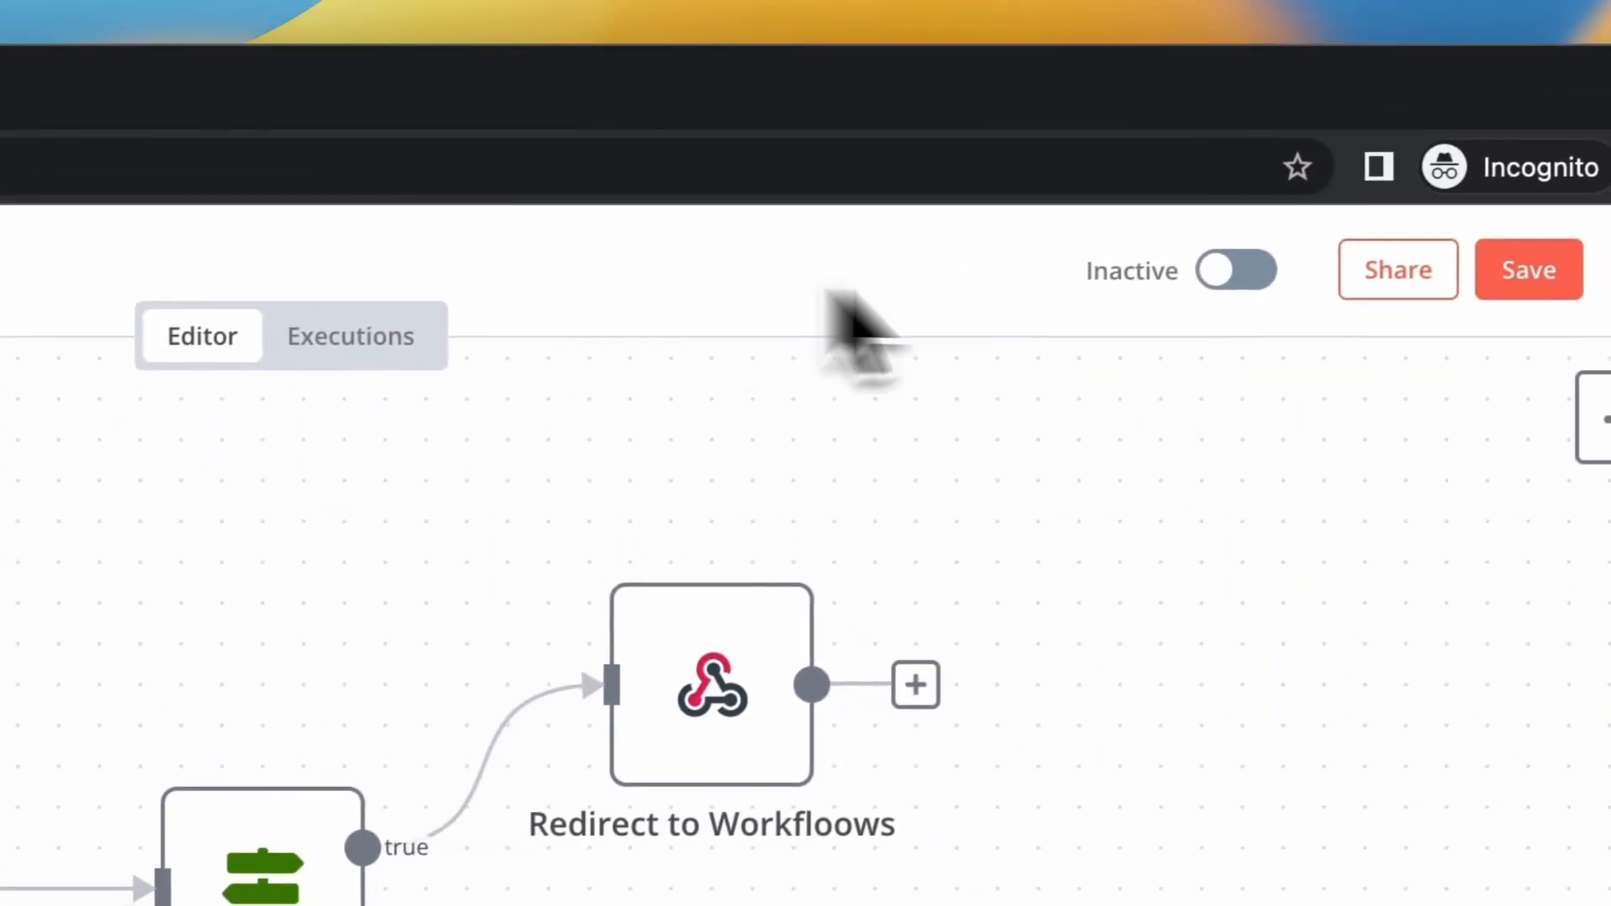
click(1236, 269)
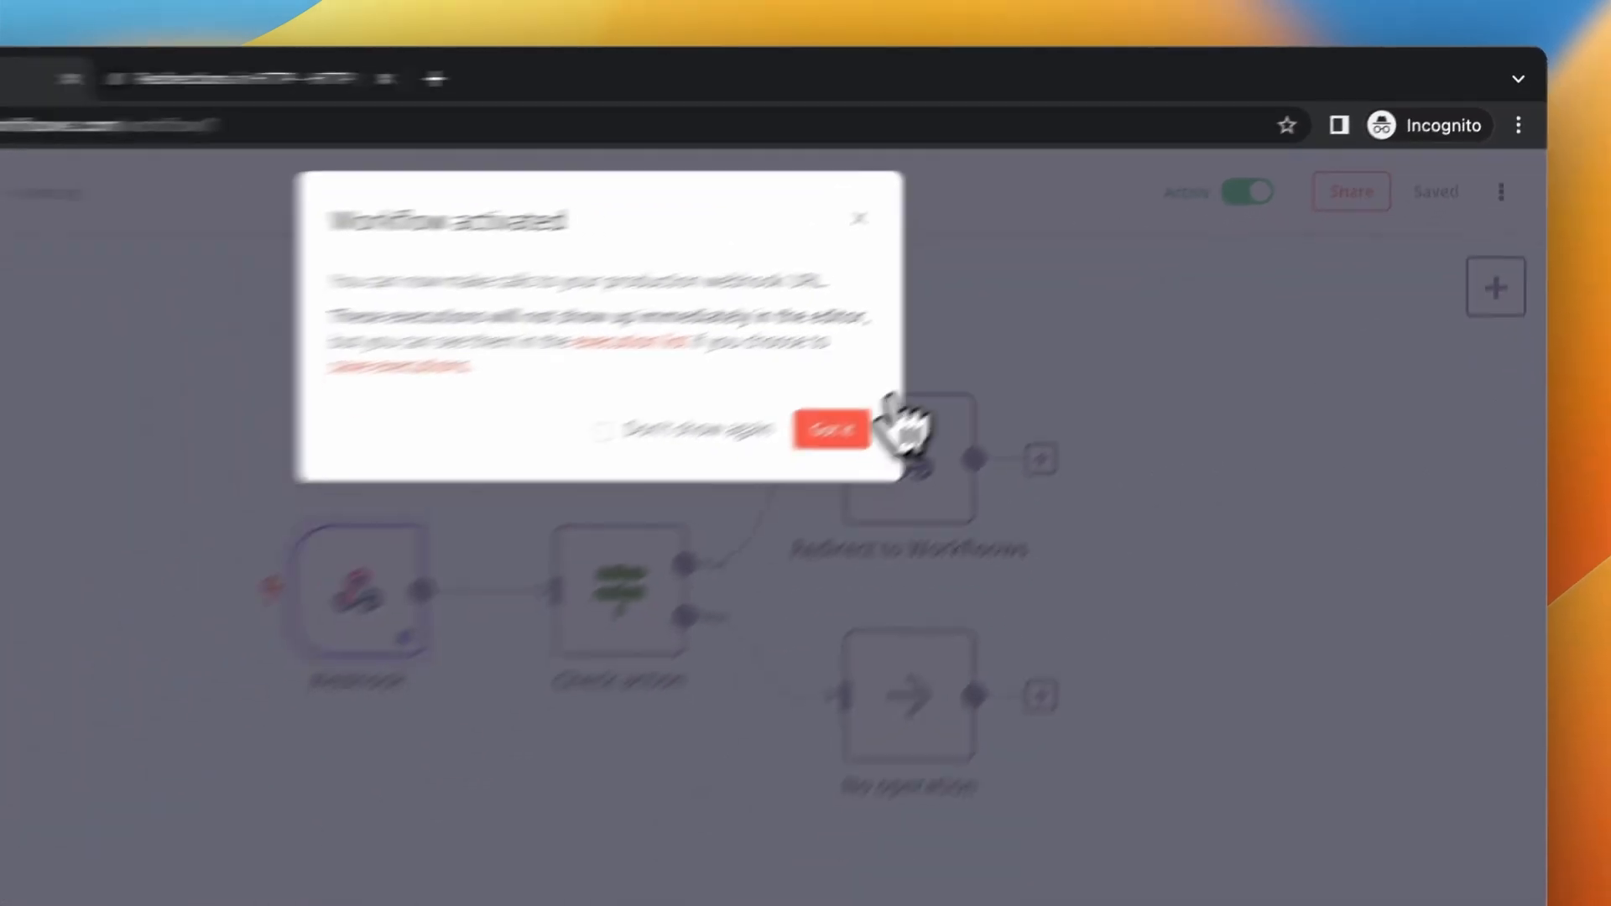
click(830, 430)
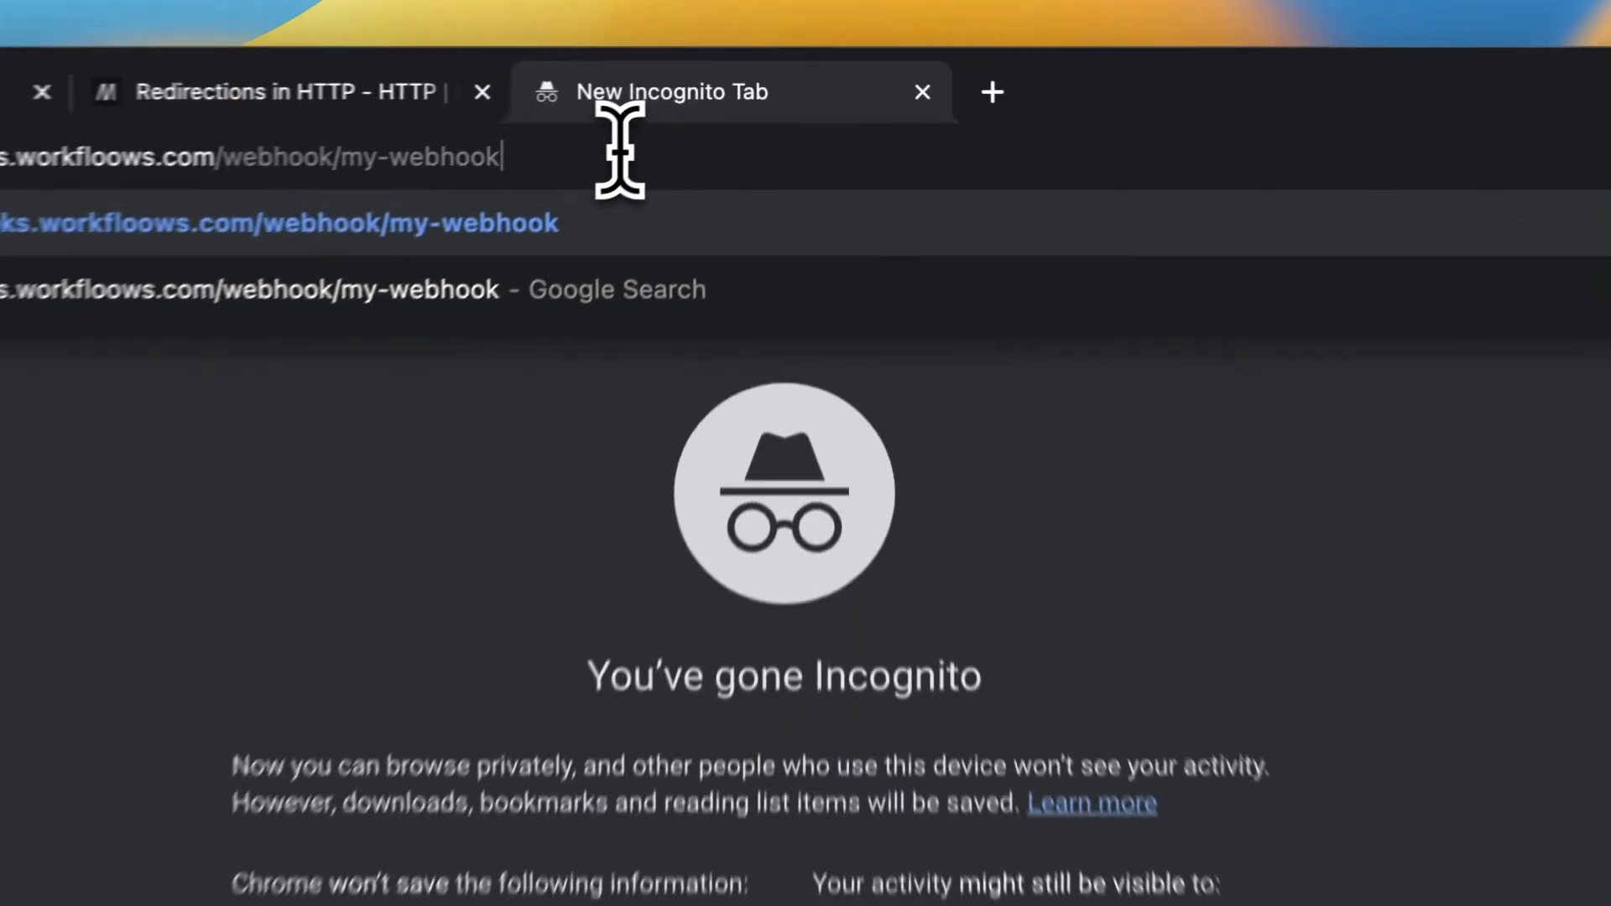
Call the production webhook with ?action=subscribe, then with ?action=unsubscribe
text(?)
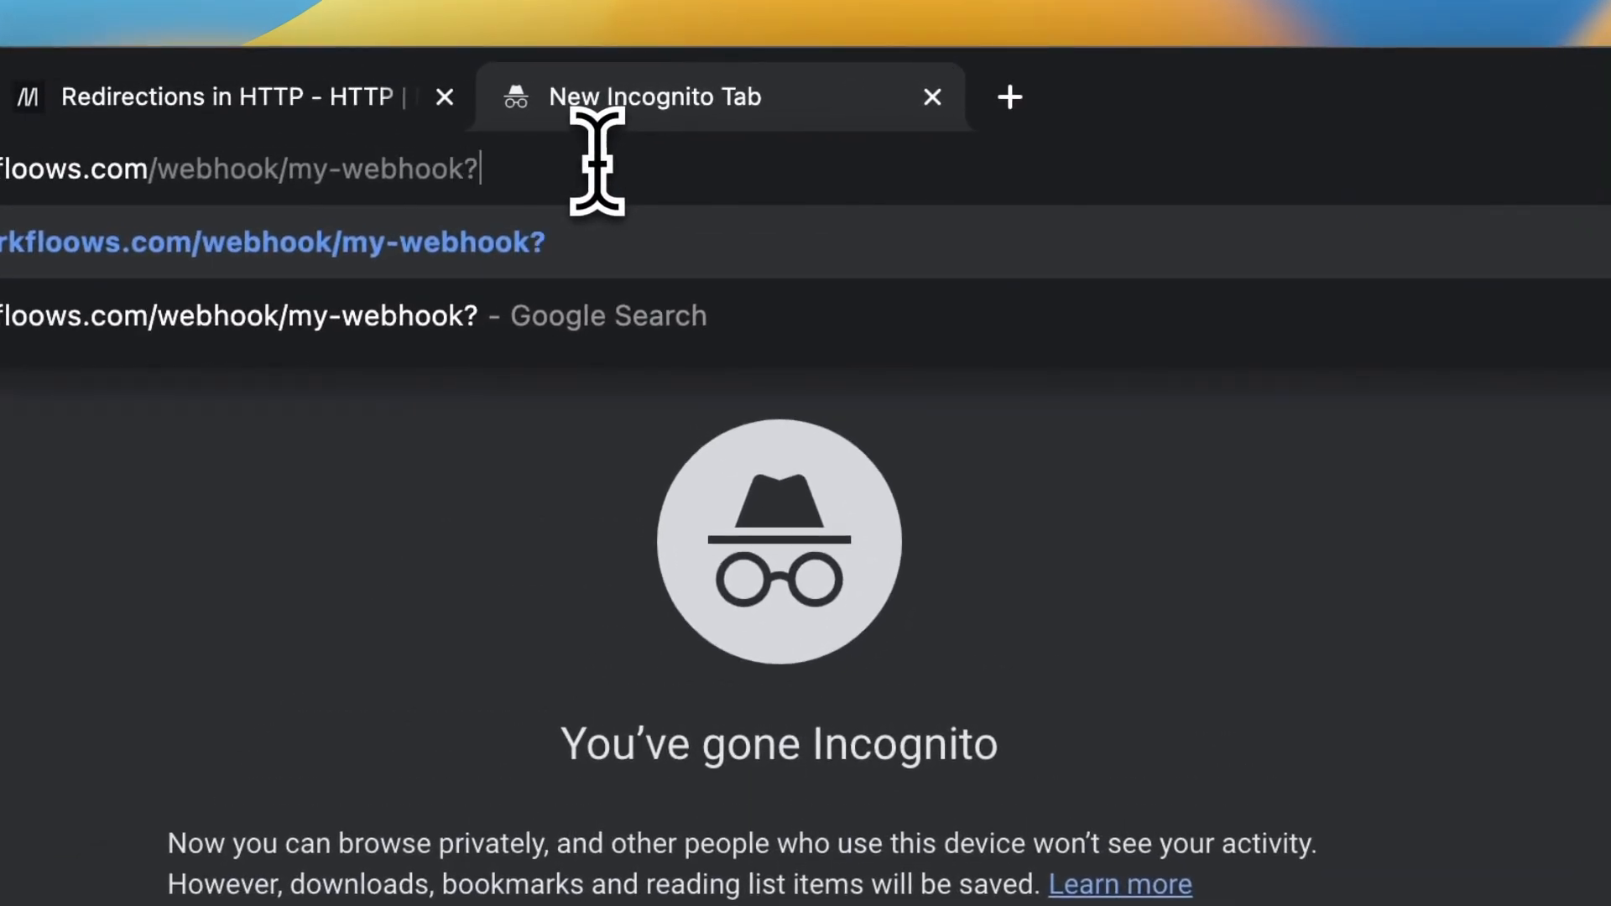
text(action=)
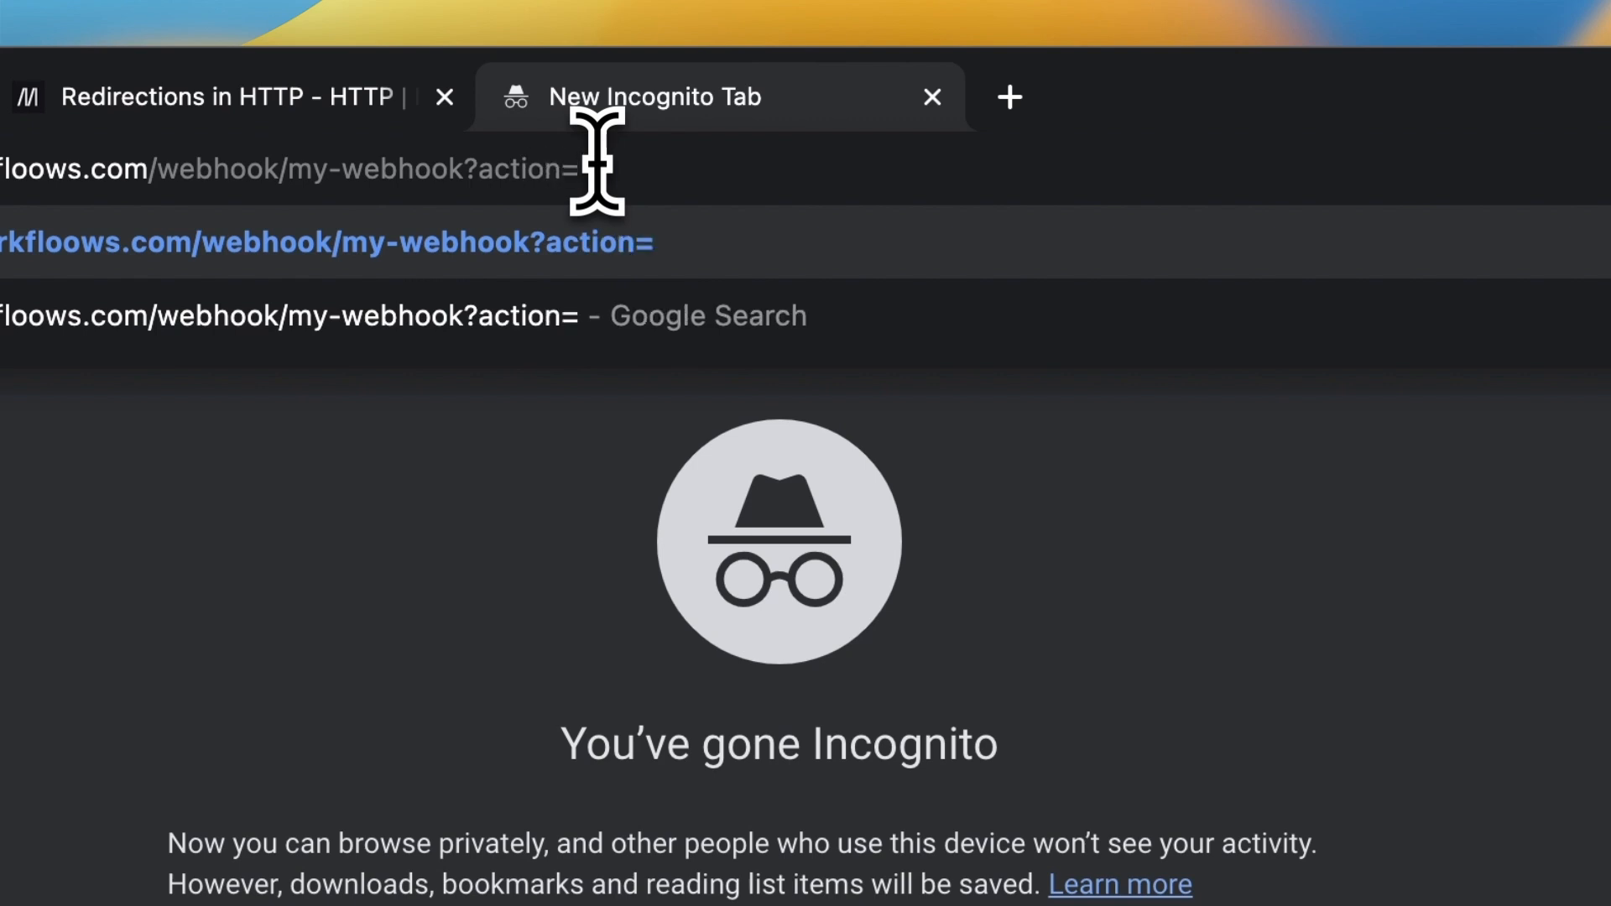
text(subscribe)
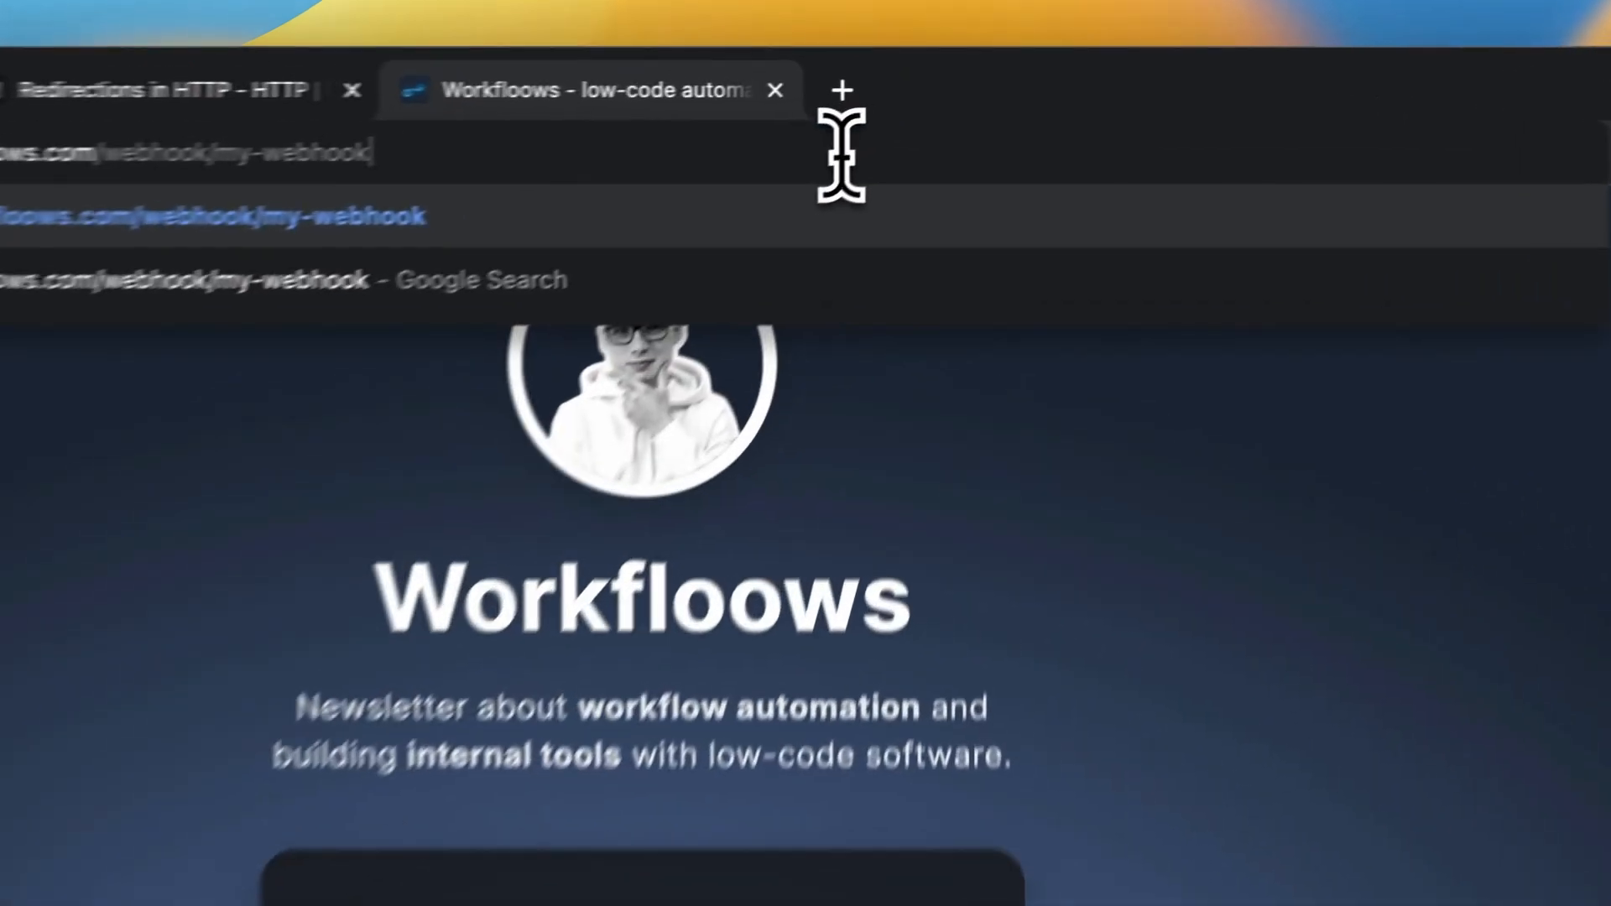
text(?action=unsubscribe)
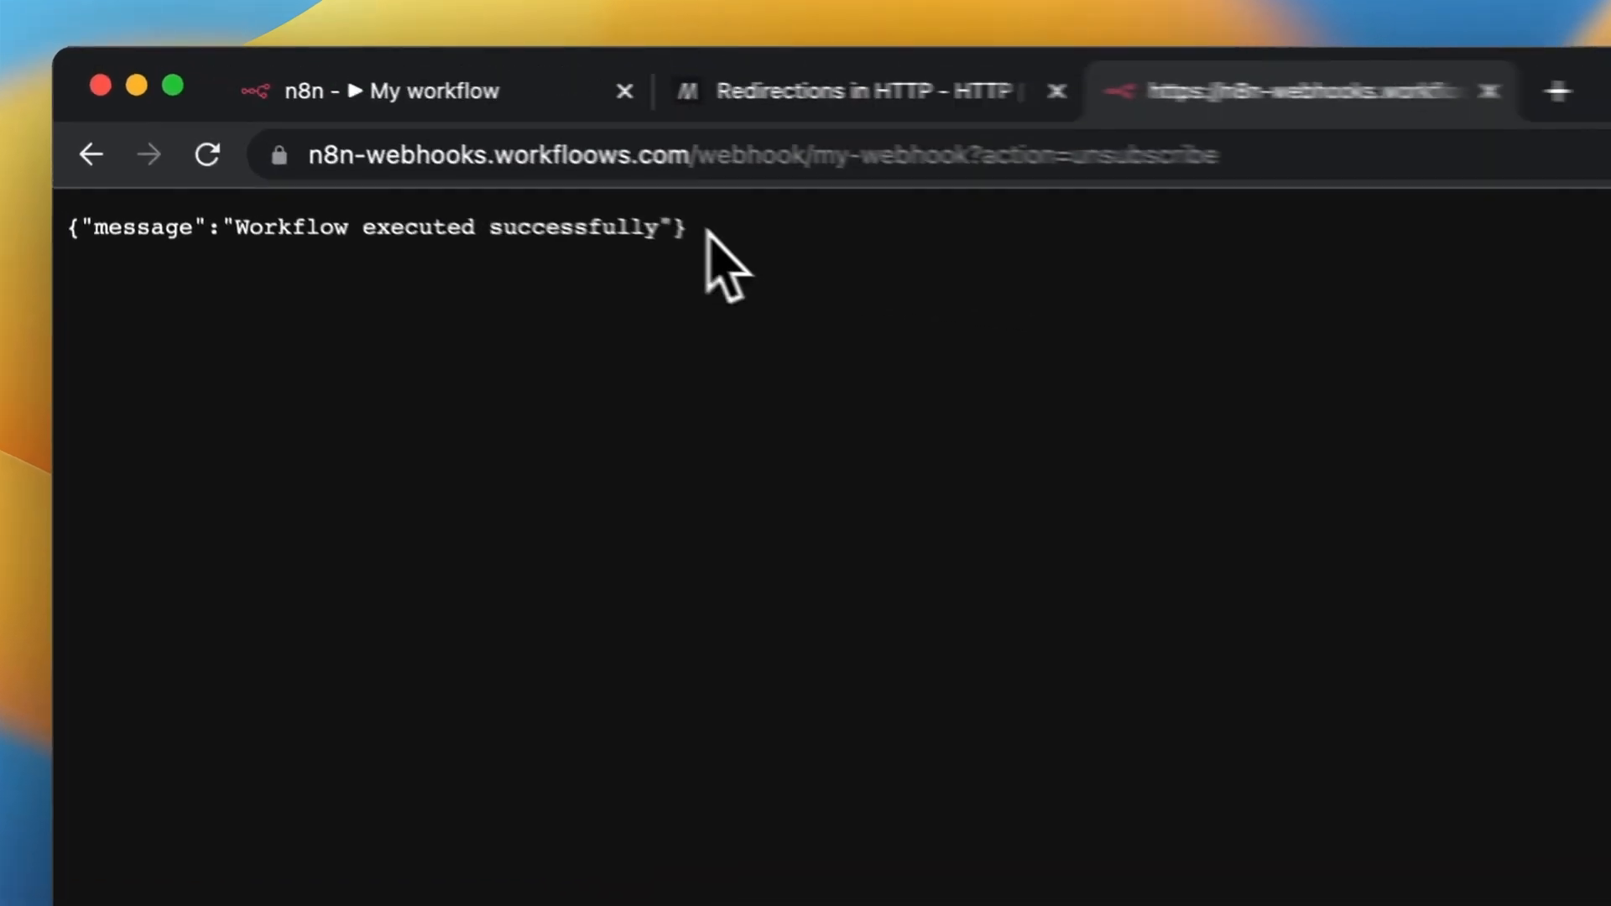
triple_click(375, 227)
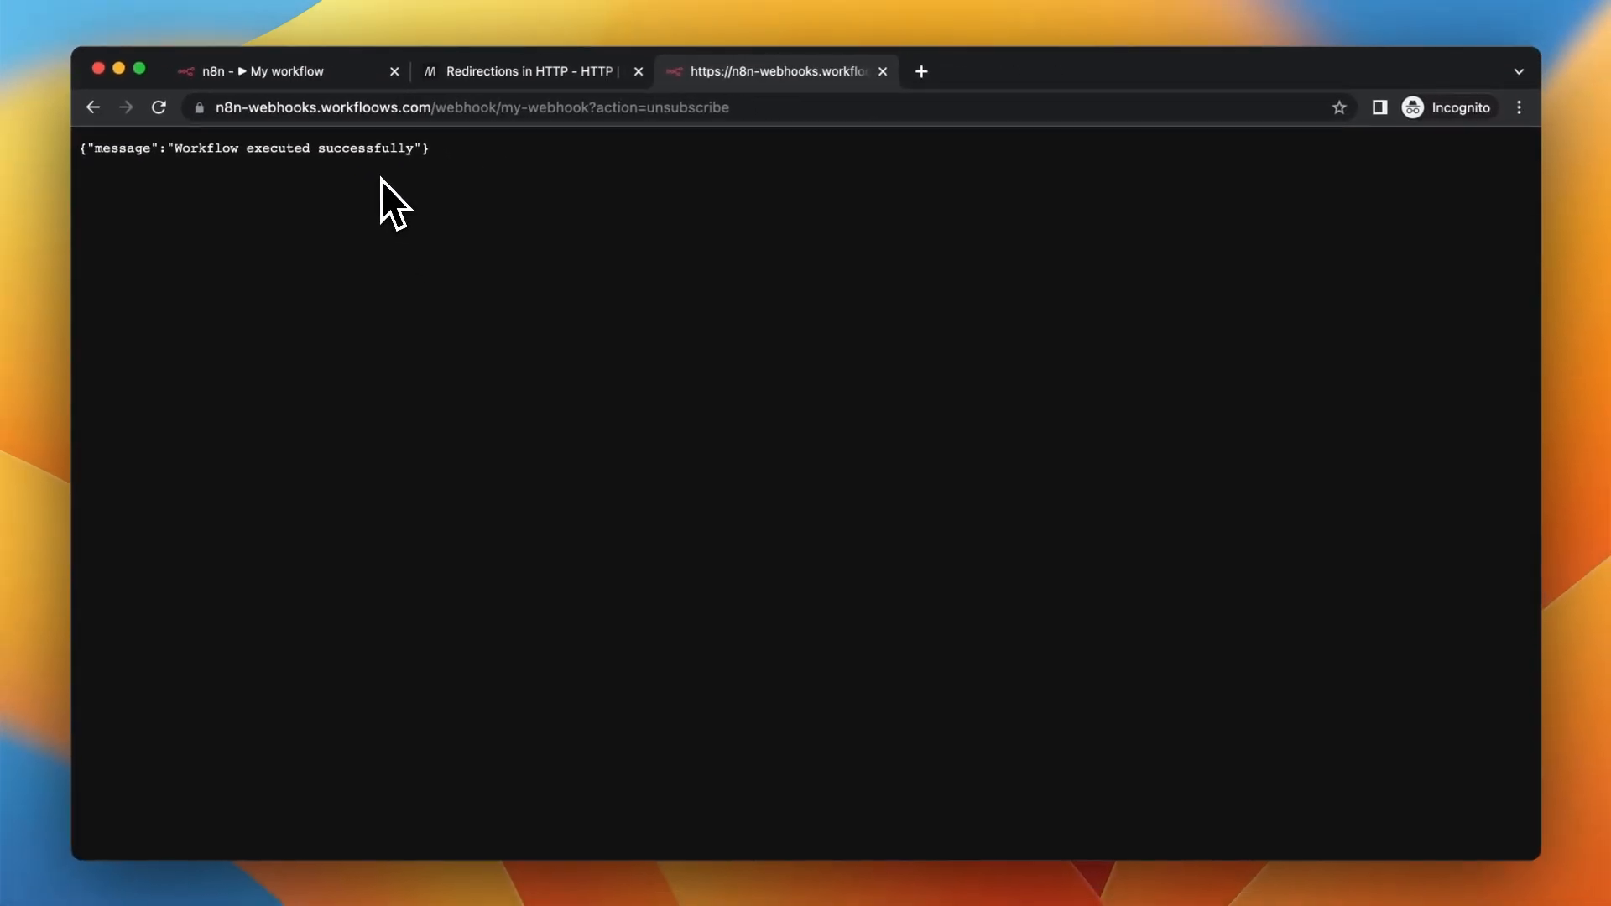
Return to n8n and inspect the brand expression in the HTML template heading
click(257, 71)
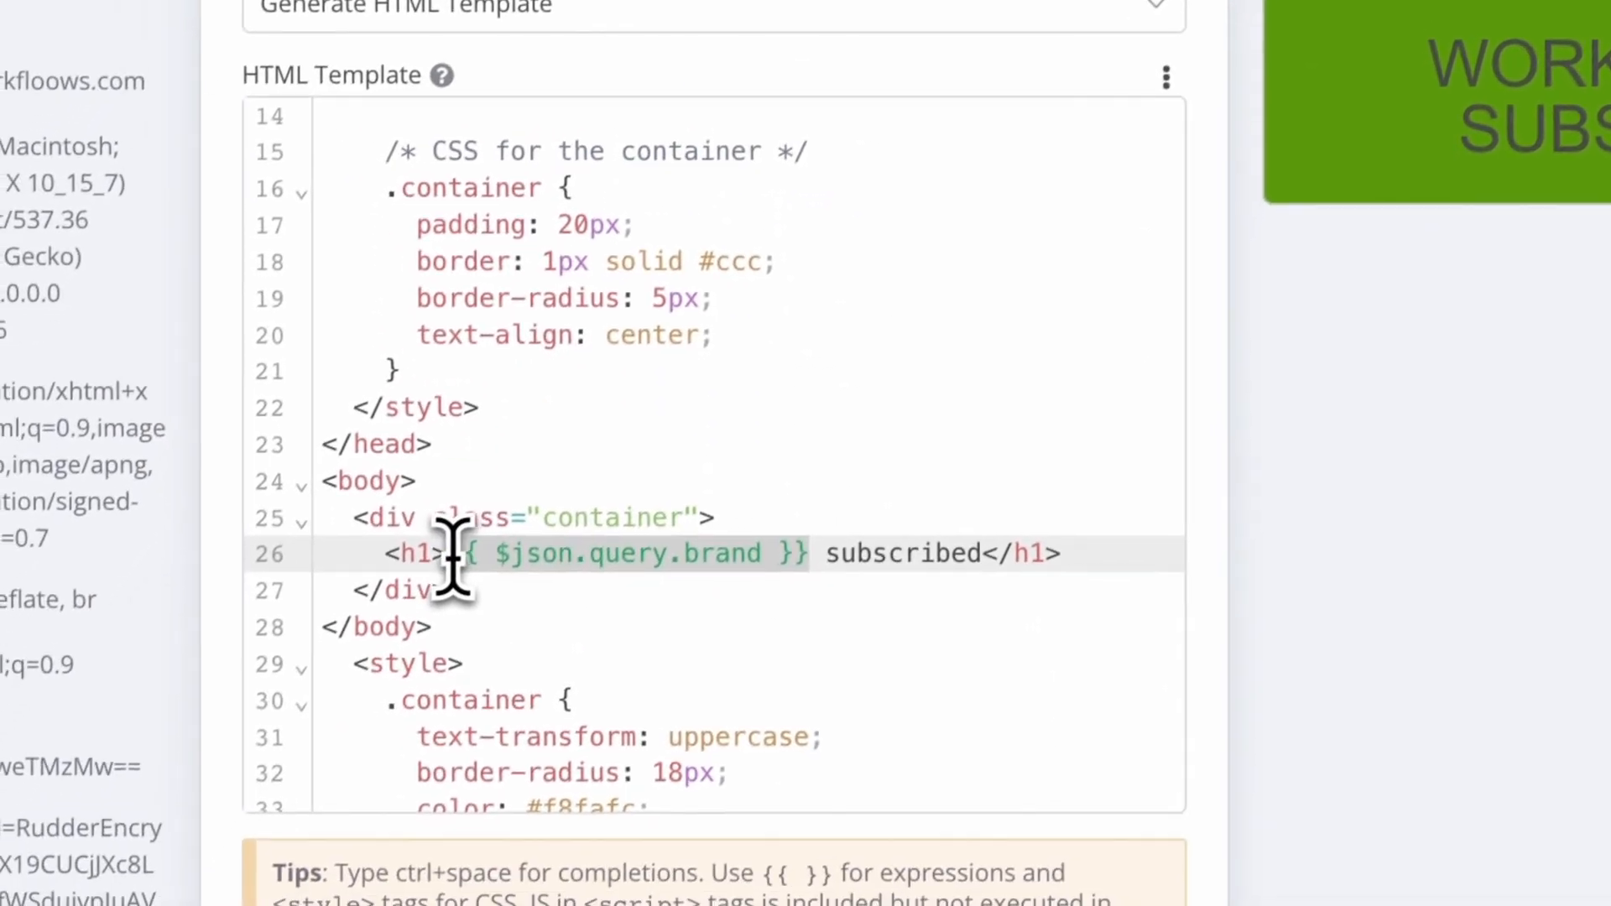
click(362, 65)
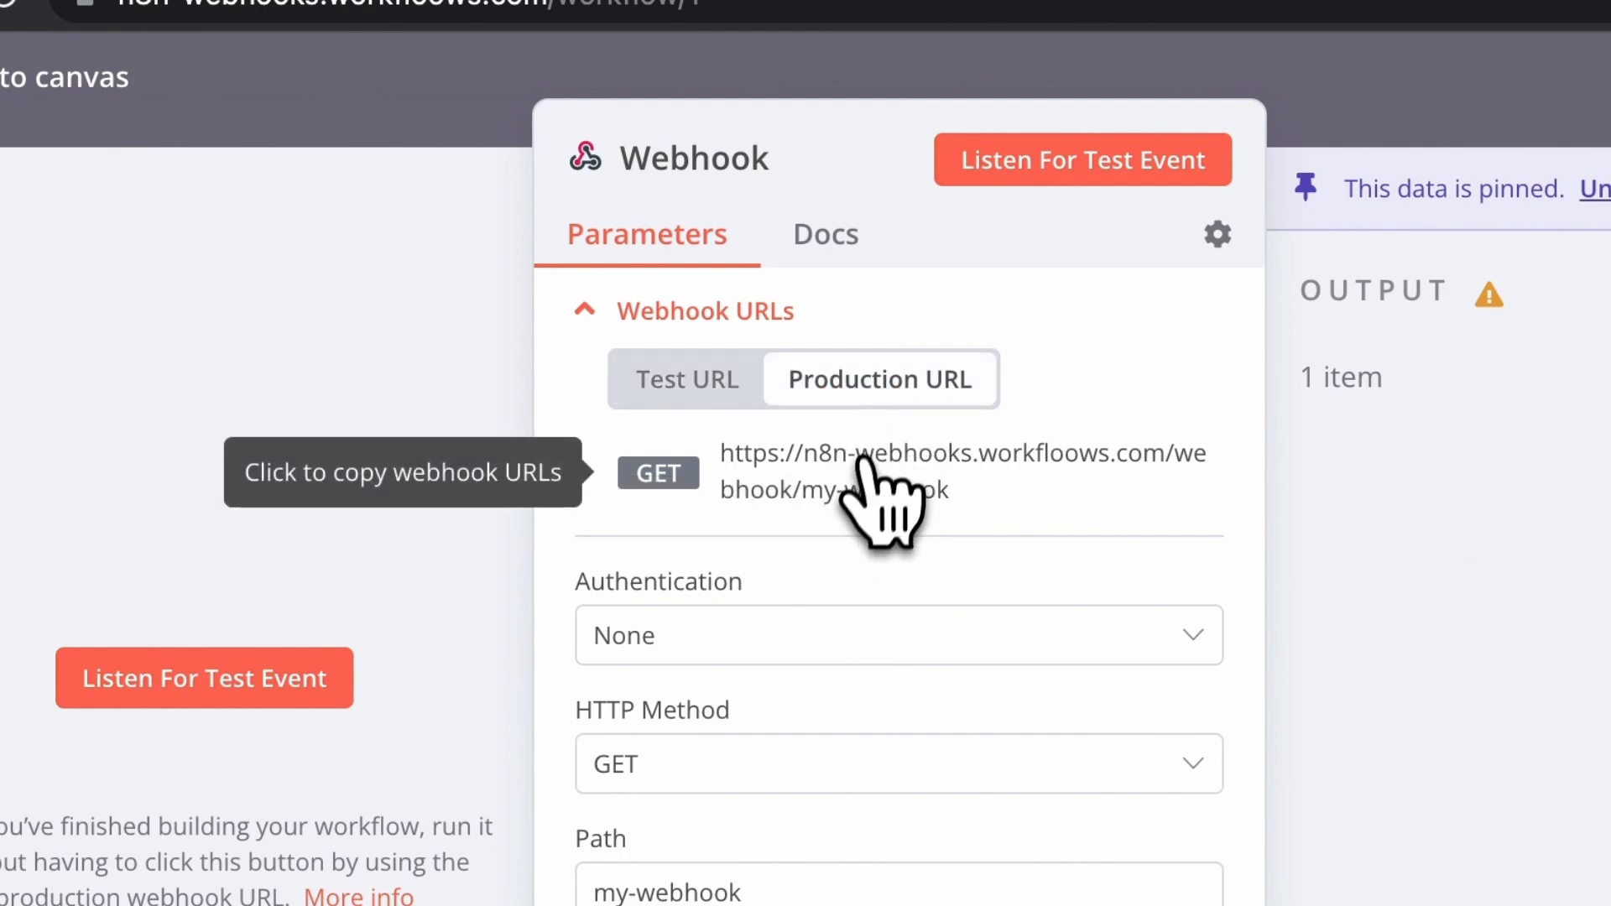
Copy the production URL and append ?brand=workflooows&action=subscribe in a new tab
click(428, 87)
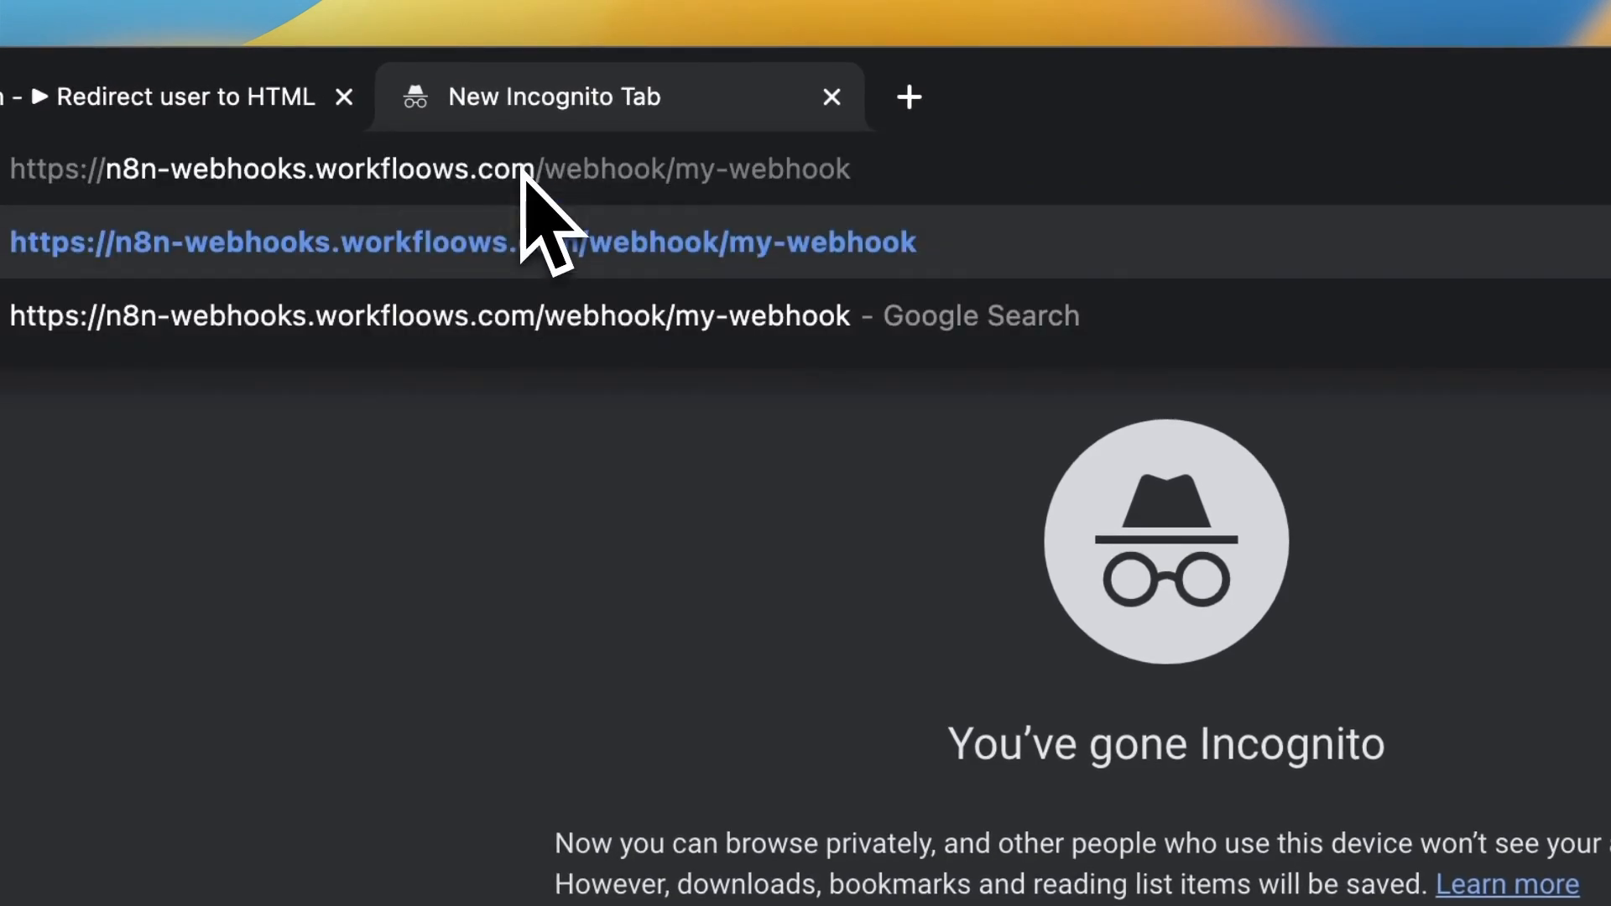
mouse_move(1002, 261)
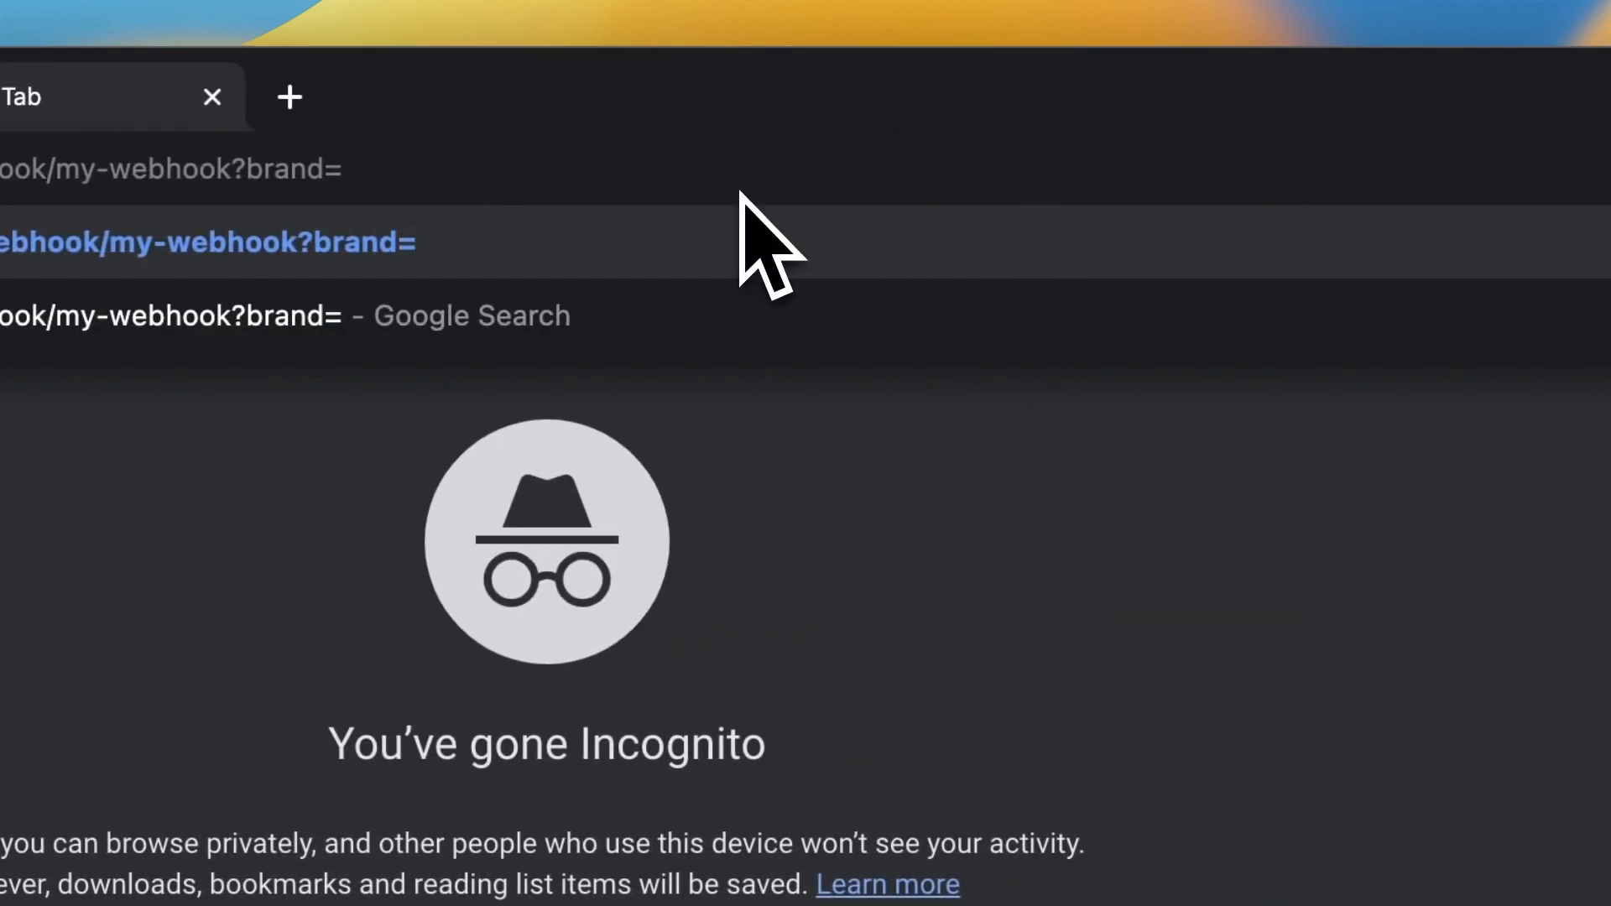
text(workflooows&)
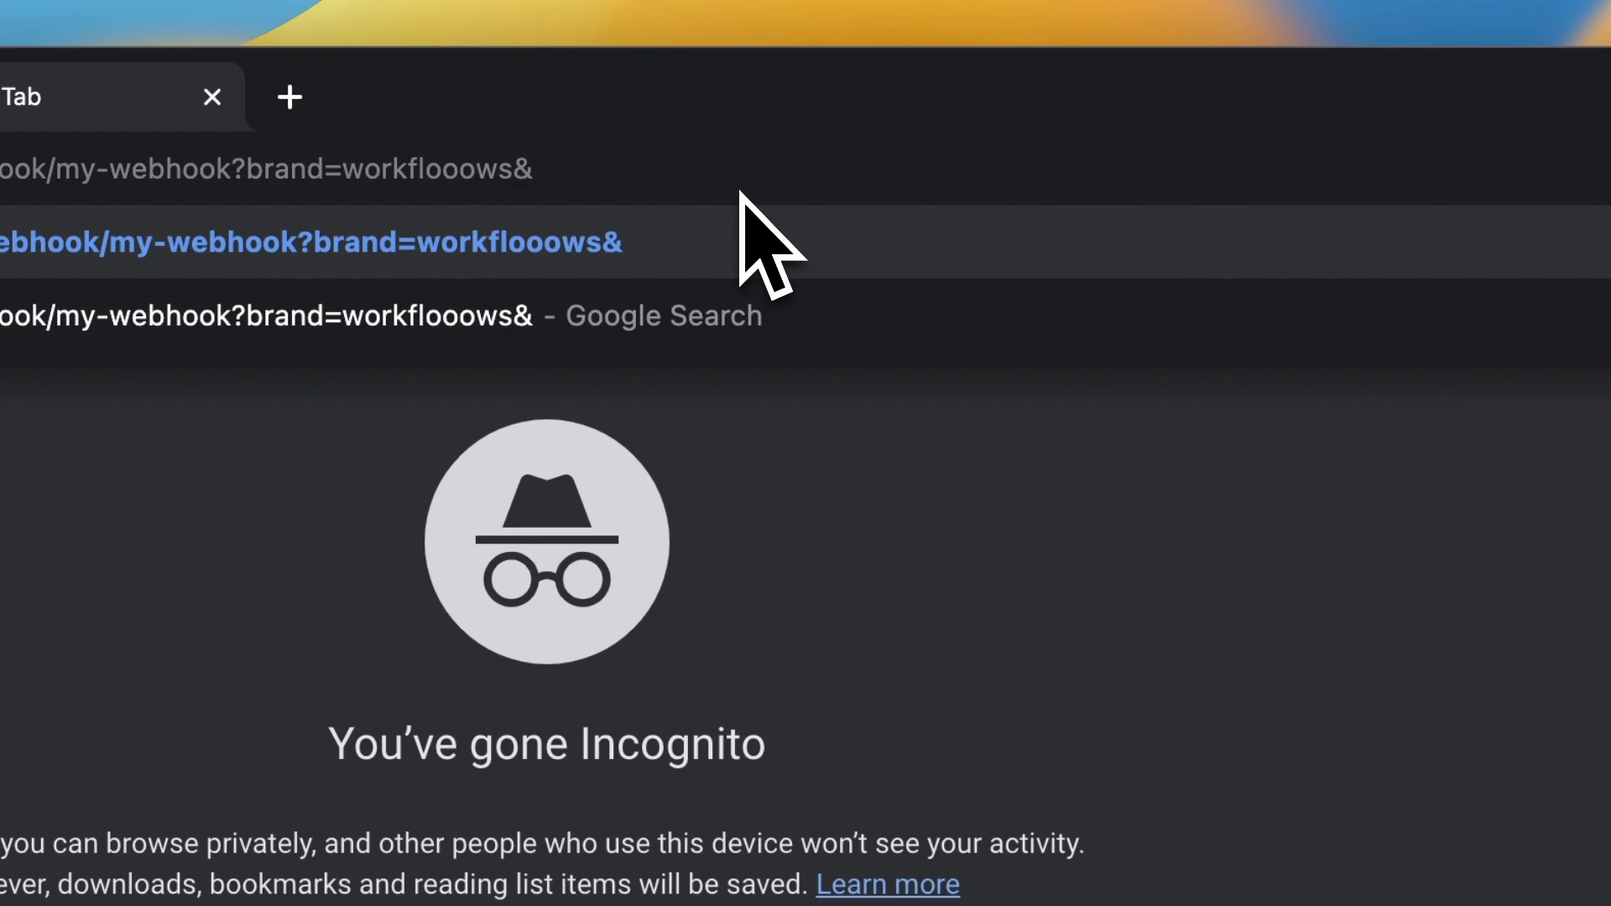
text(action=subscribe)
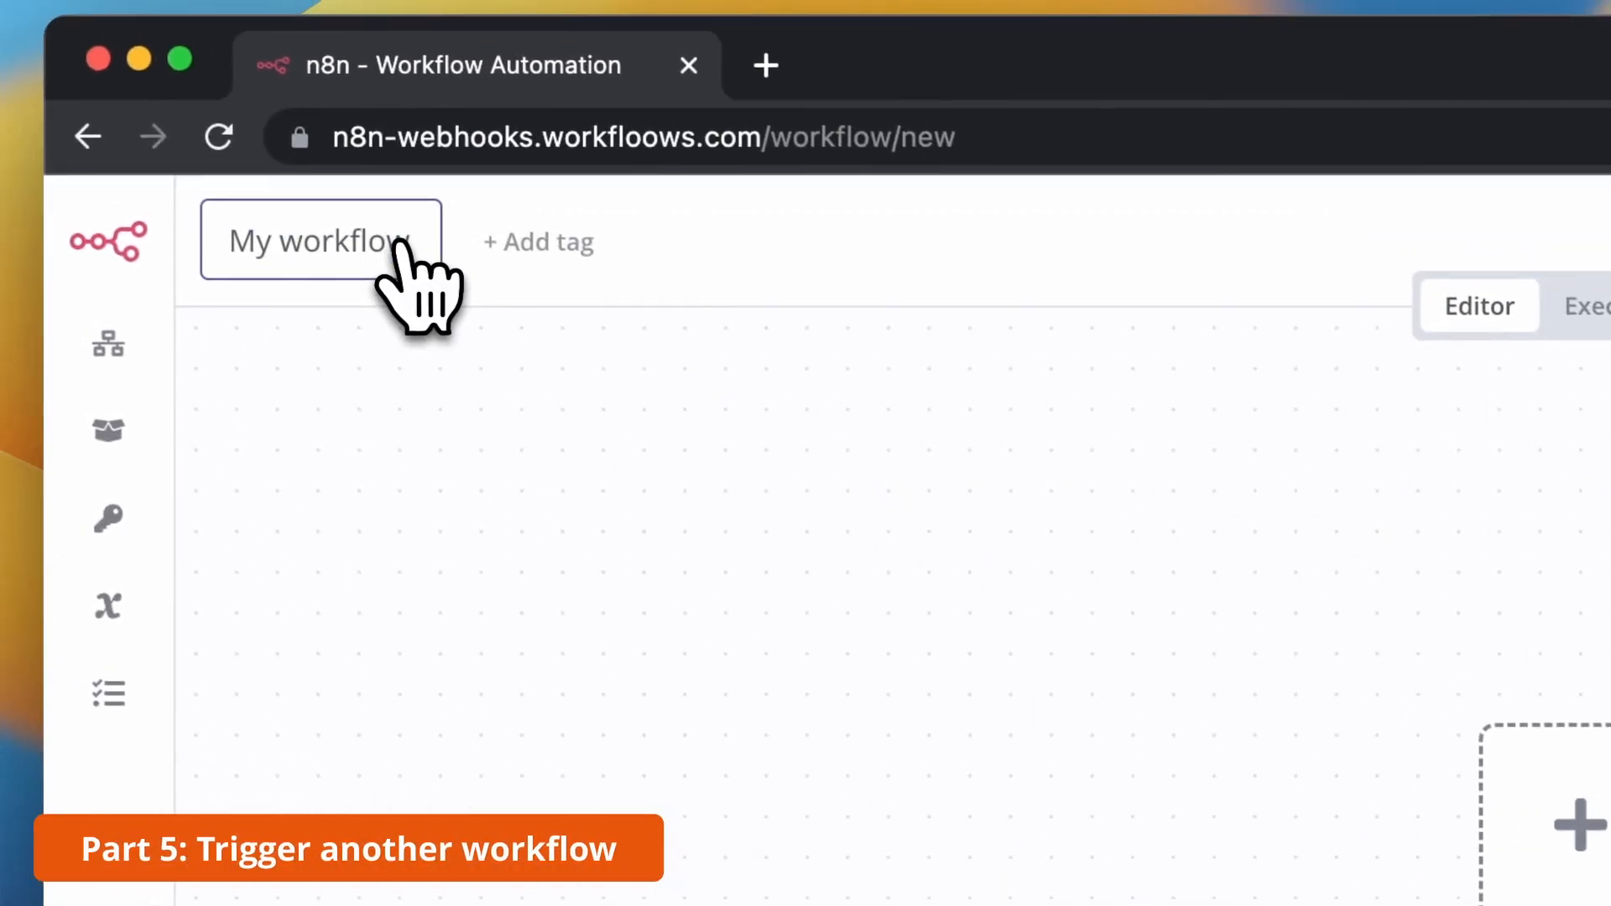
Name the new workflow 'Action' and search for its trigger node
text(Action)
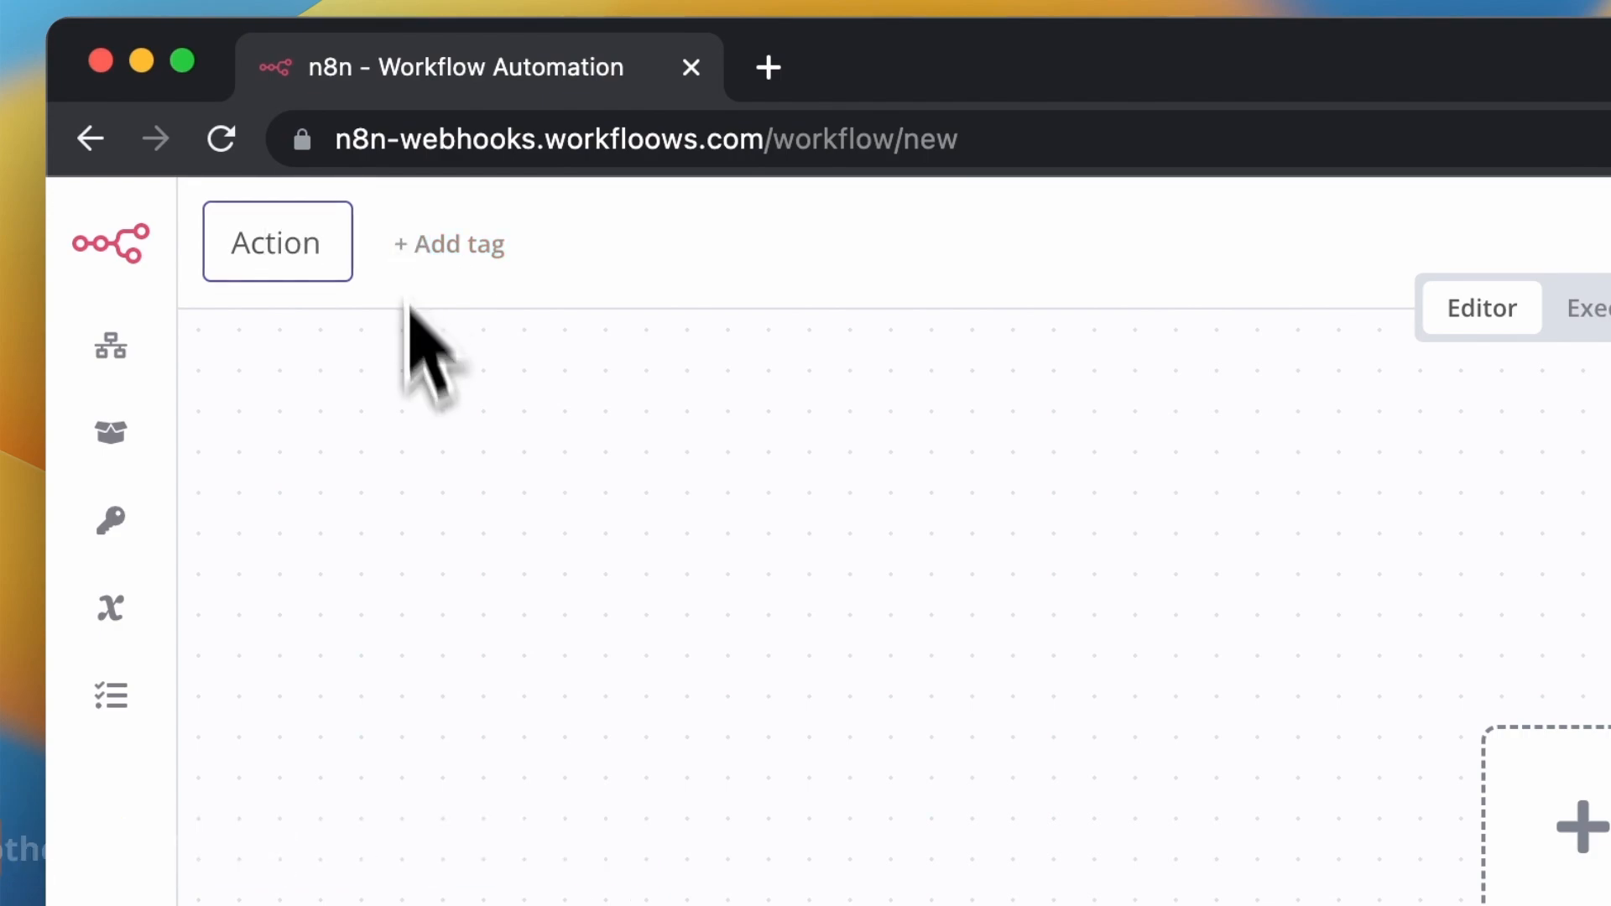
click(1582, 806)
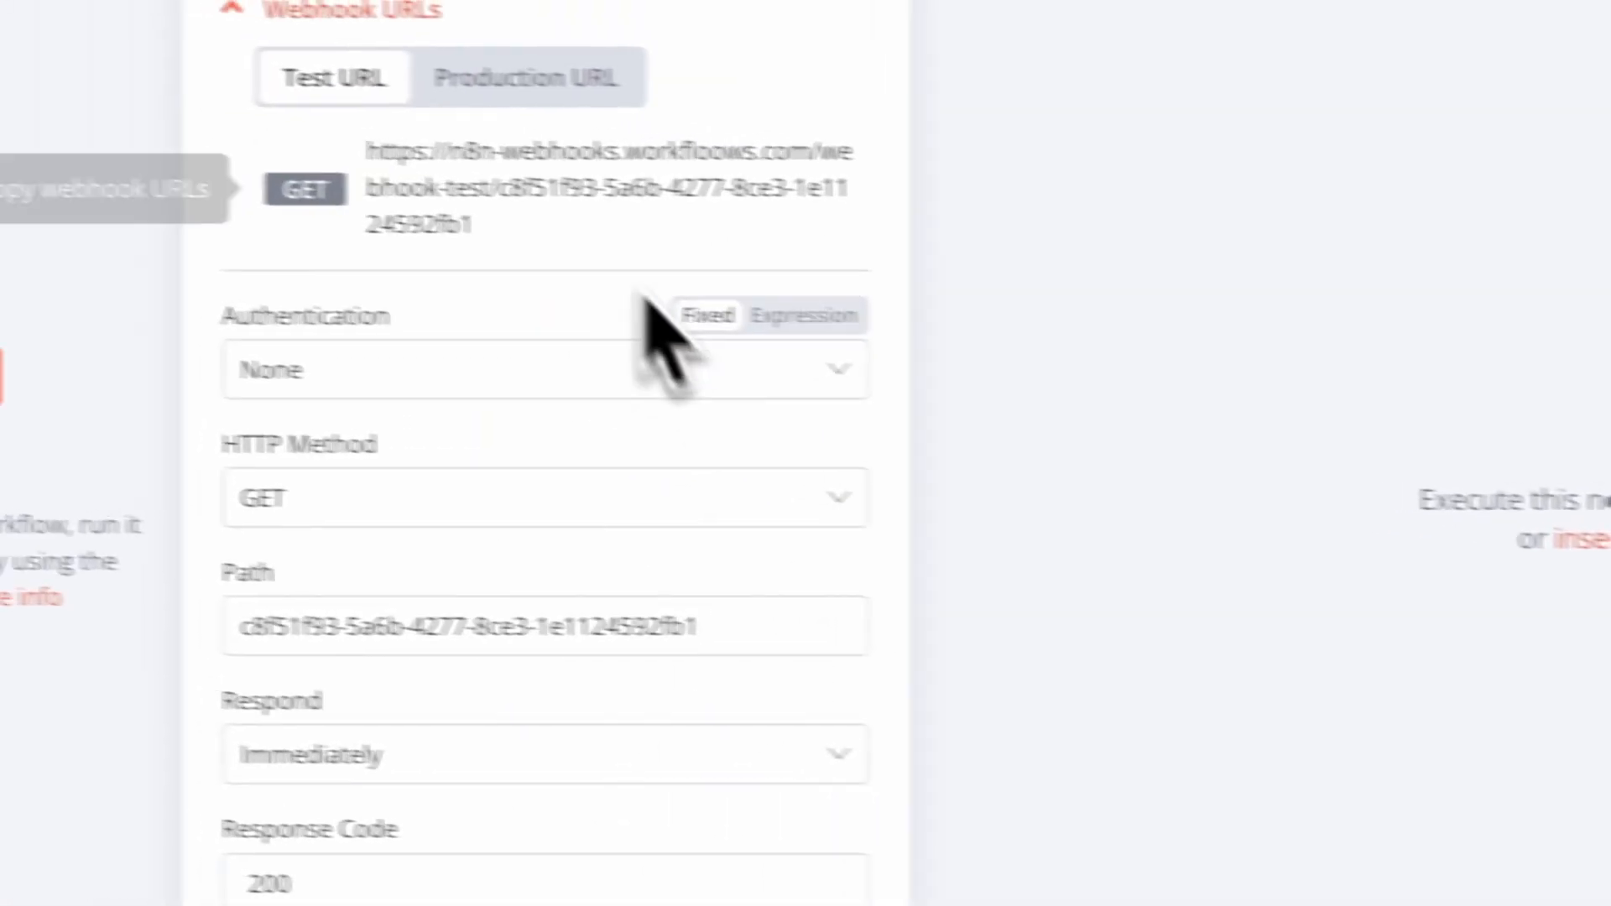
text(tr)
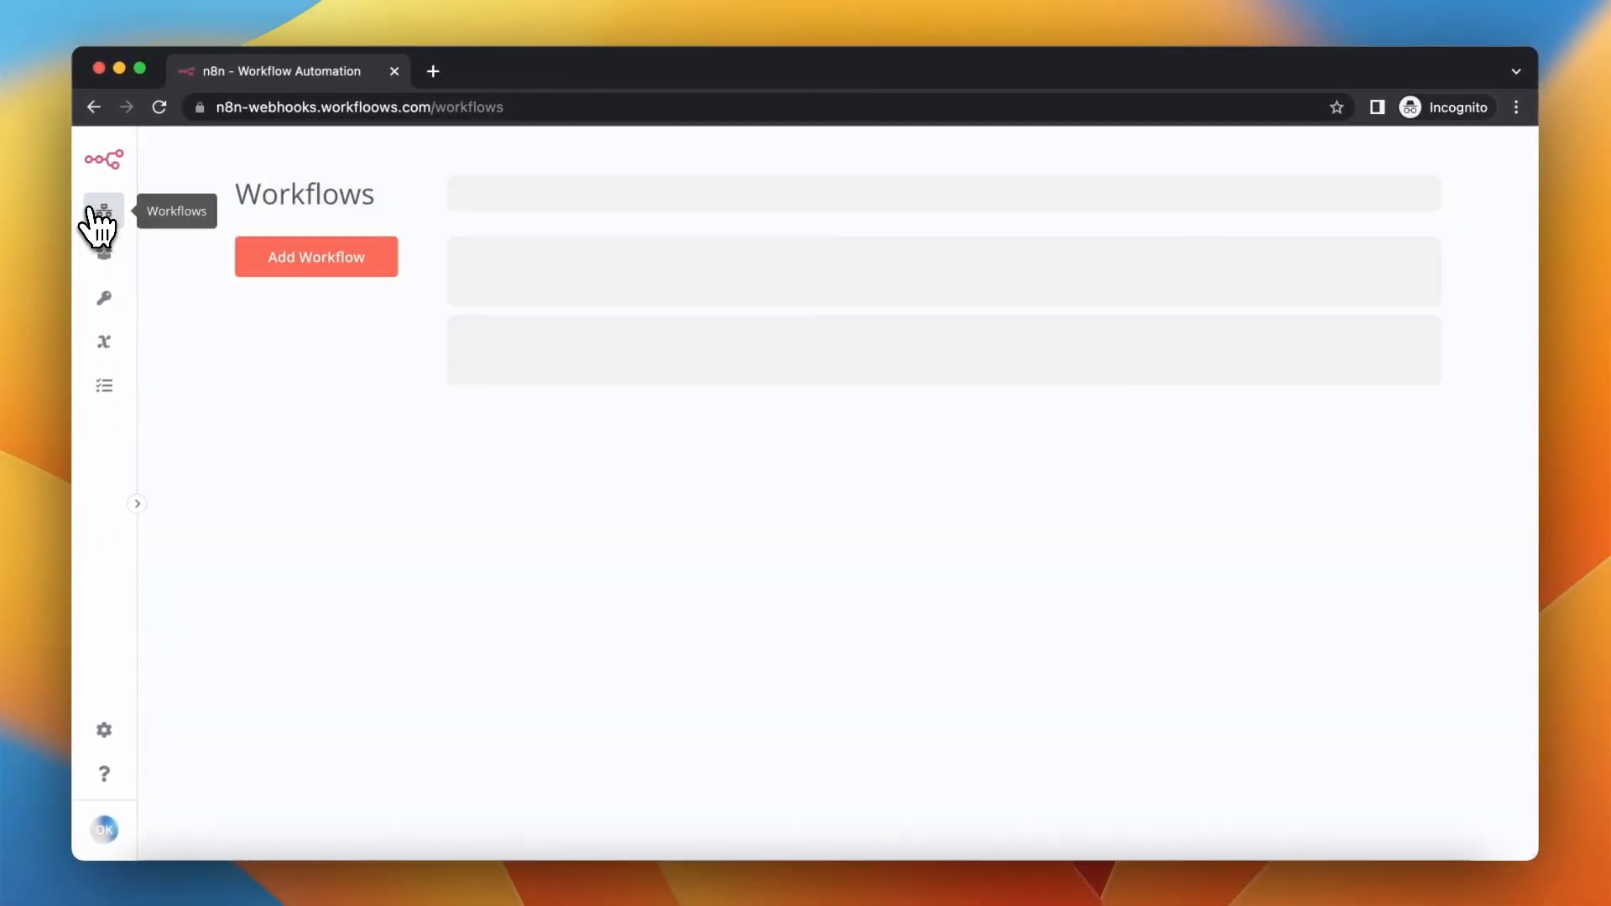
Create another new workflow and name it 'Trigger'
click(315, 256)
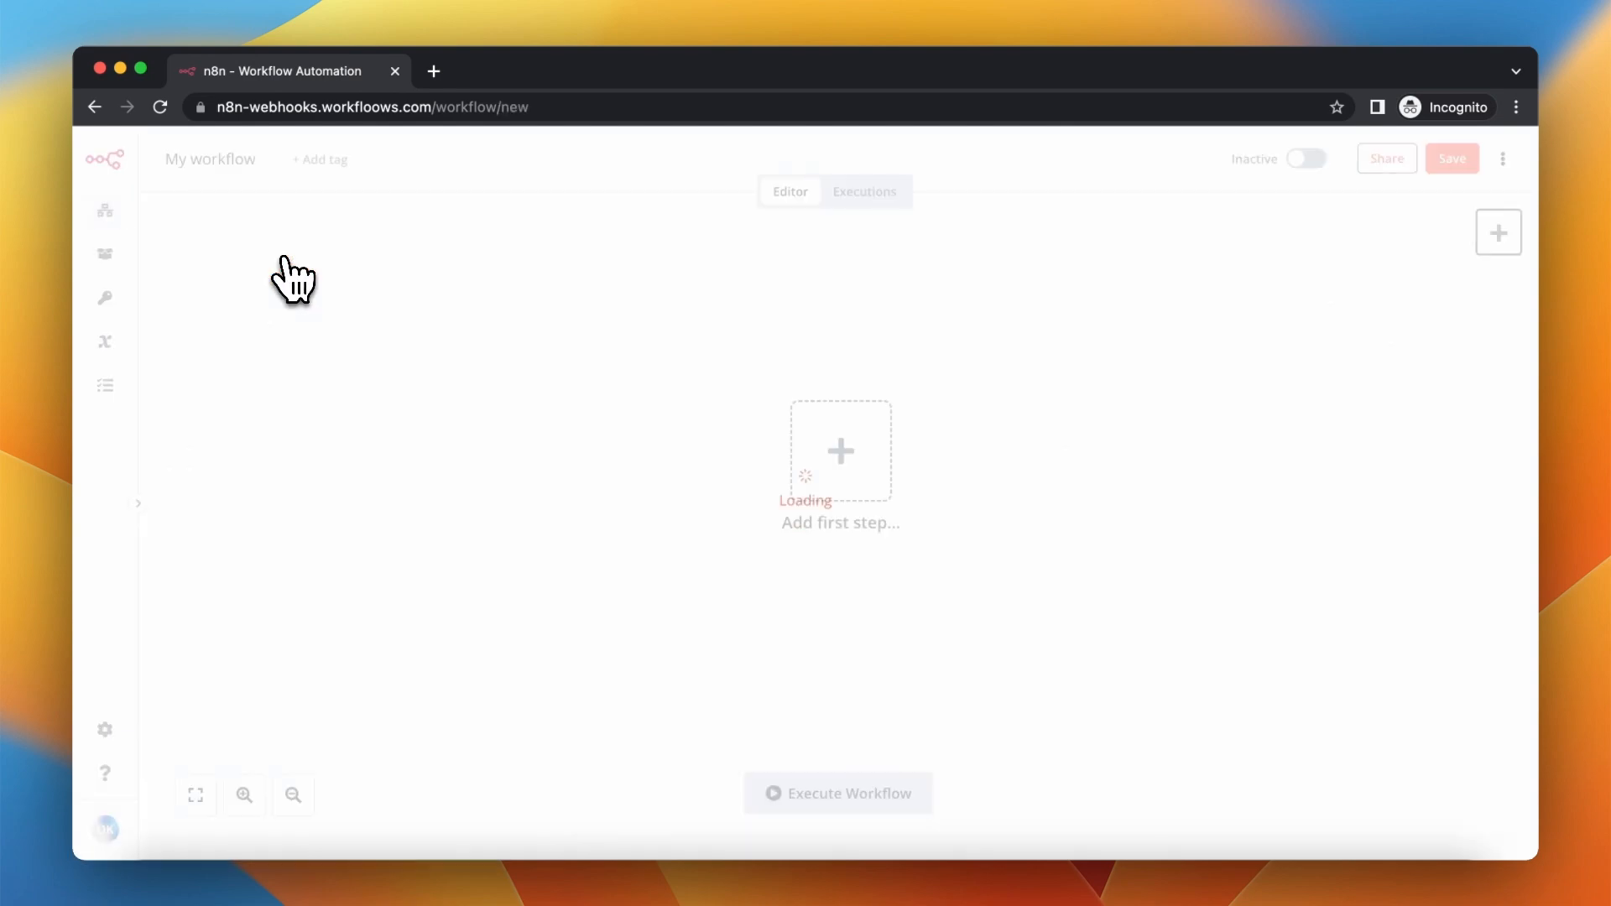
click(210, 158)
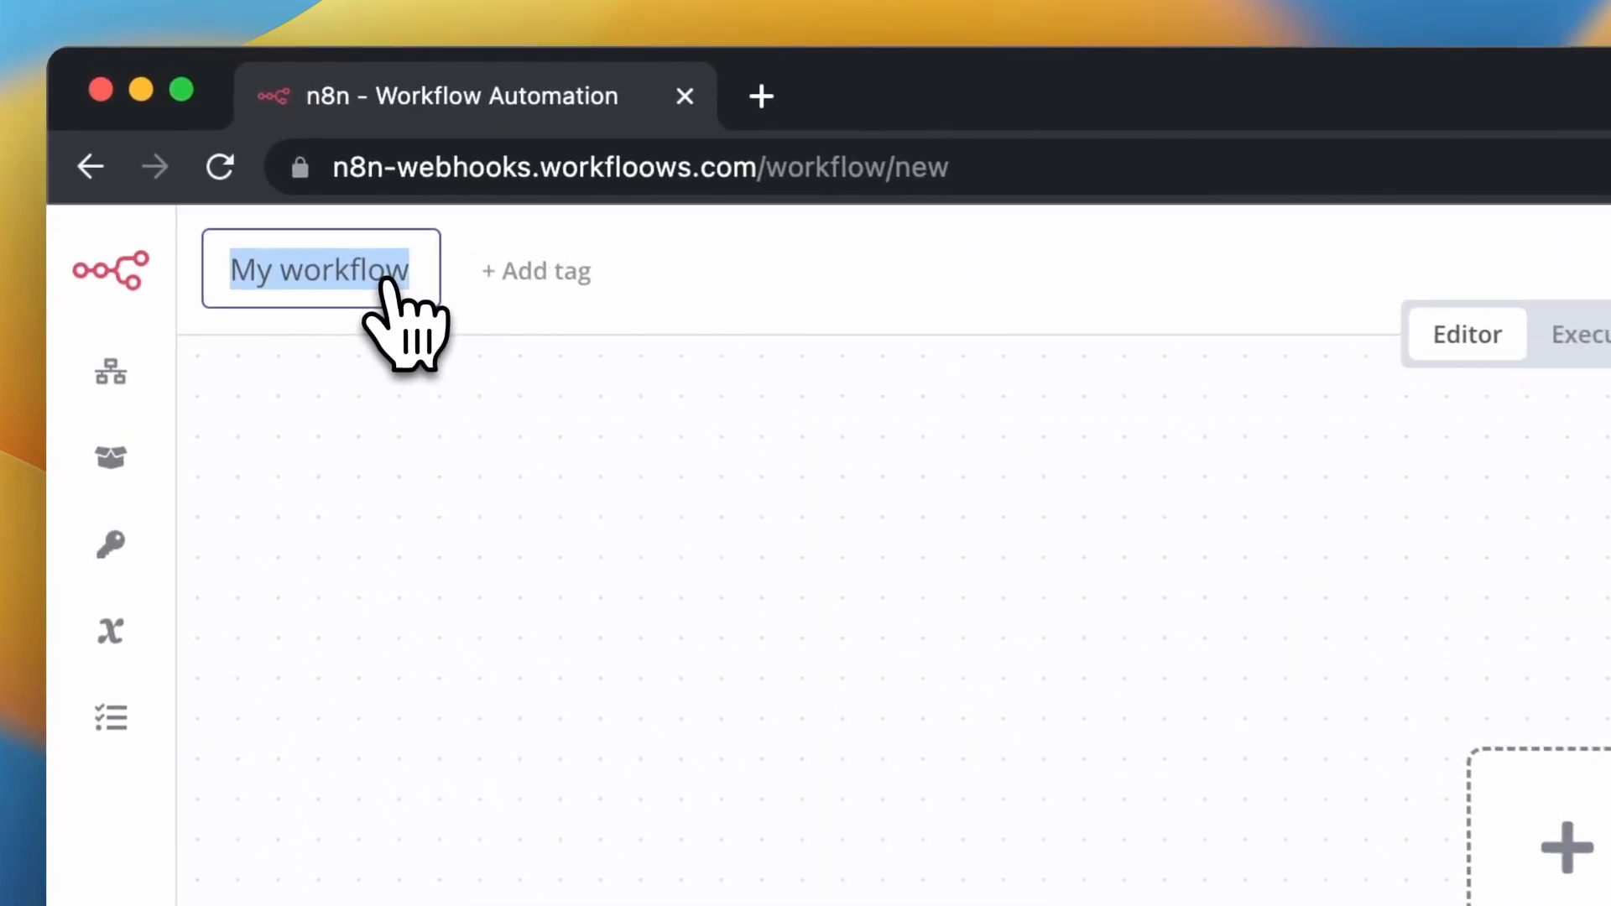
text(Trigger)
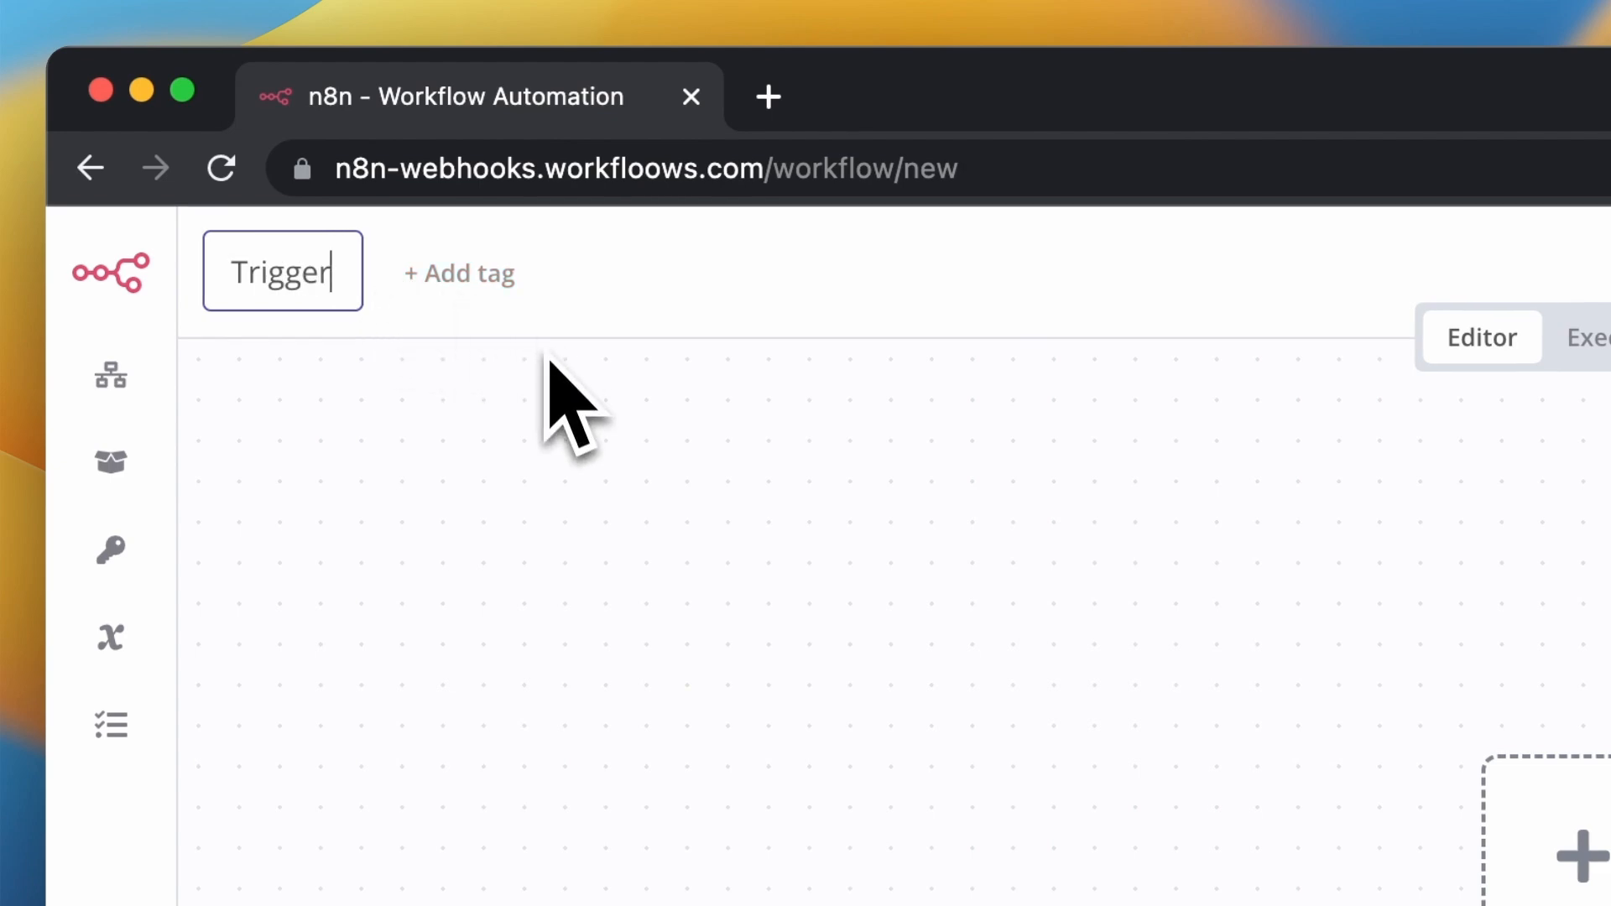
click(1561, 842)
text(execu)
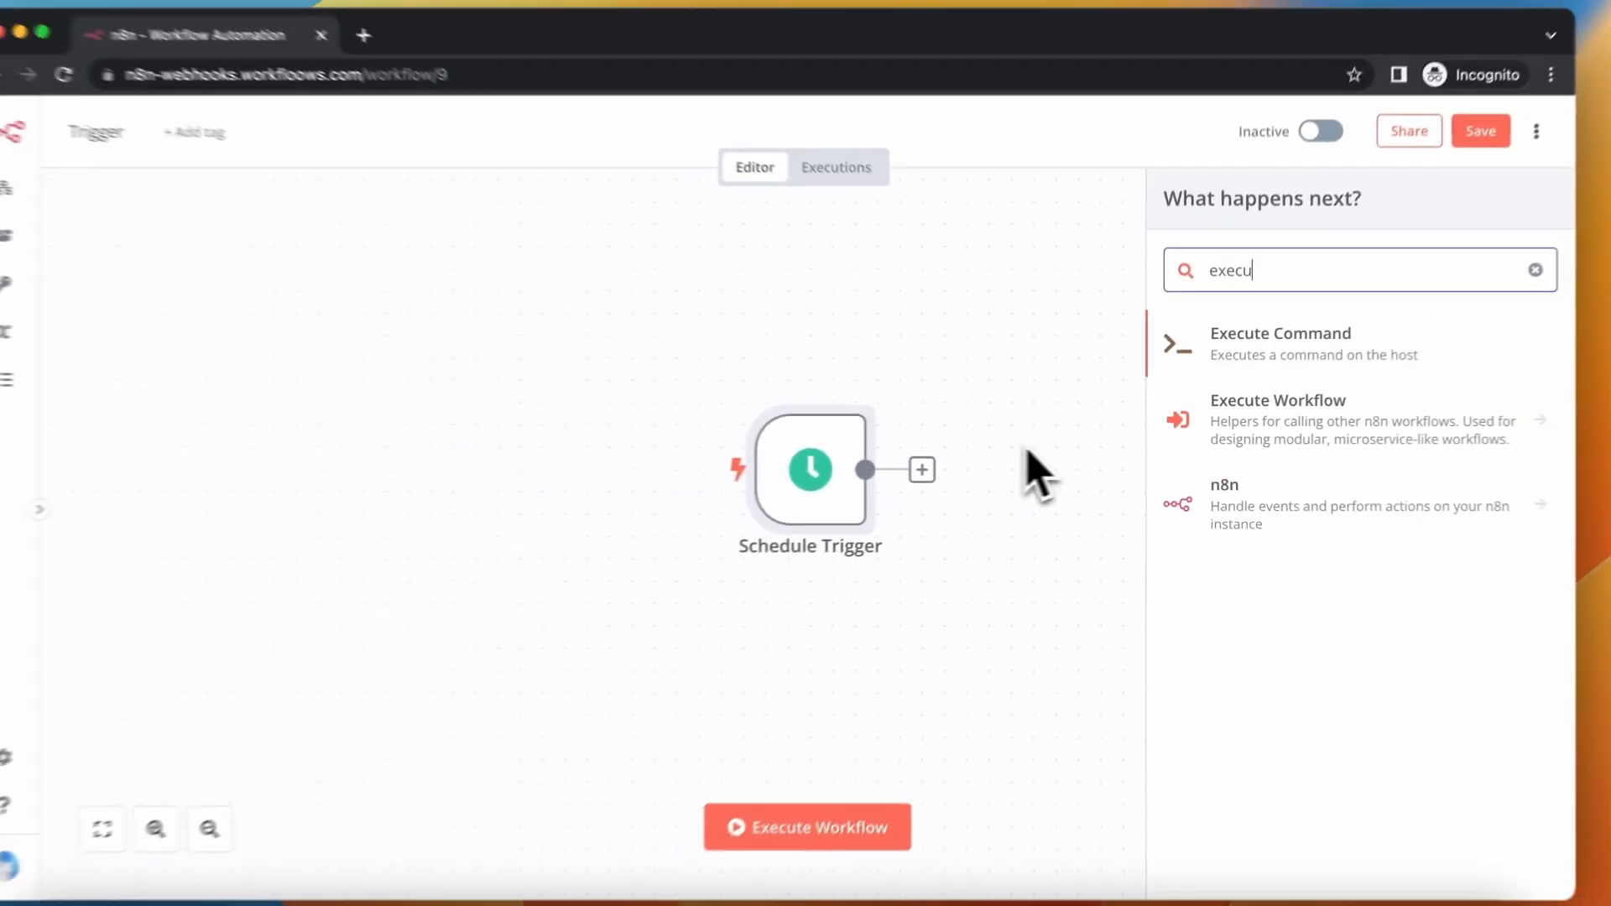
Add an HTTP Request node calling webhooks.workfloows.com/webhook/trigger and save the workflow
click(1278, 399)
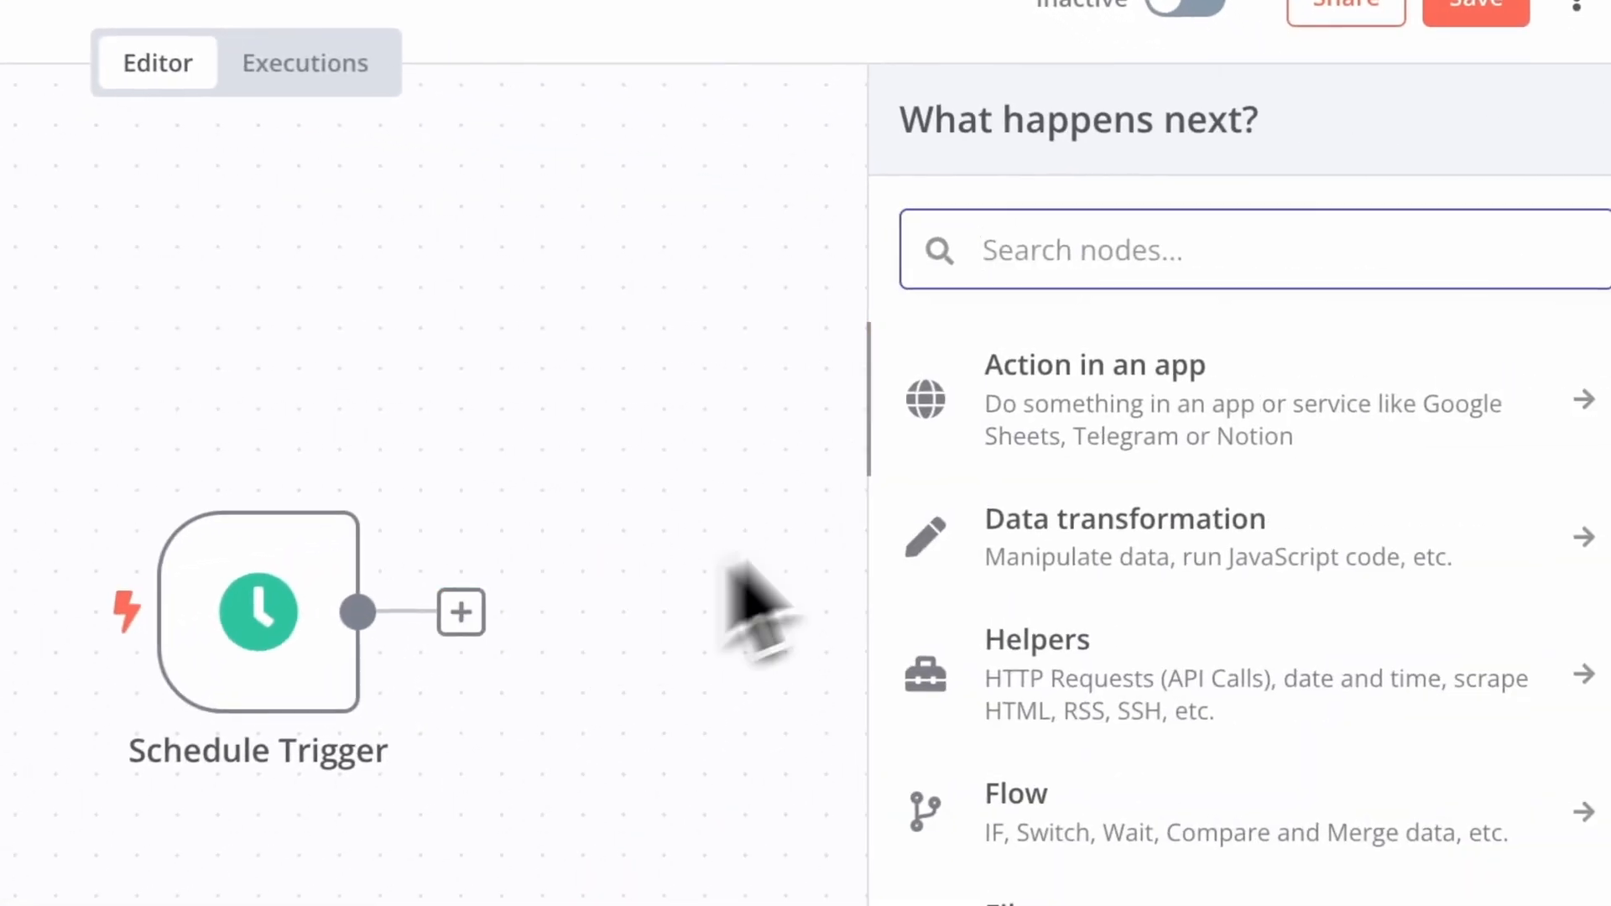
text(http)
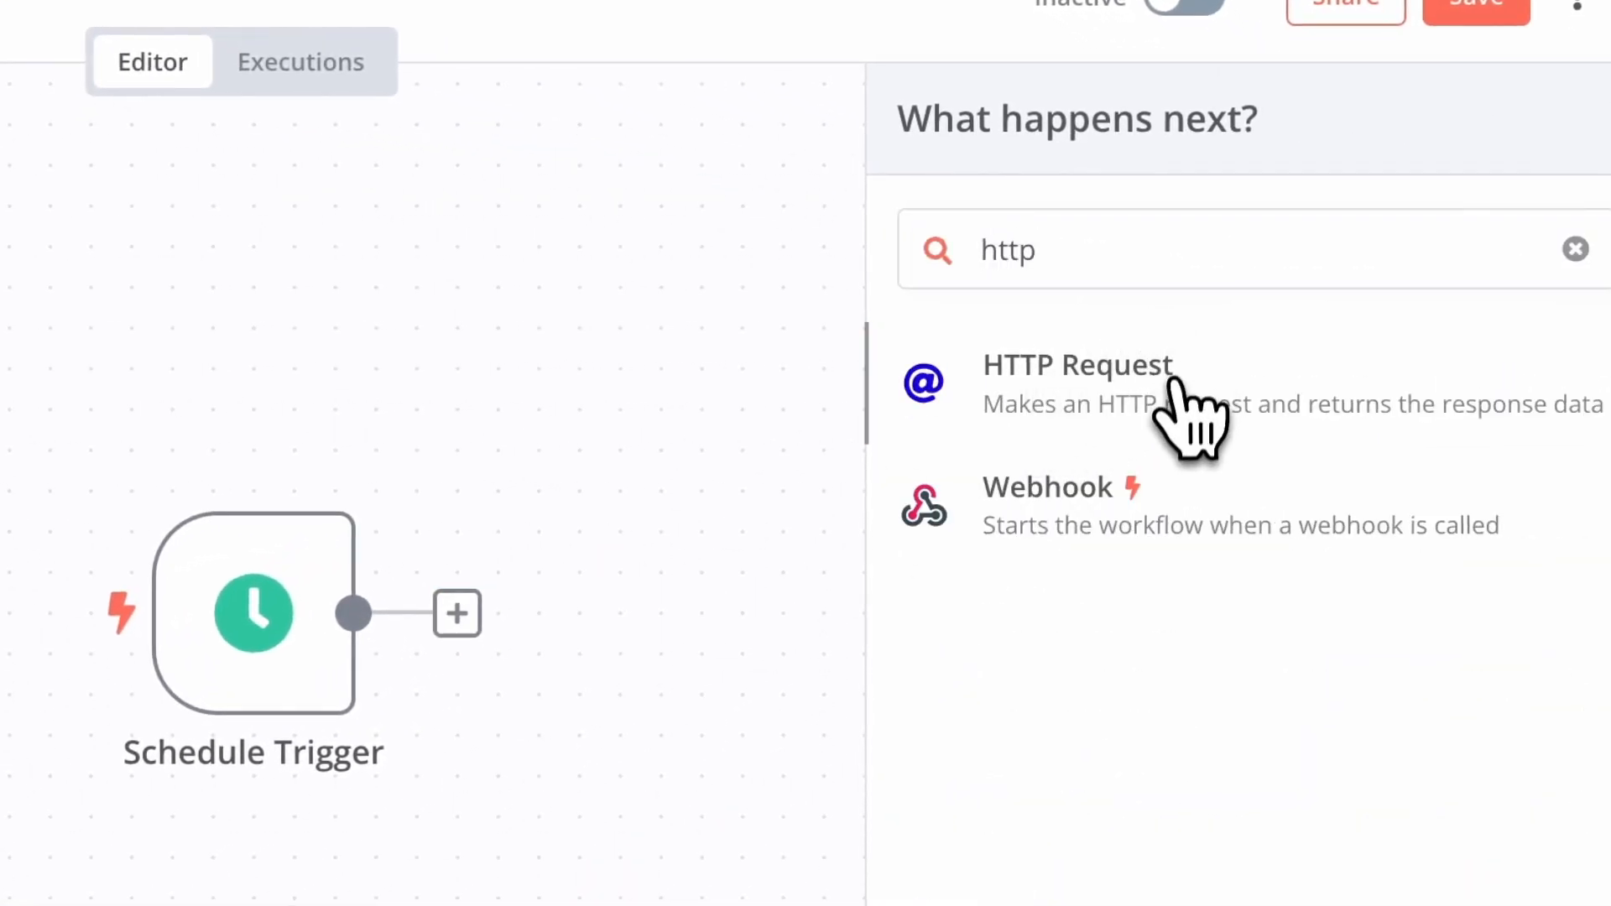
click(1076, 365)
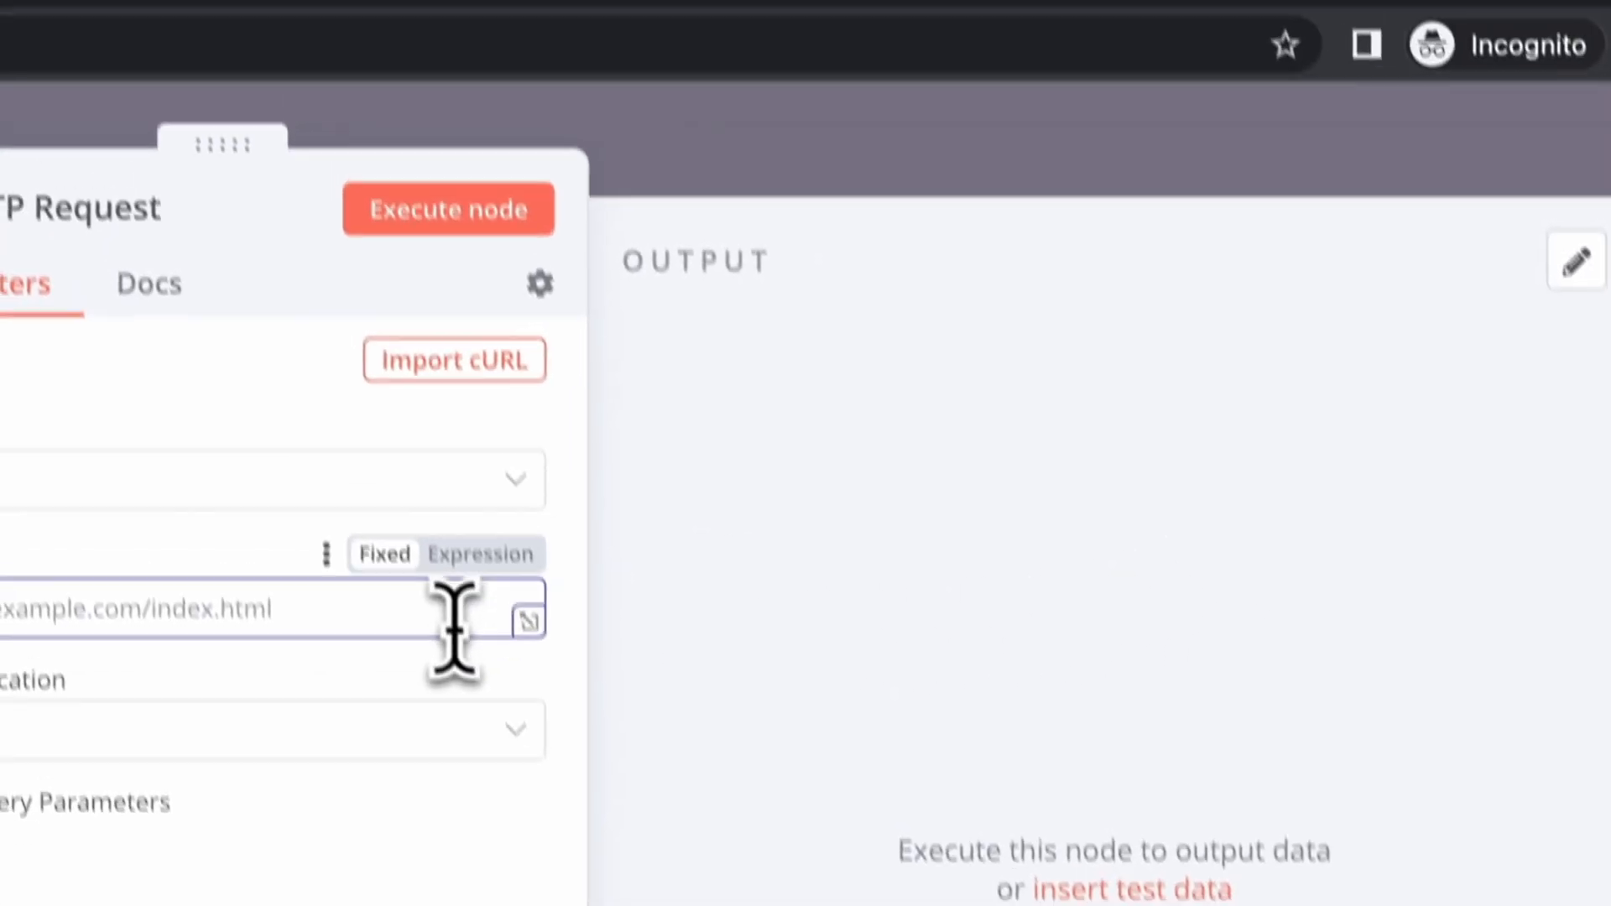
text(webhooks.workfloows.com/webhook/trigger)
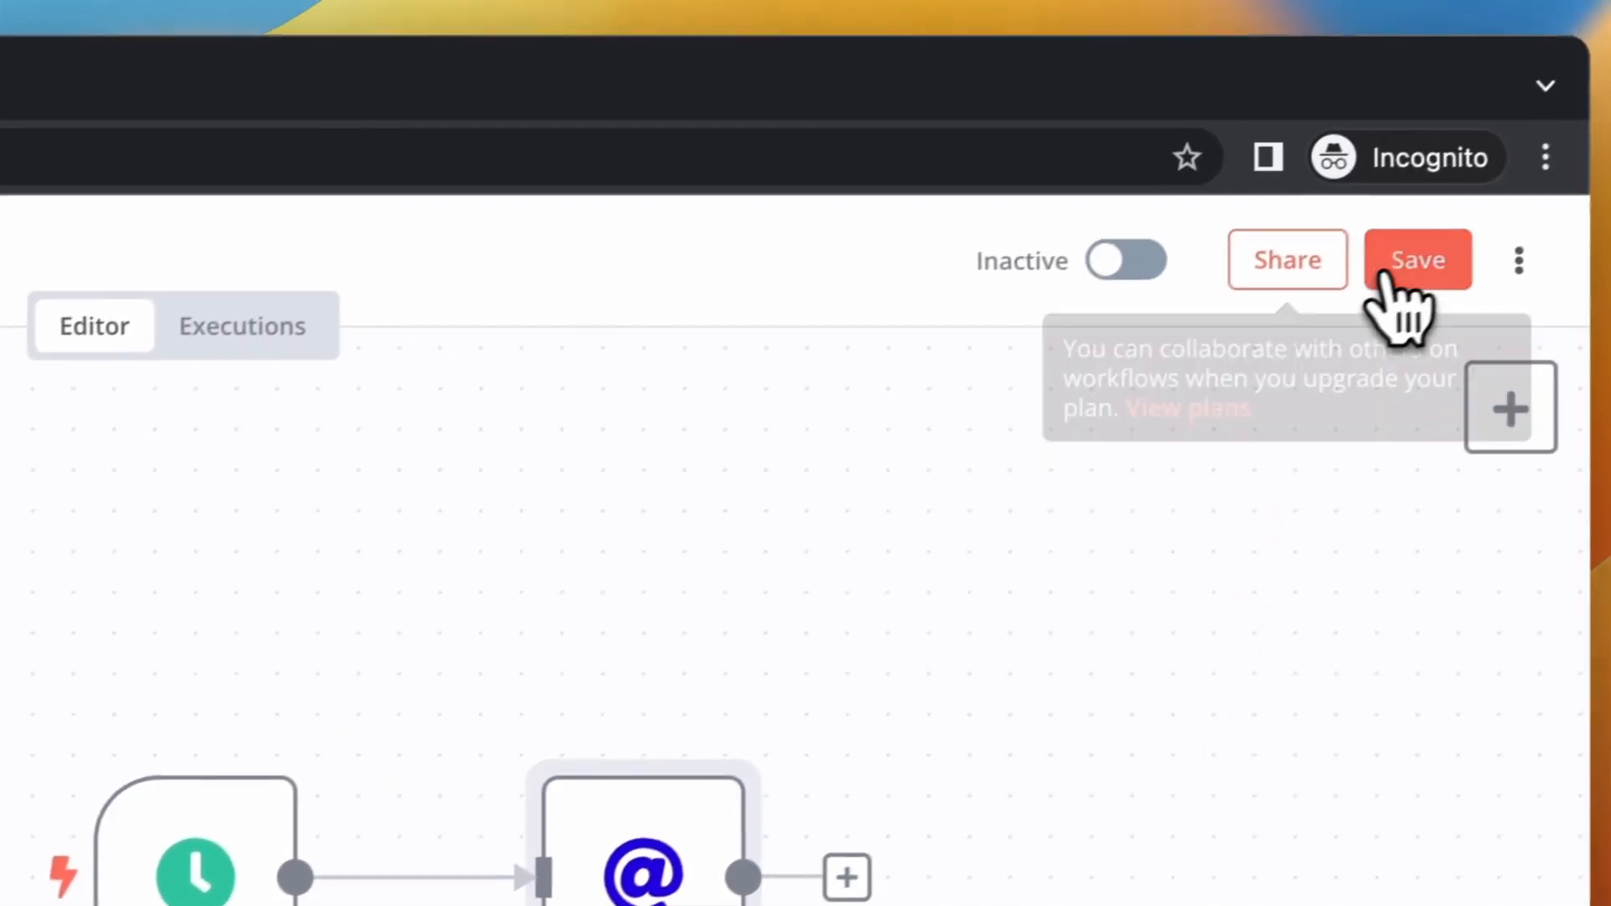
click(1126, 260)
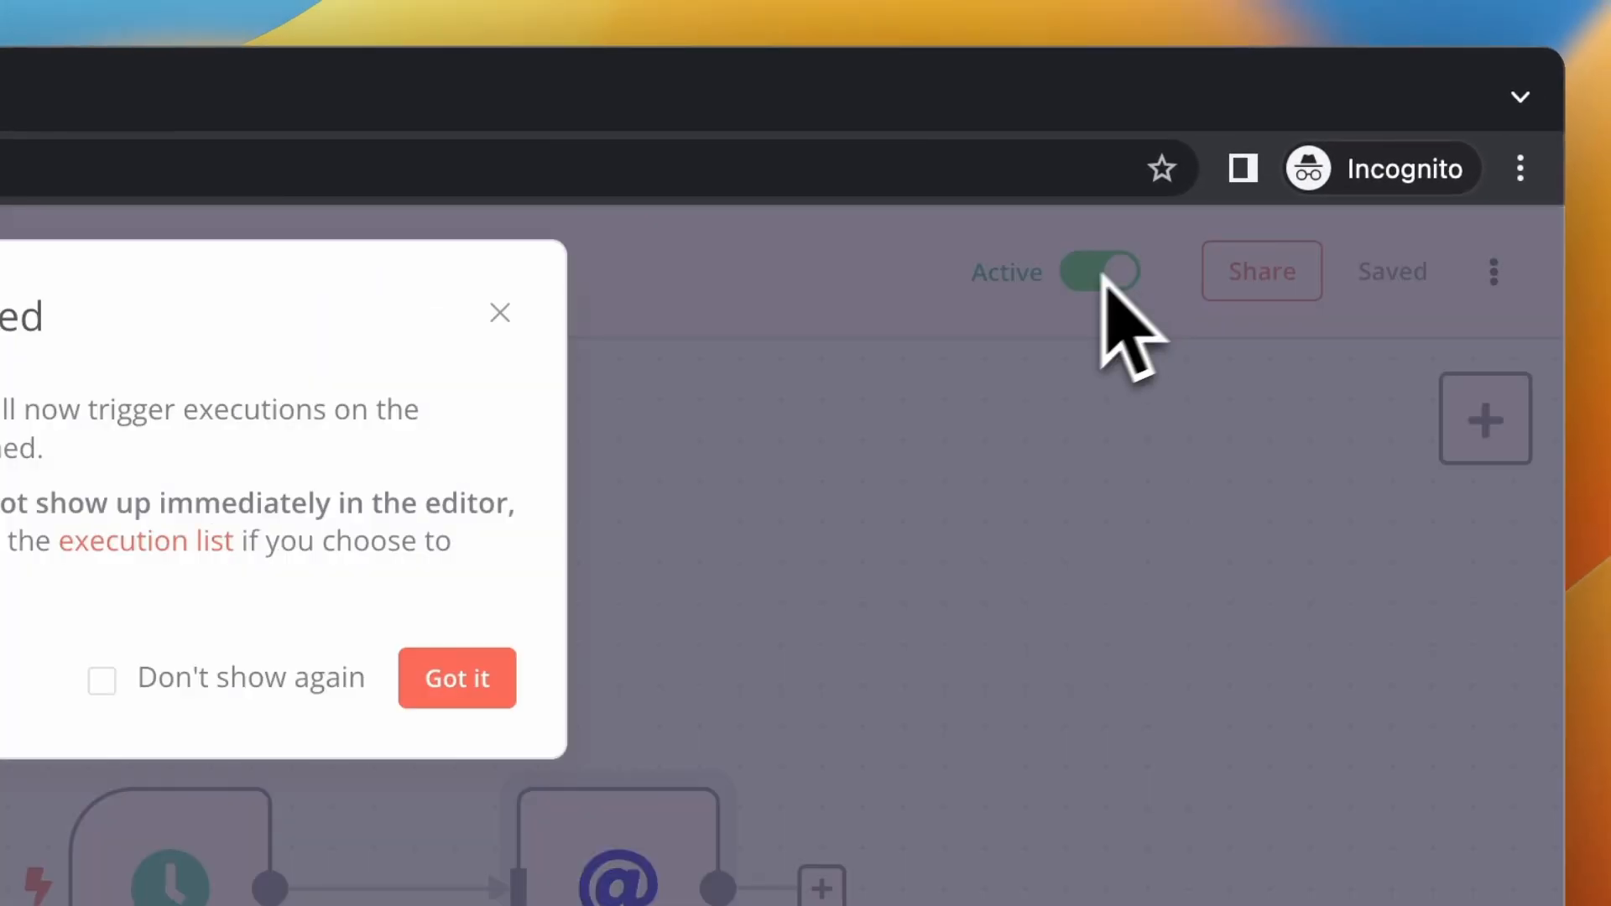